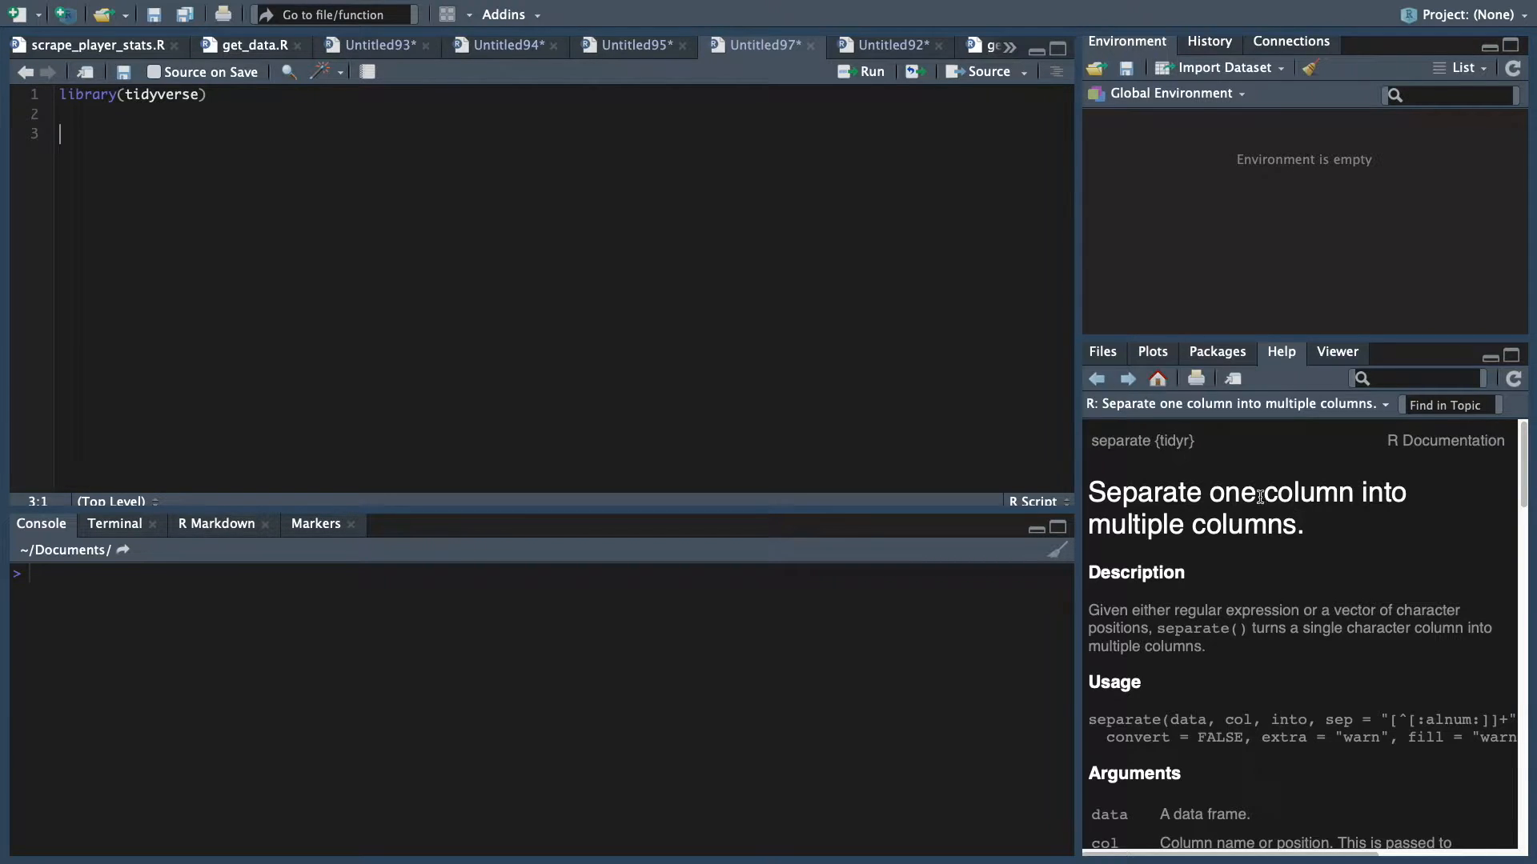
Get the 2019-20 NBA player totals table as CSV text via Share & more
double_click(1172, 442)
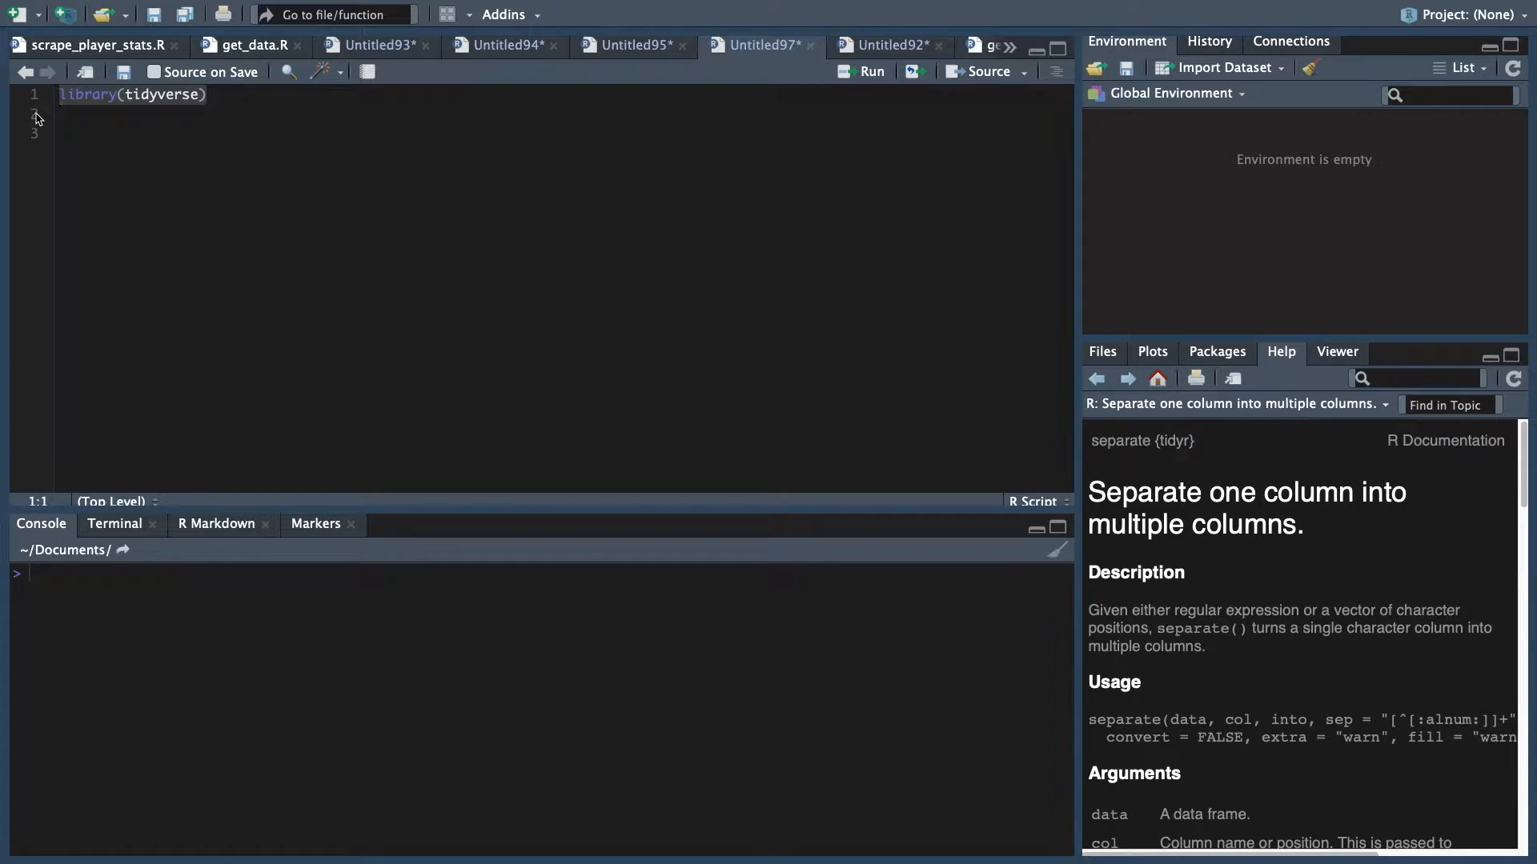
mouse_move(171, 105)
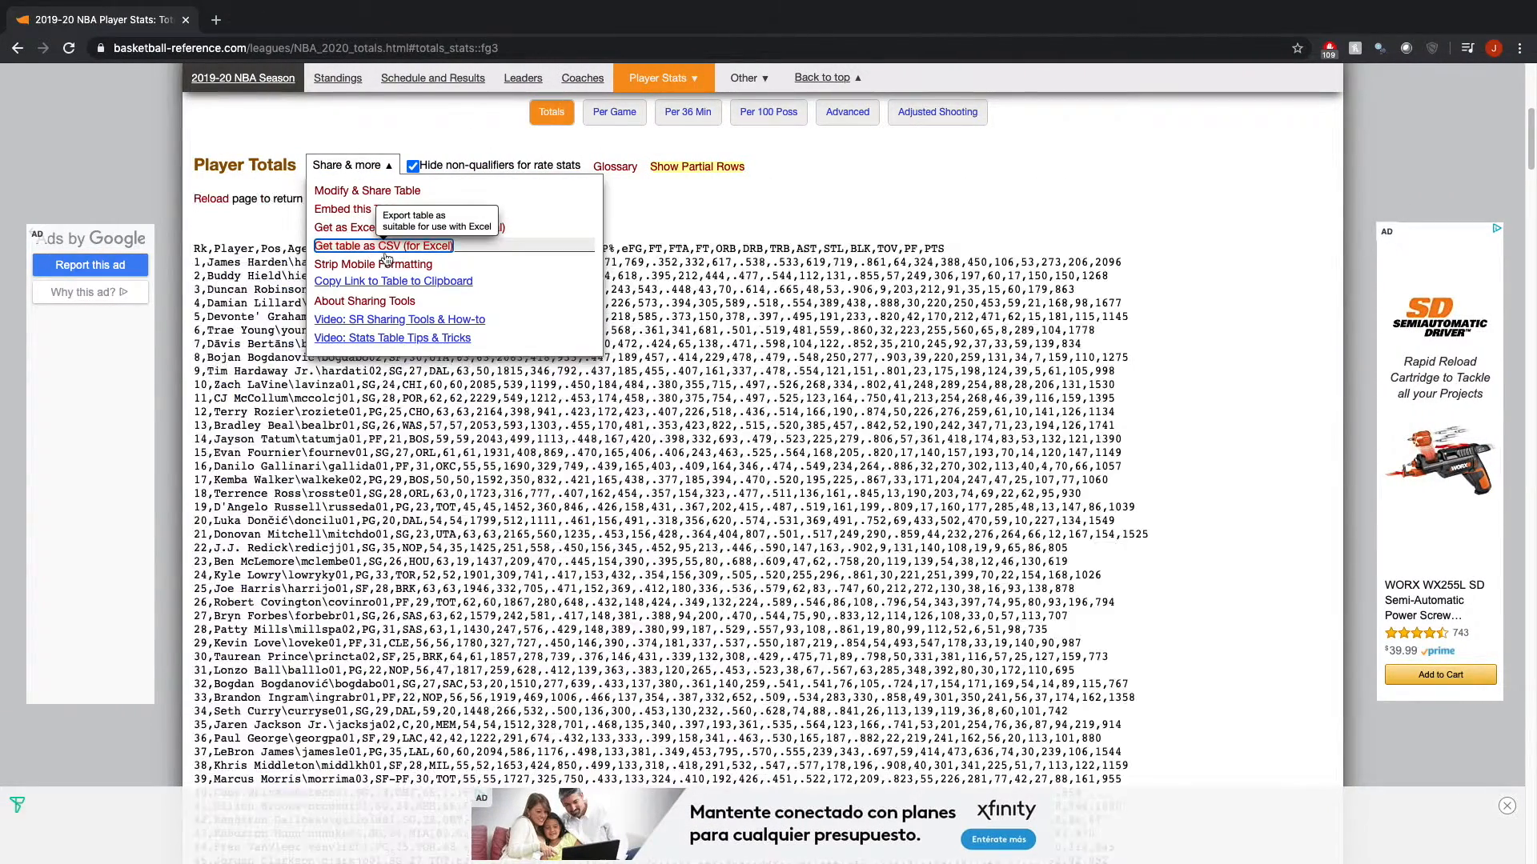
click(382, 245)
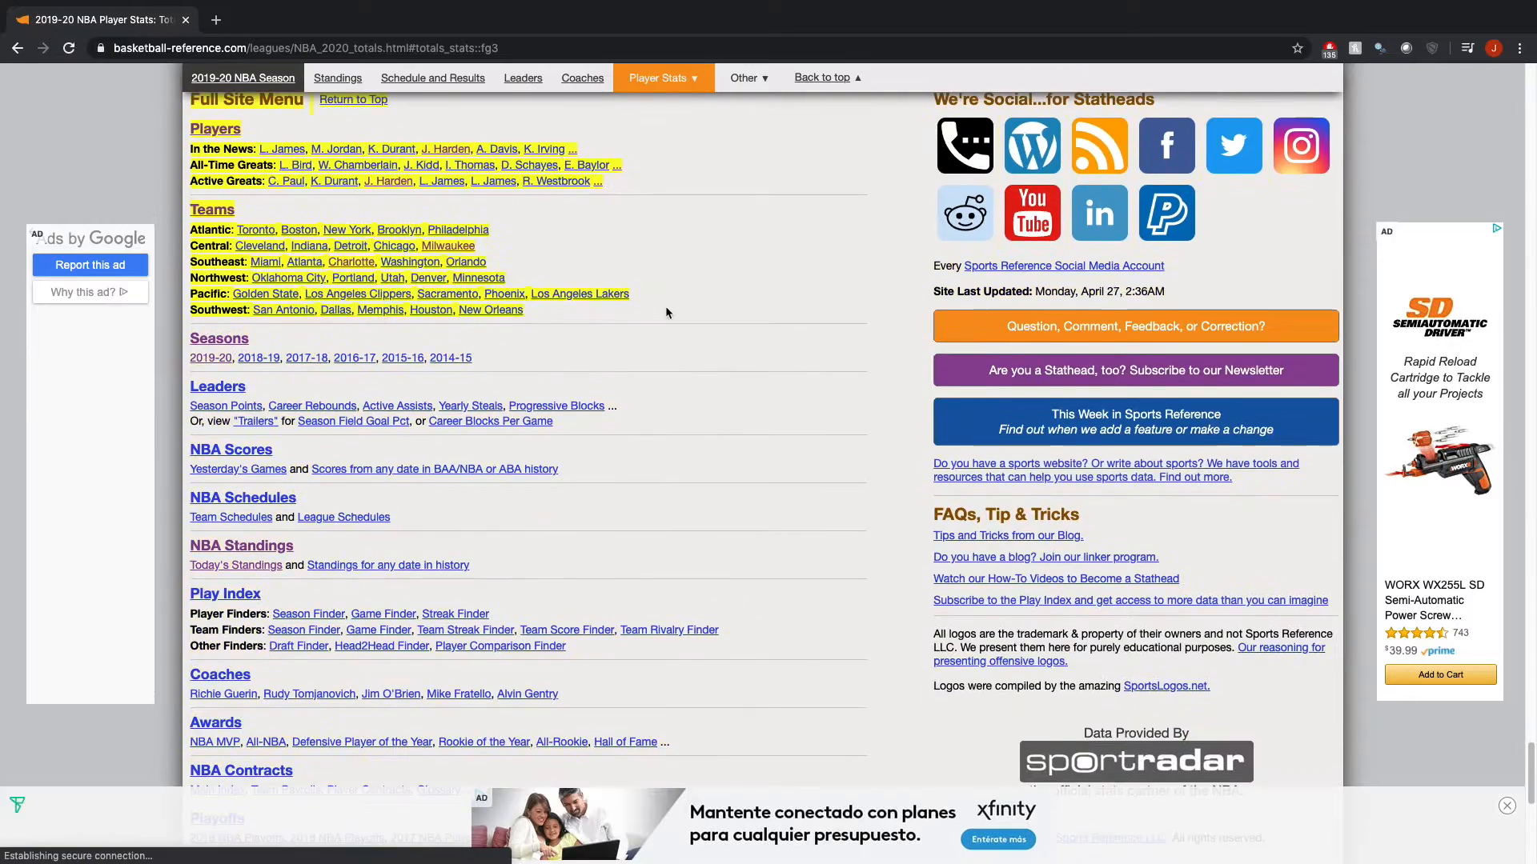
scroll(down, 3)
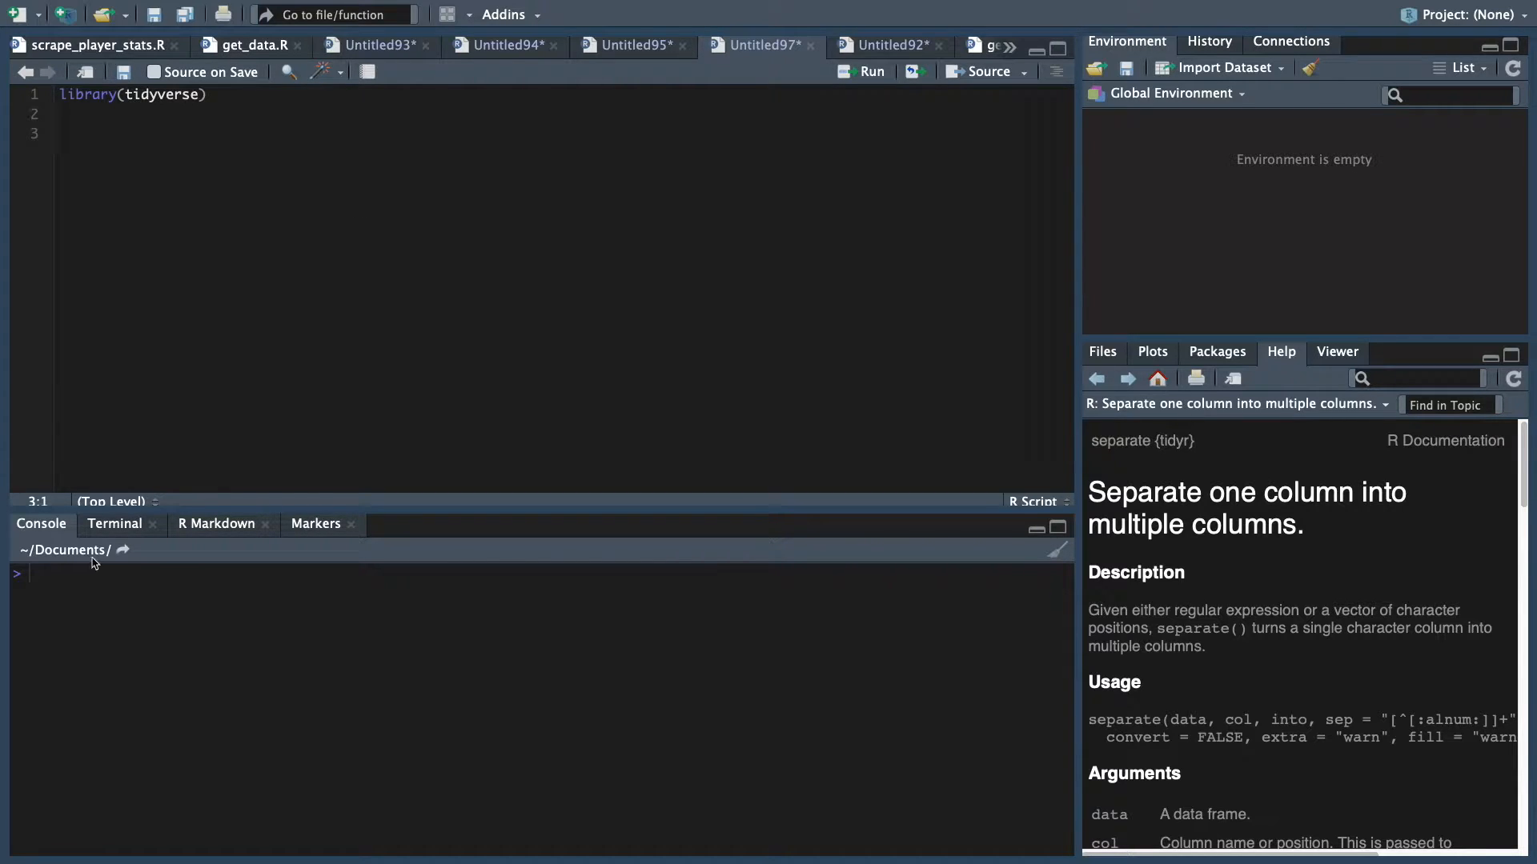
mouse_move(146, 556)
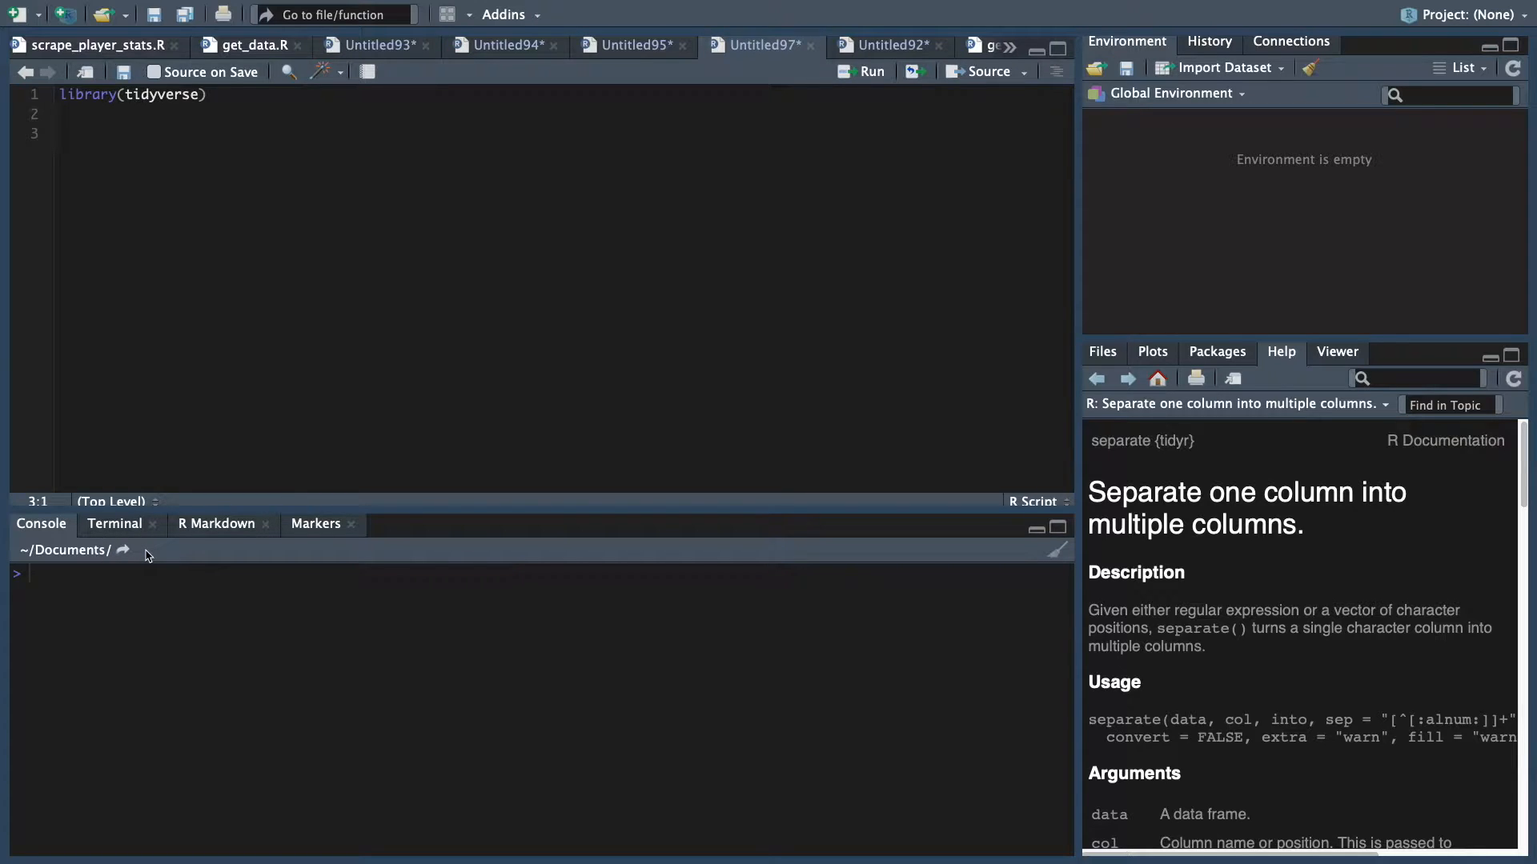
Load bball.csv into ball with read_csv, giving 514 rows of 30 variables
text(ba)
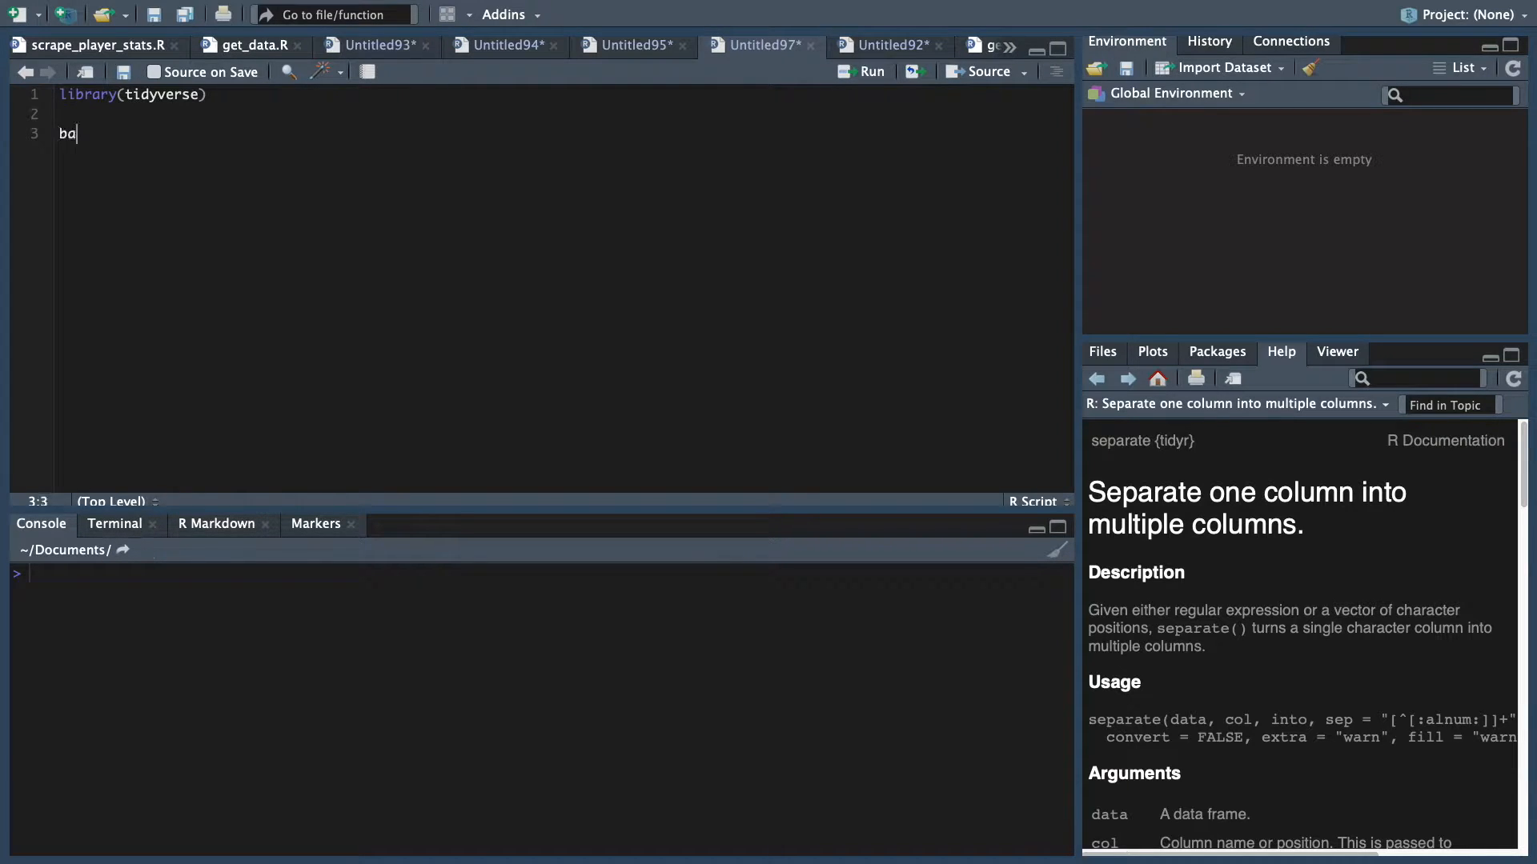
text(ll <-)
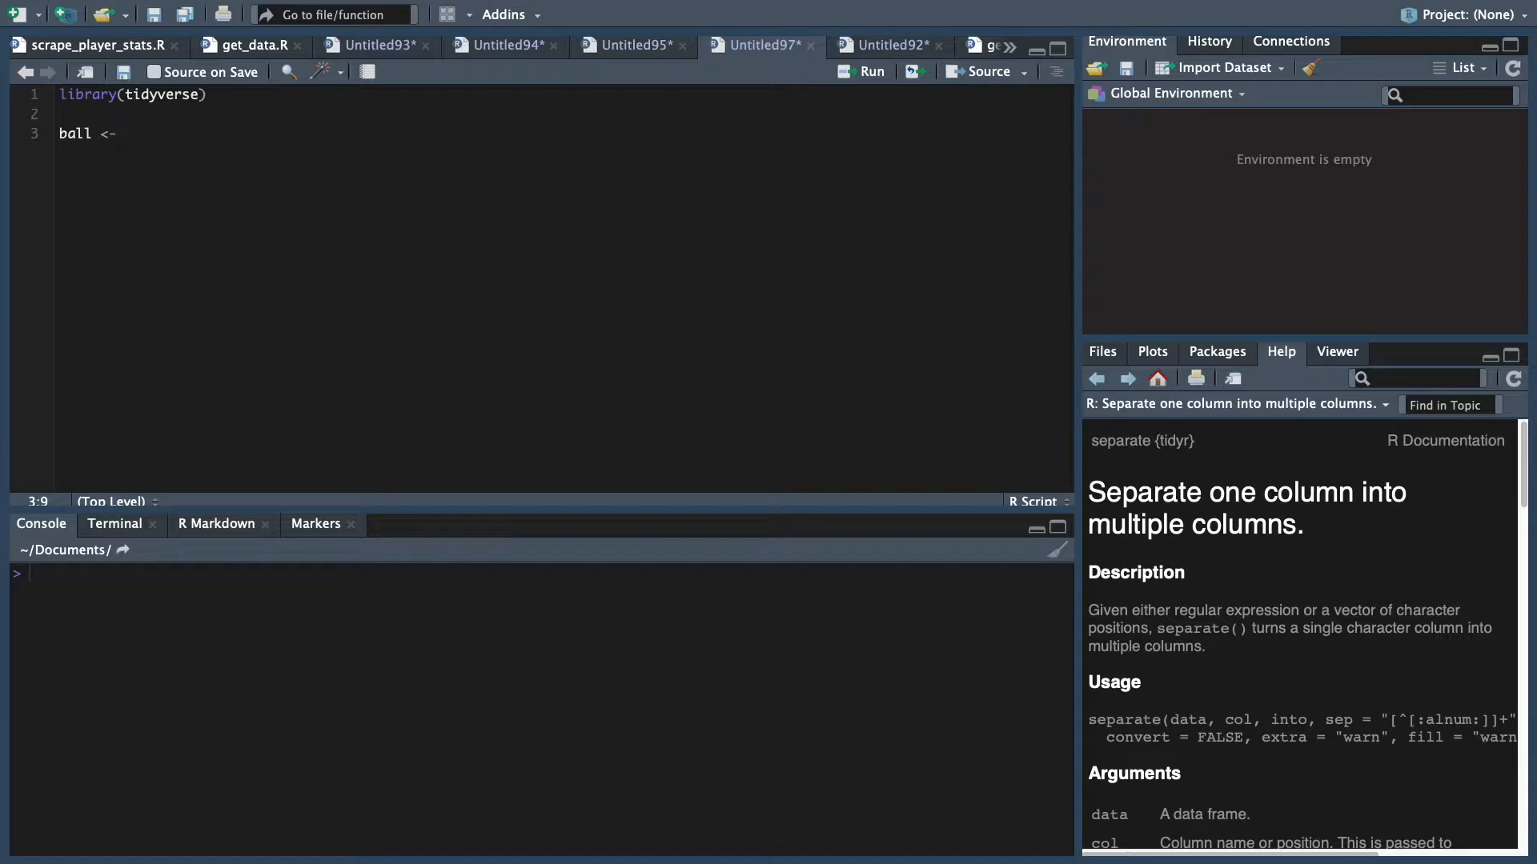
text(read_csv('bball.csv)
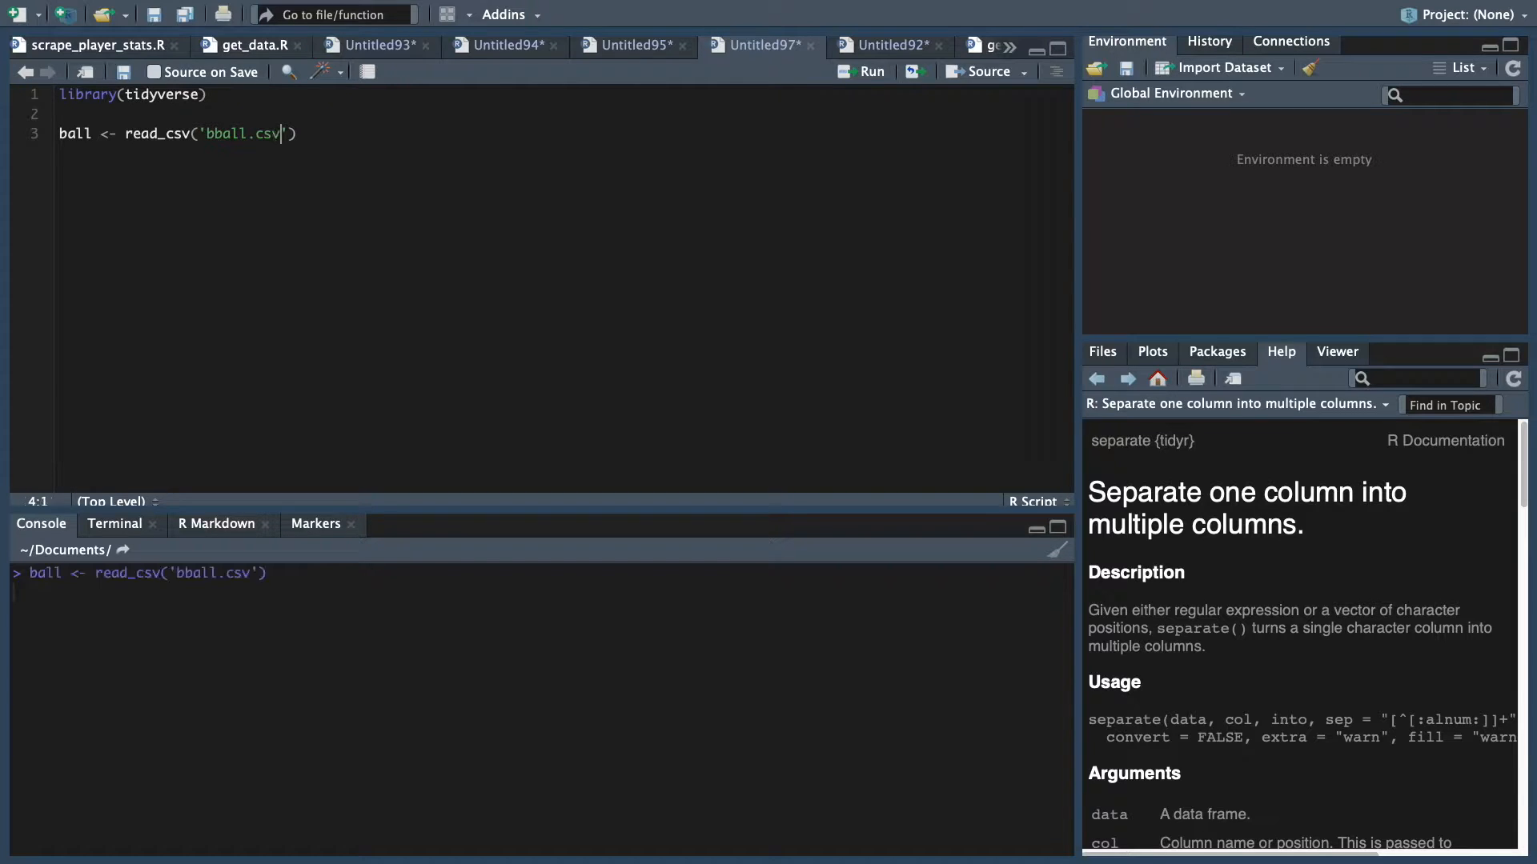
key(enter)
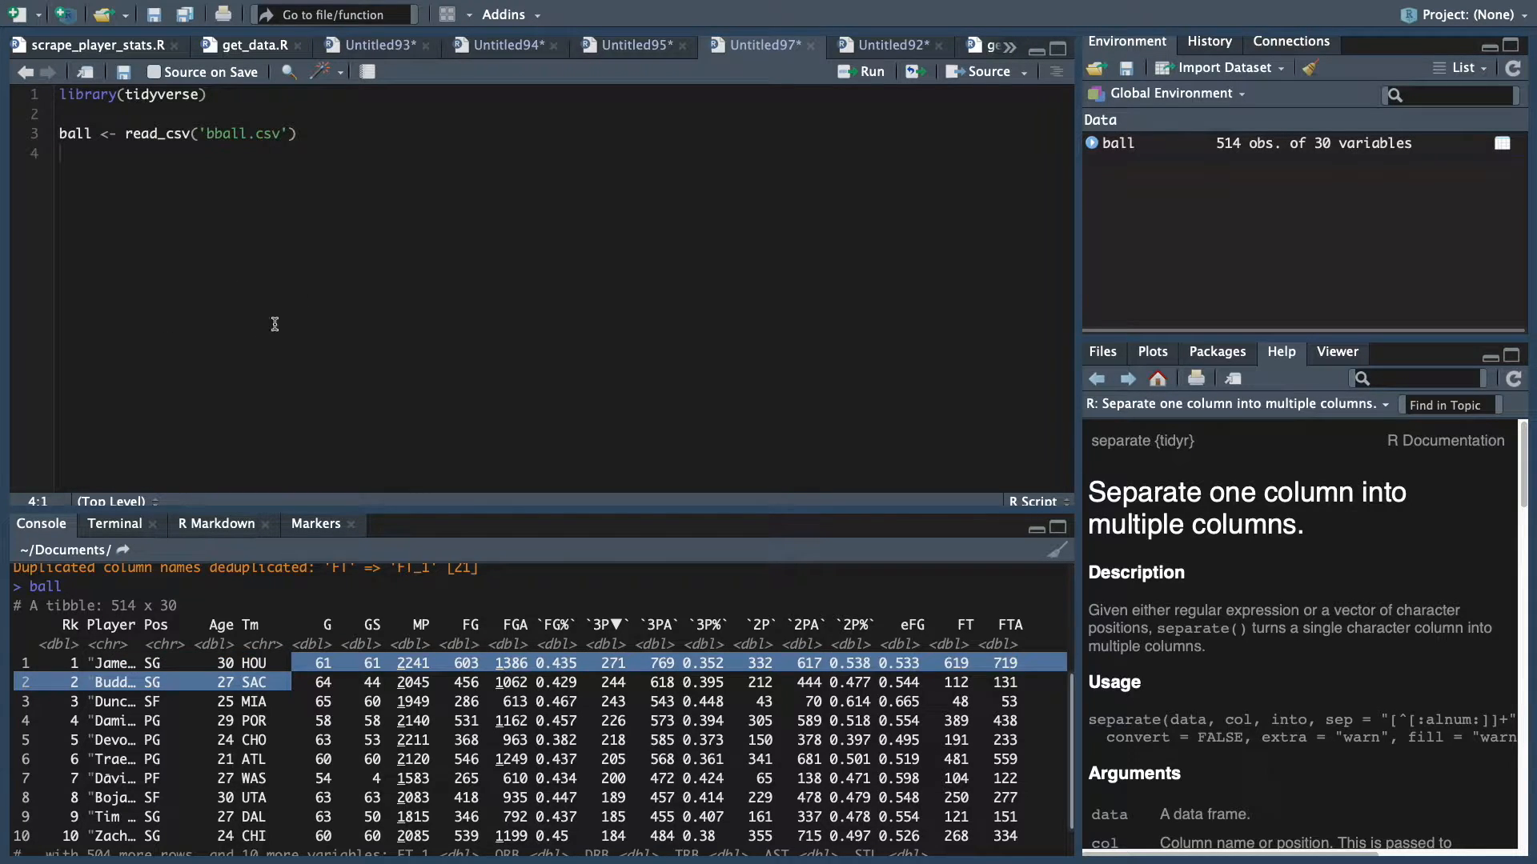
Pipe ball into select(Player) and run it to list the Player column
text(ball %>%)
text(select(Player))
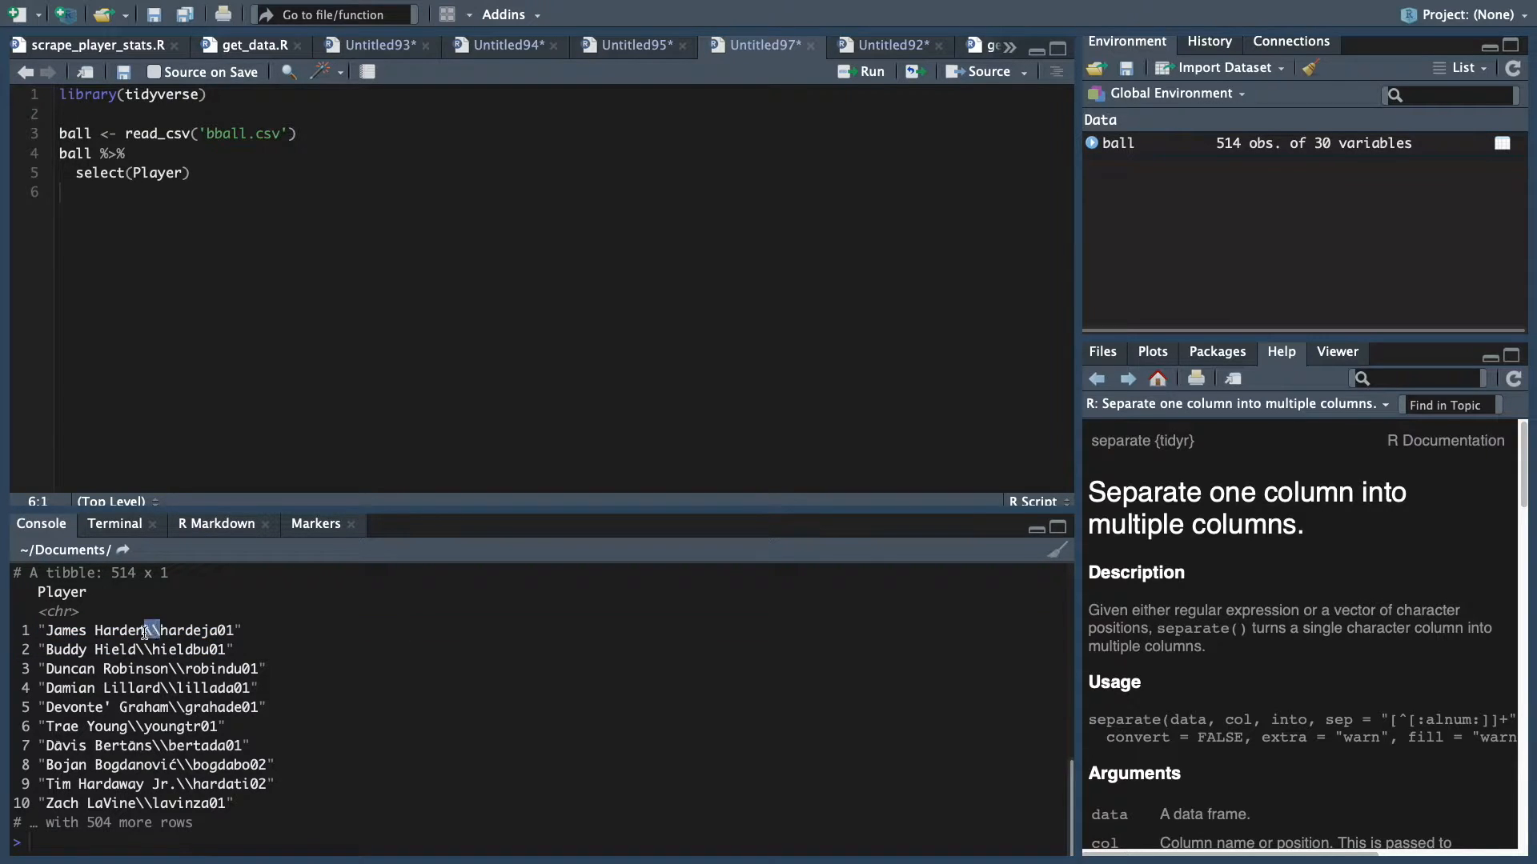
mouse_move(242, 669)
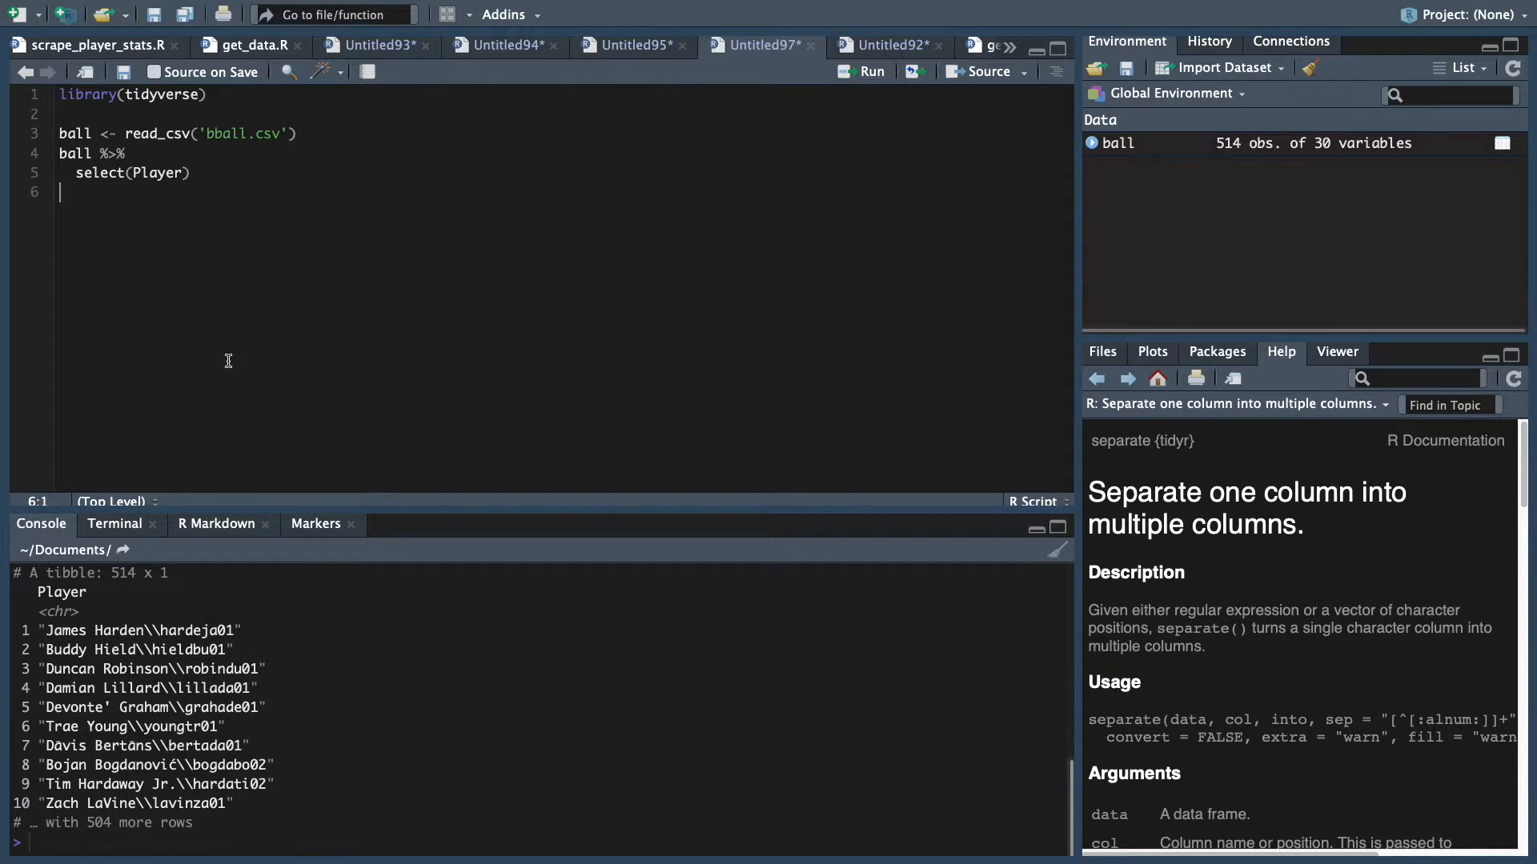
Write ball %>% separate(Player, into = c('Player','code'))
text(ball %>%)
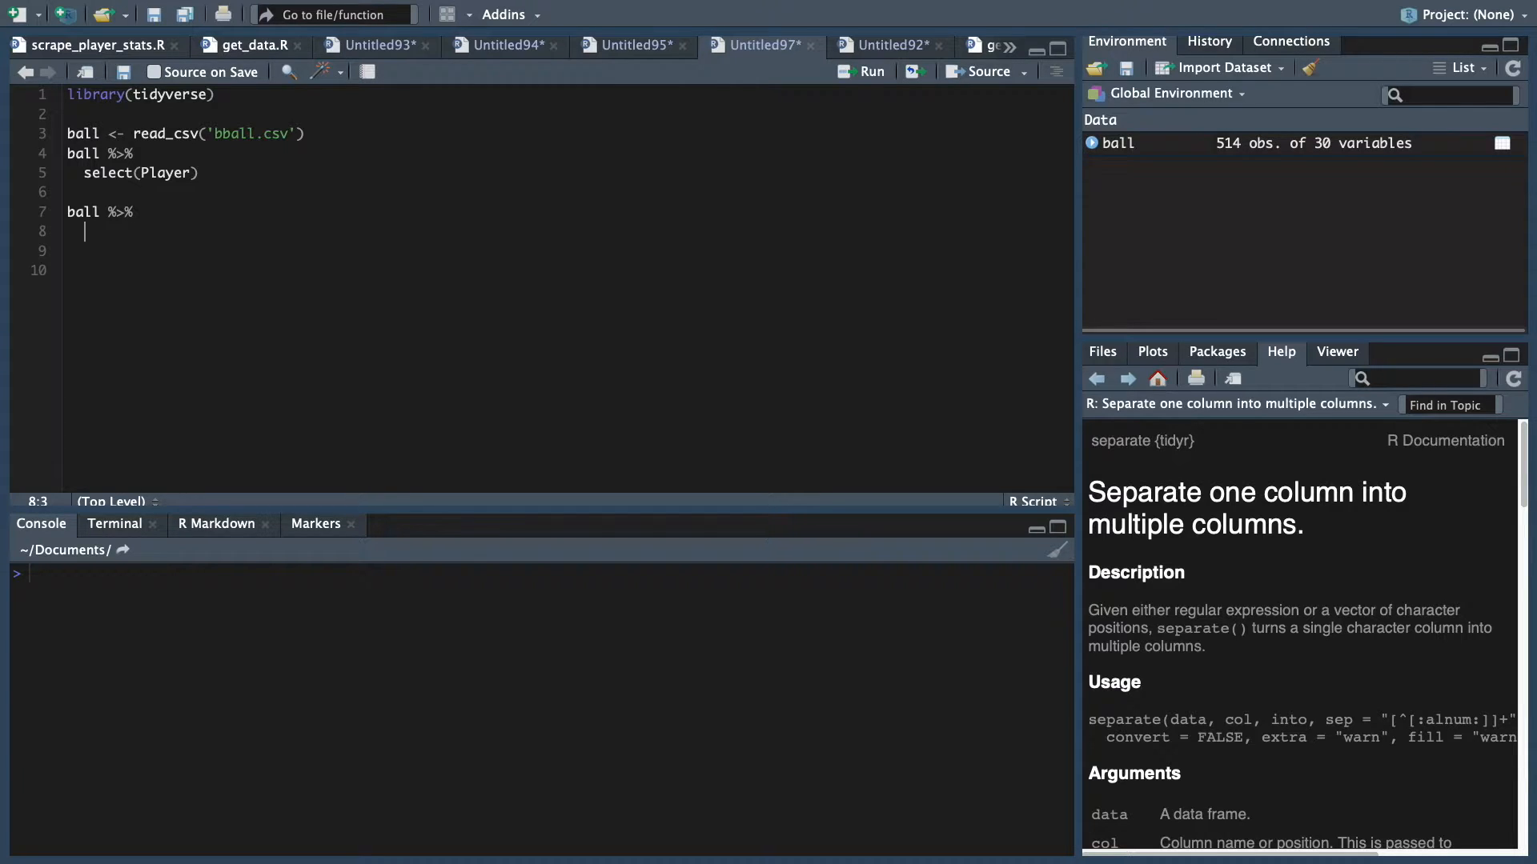
text(separate()
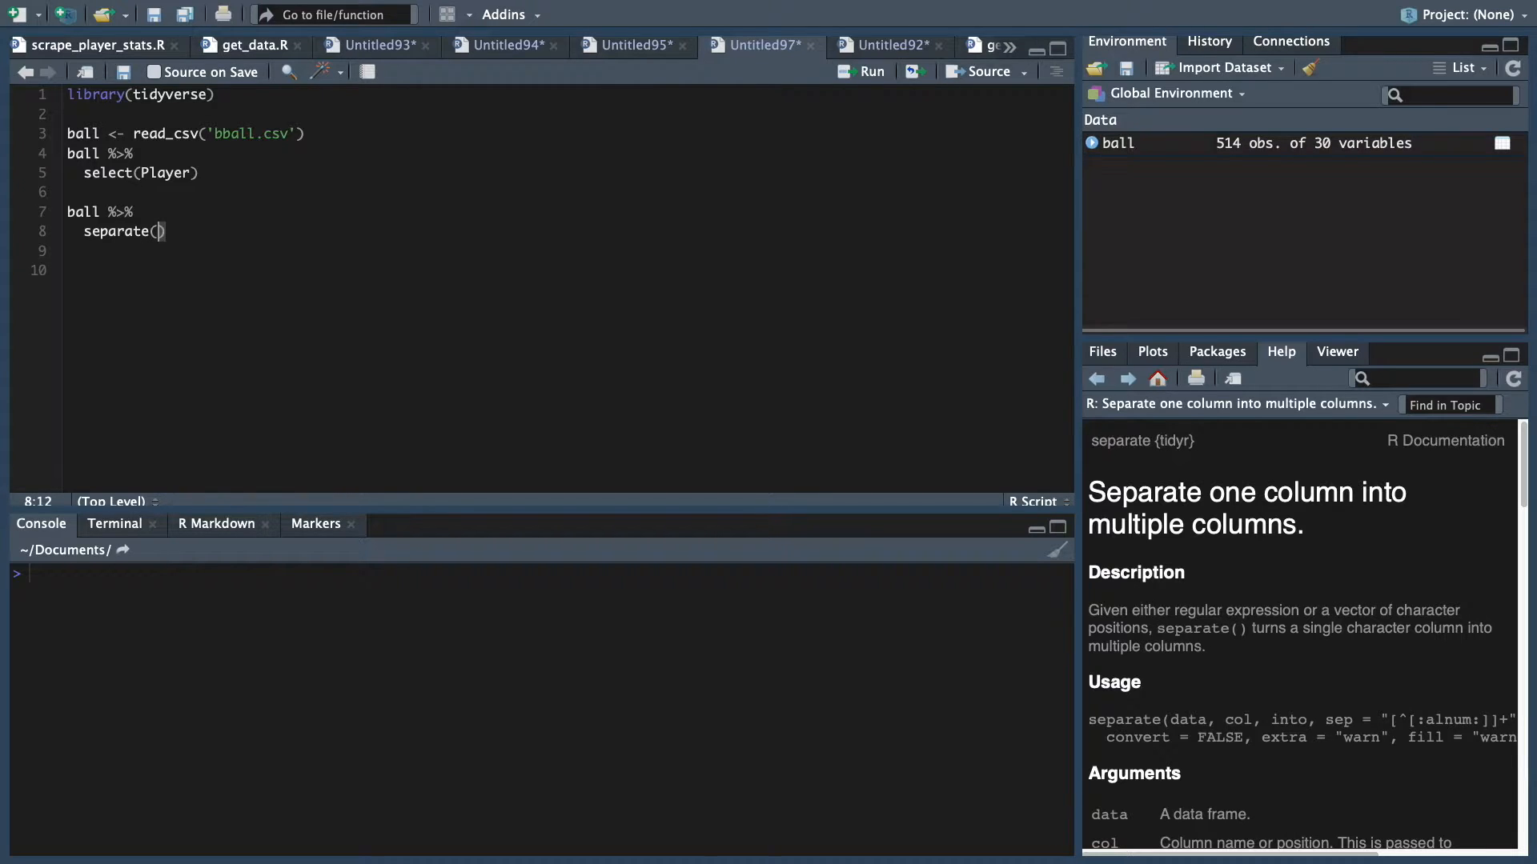
text(Pl)
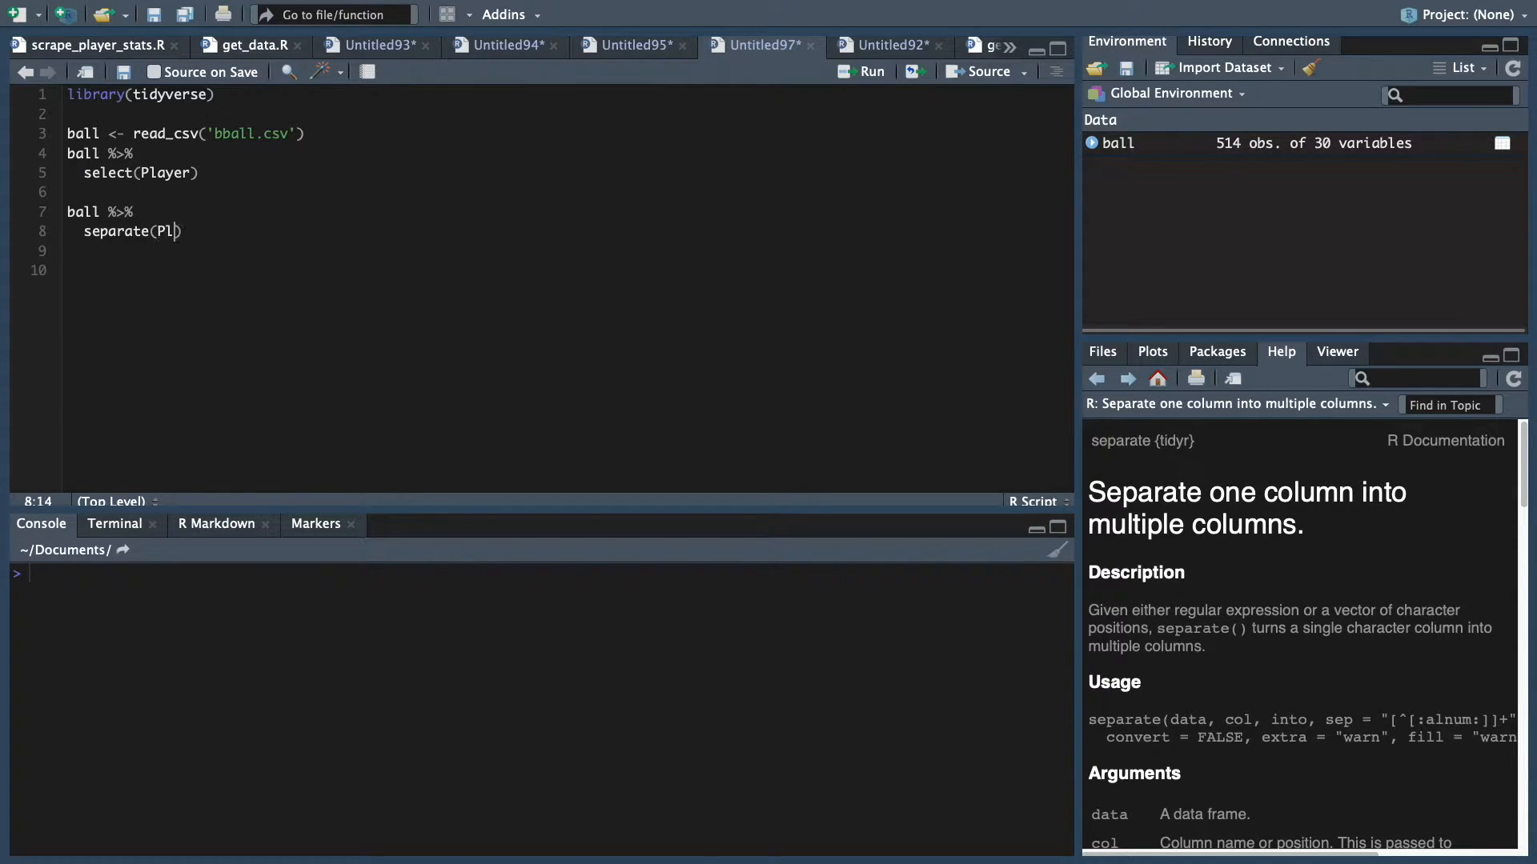
text(ayer,)
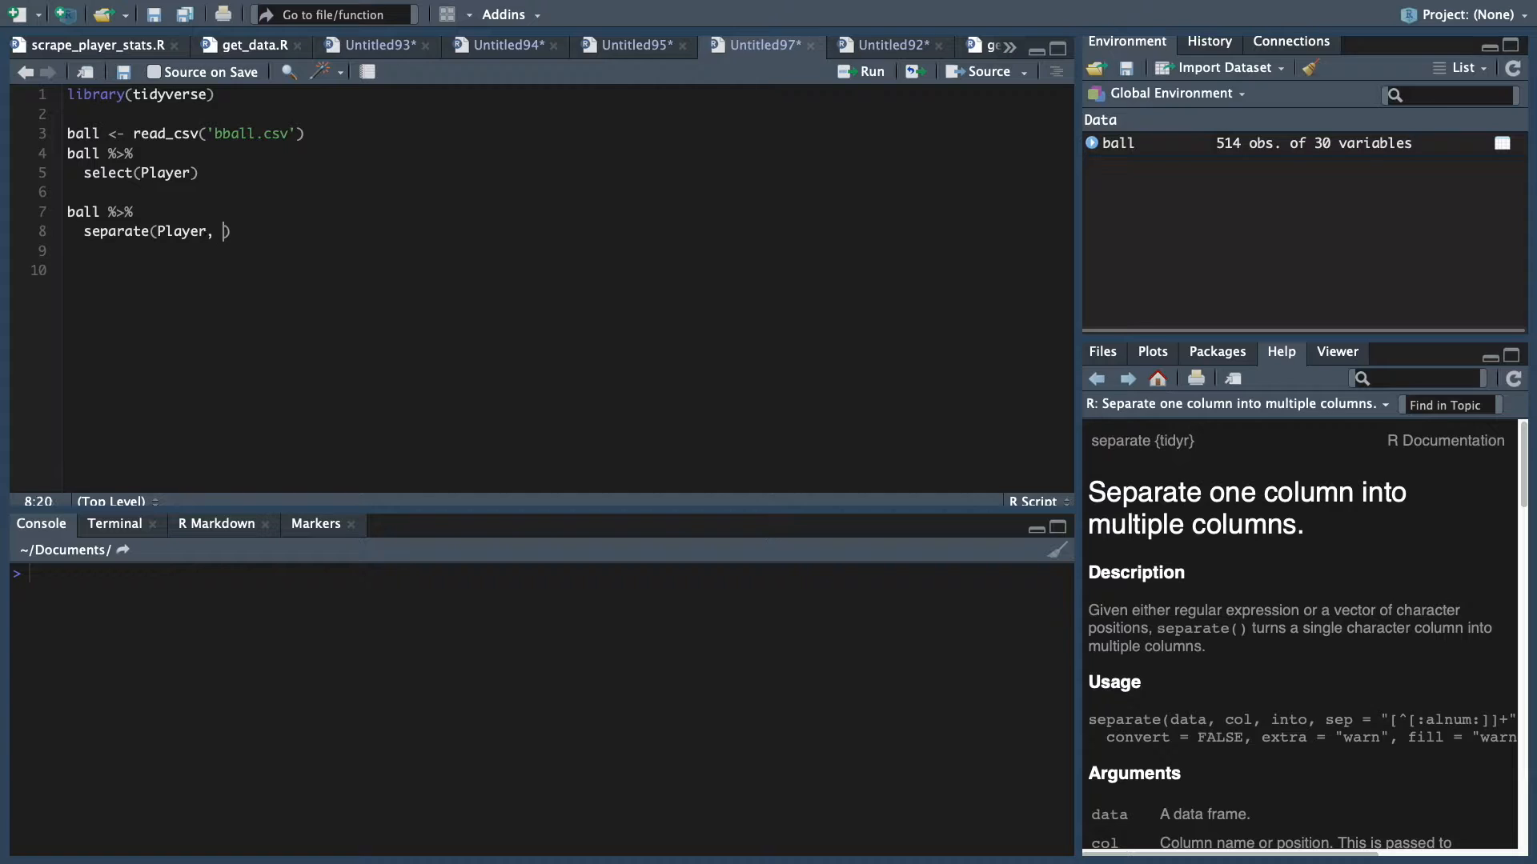
text(i)
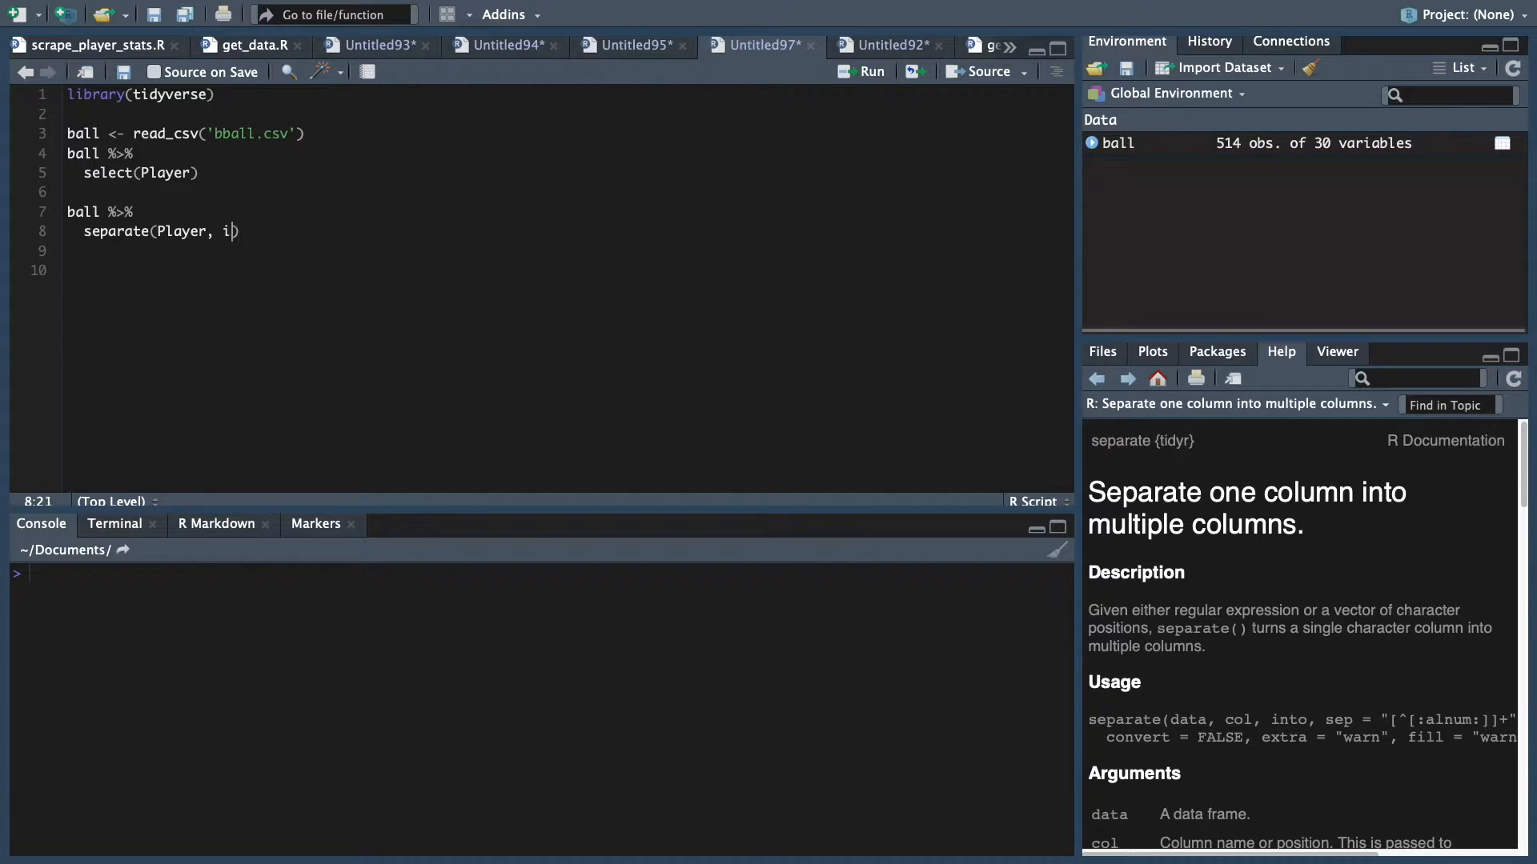
text(nto =)
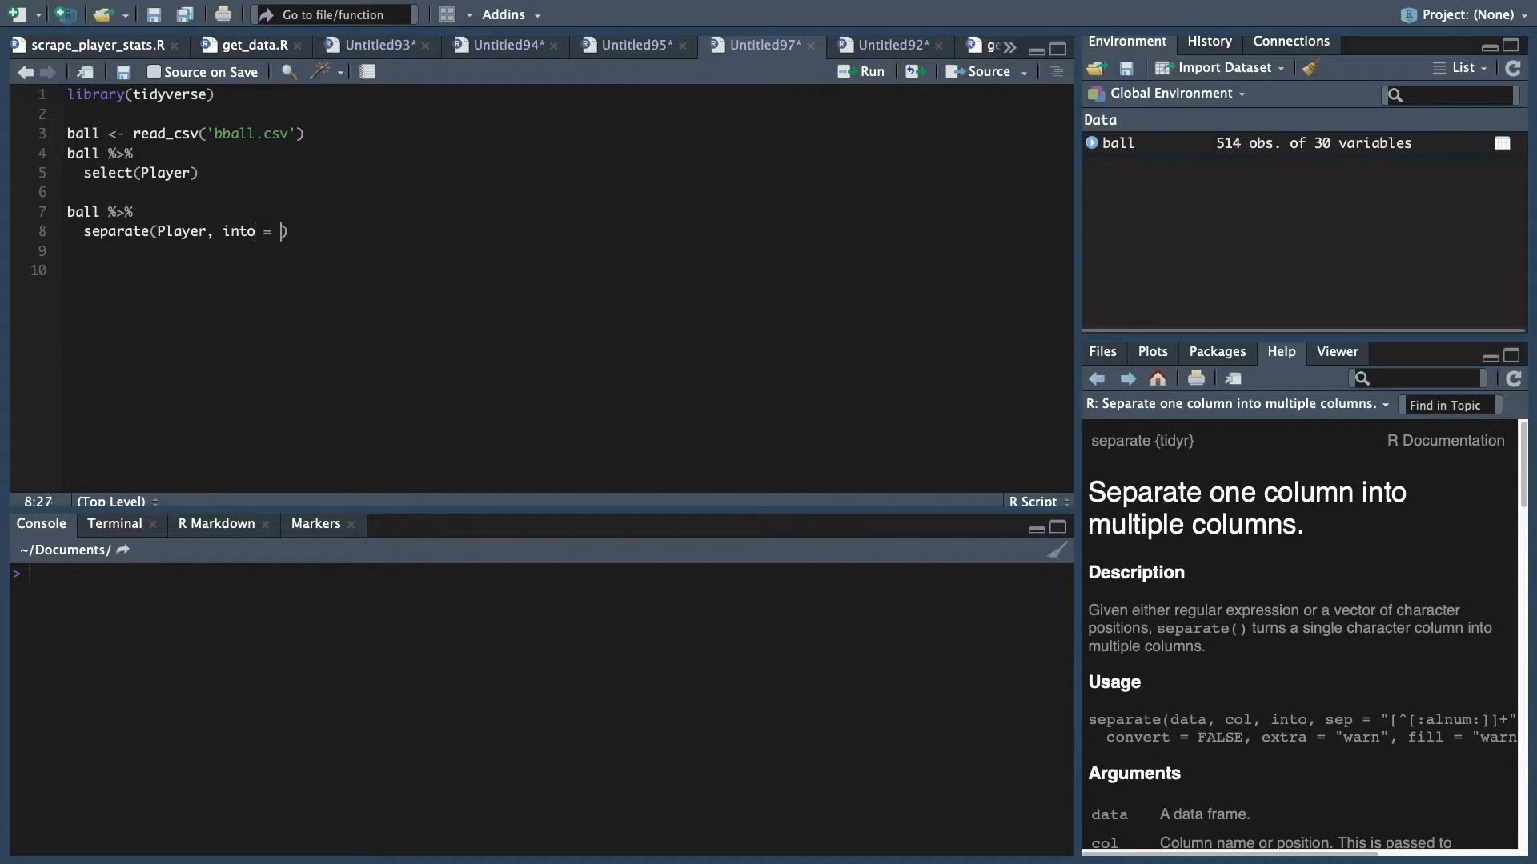
text(c)
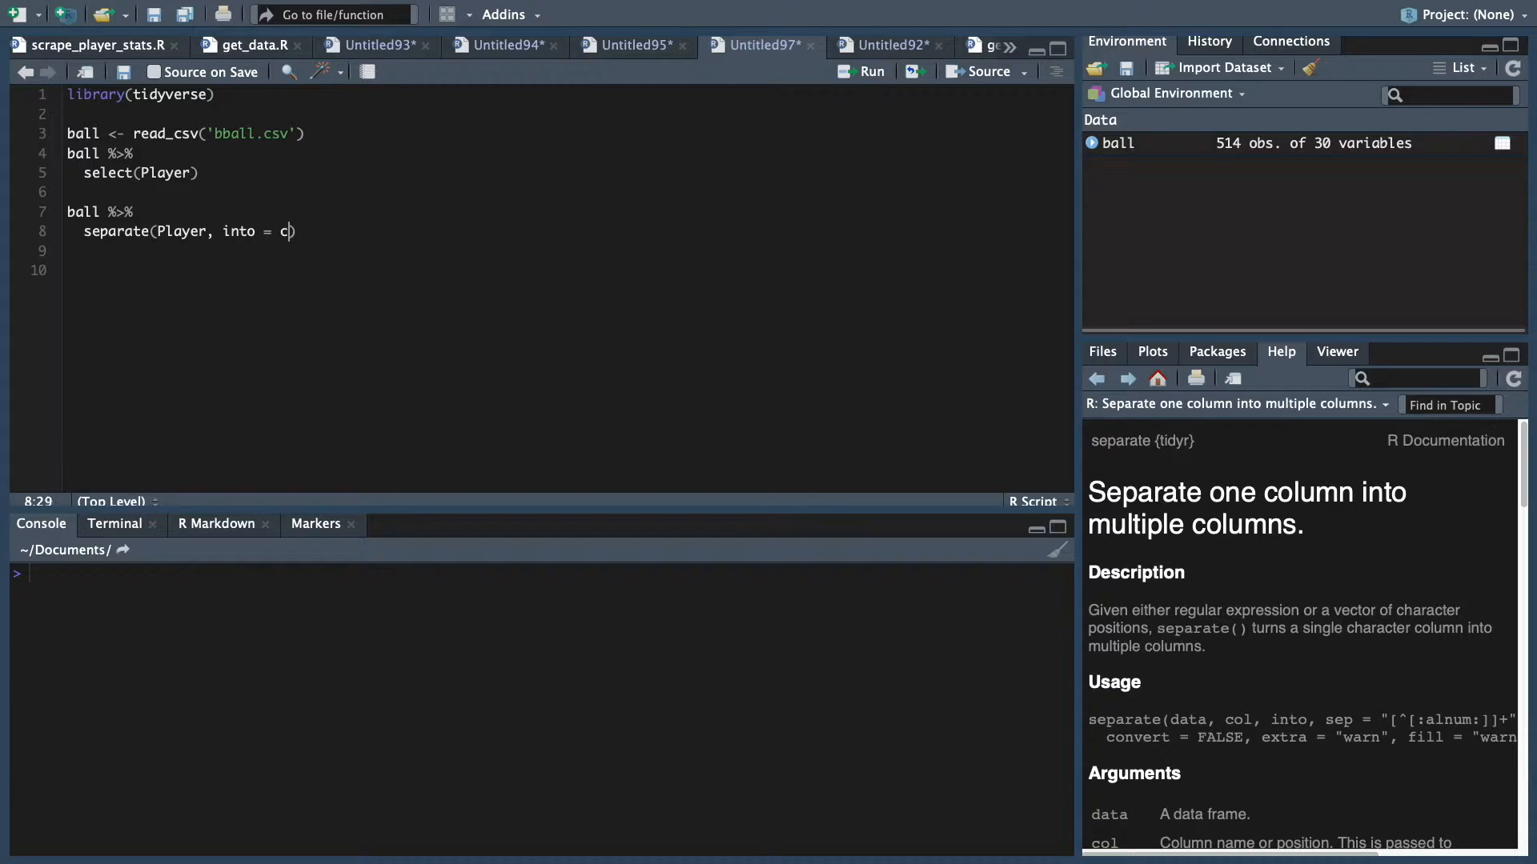
text((''))
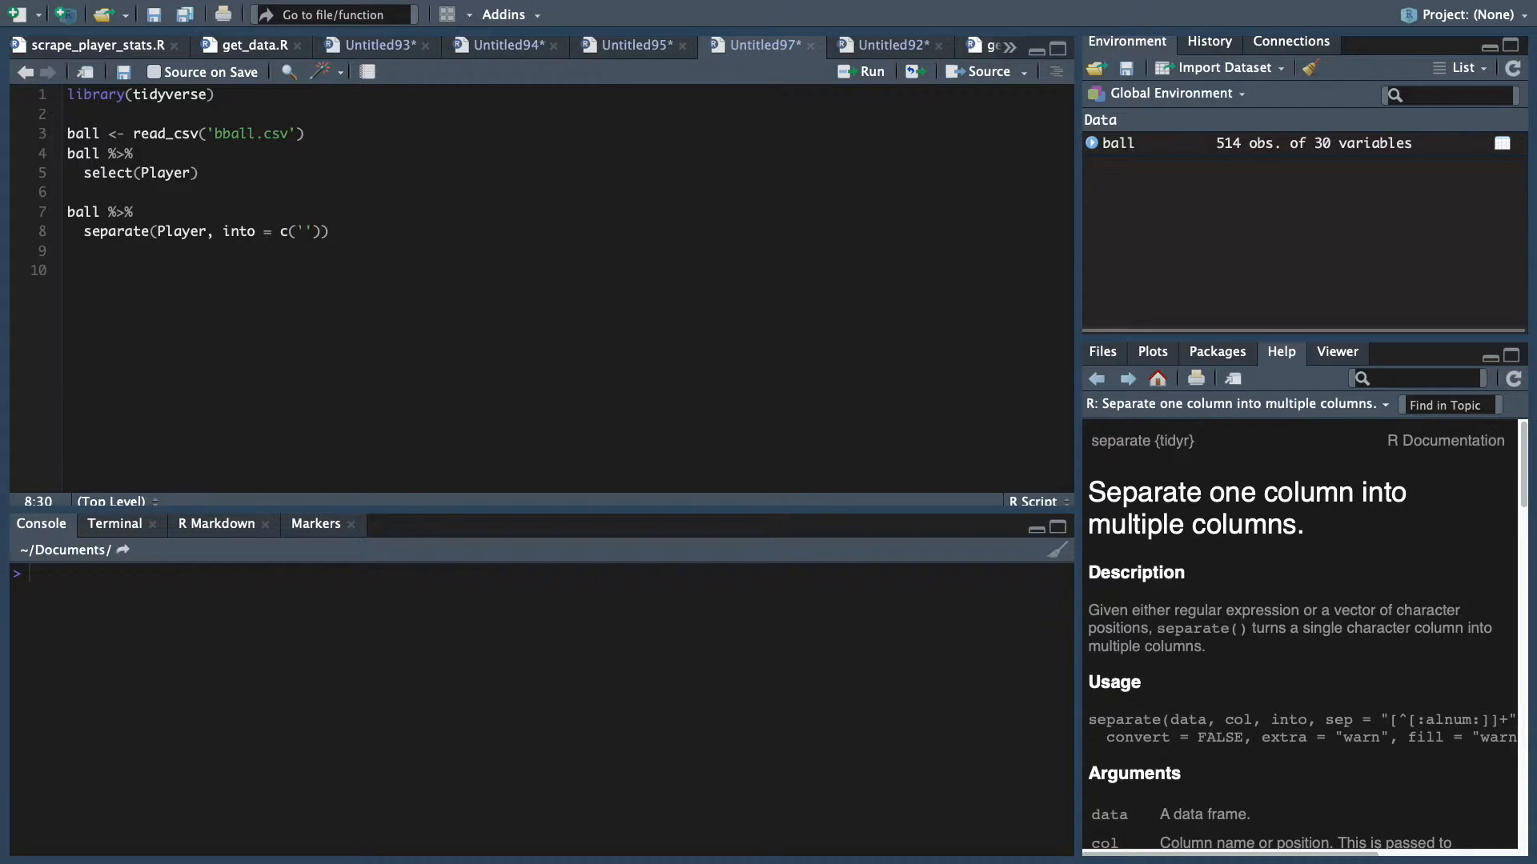
text(Player', 'c)
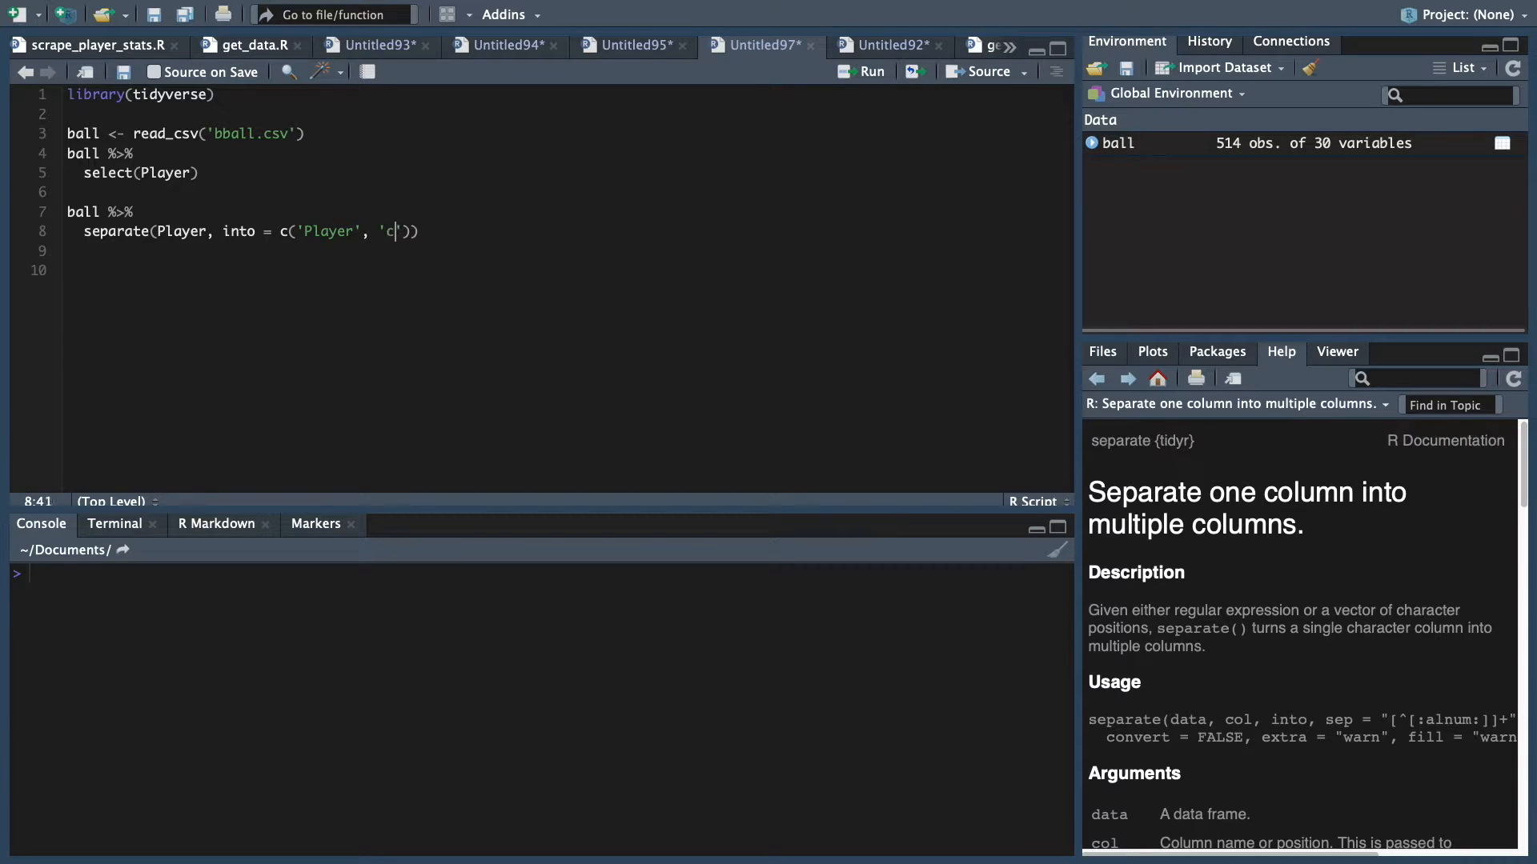
text(ode)
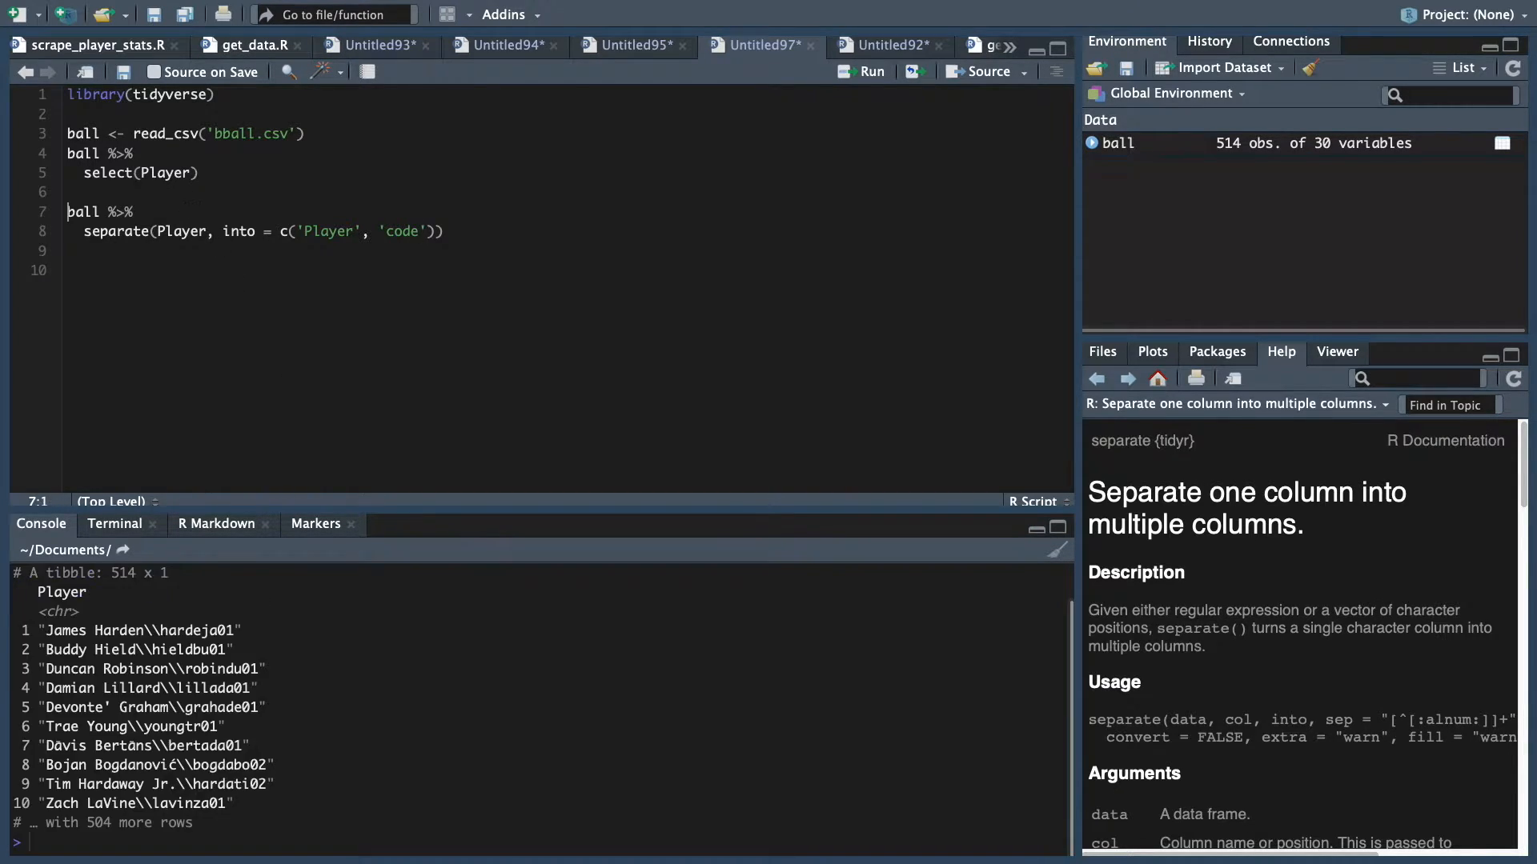
Add sep = '\\' to the separate call and end the line with a pipe
double_click(92, 629)
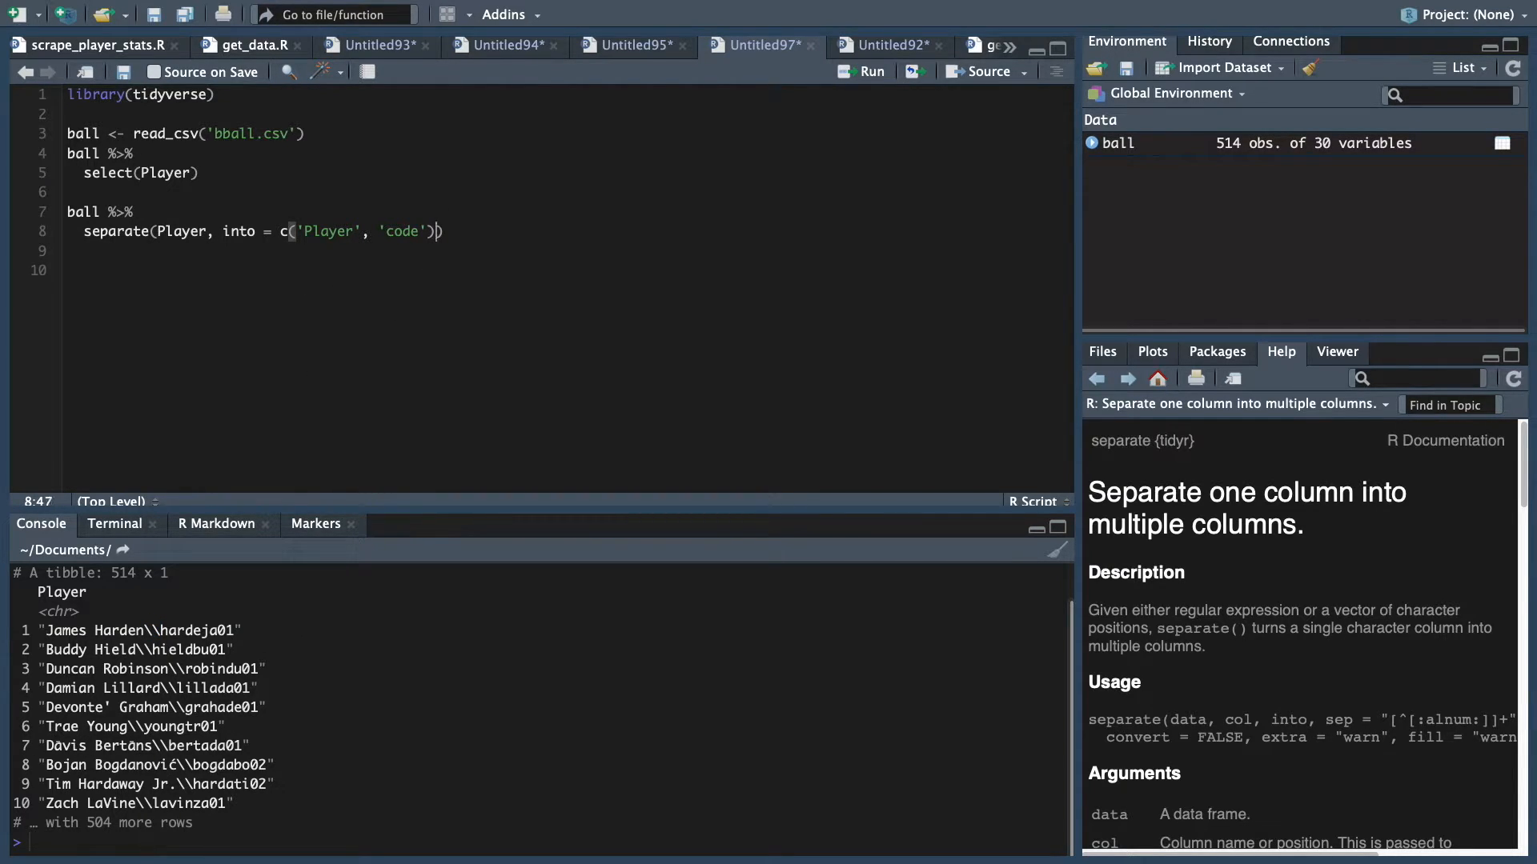
text(, sep =)
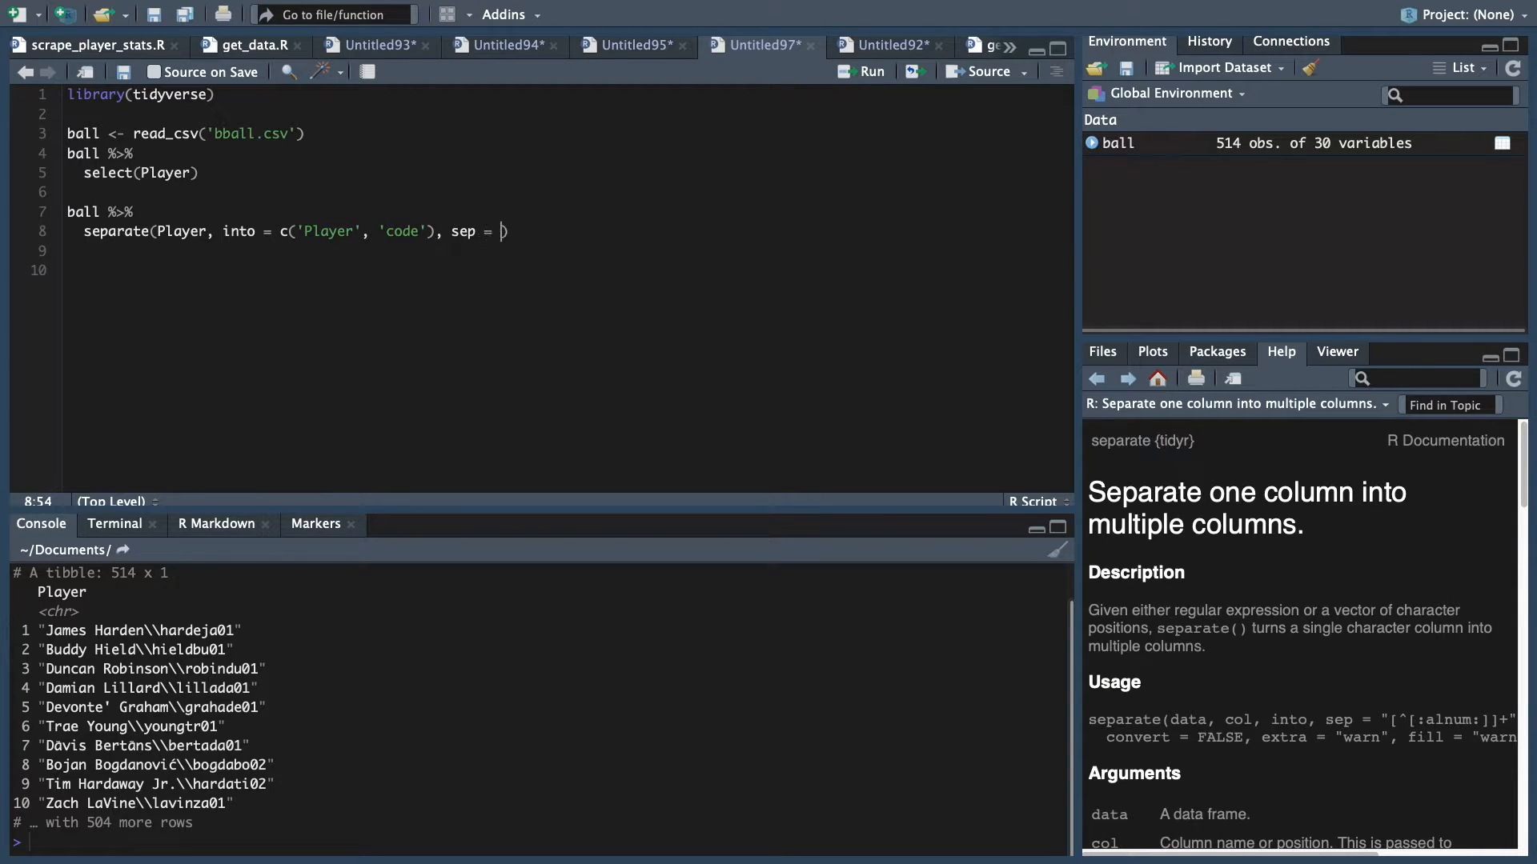
text(')
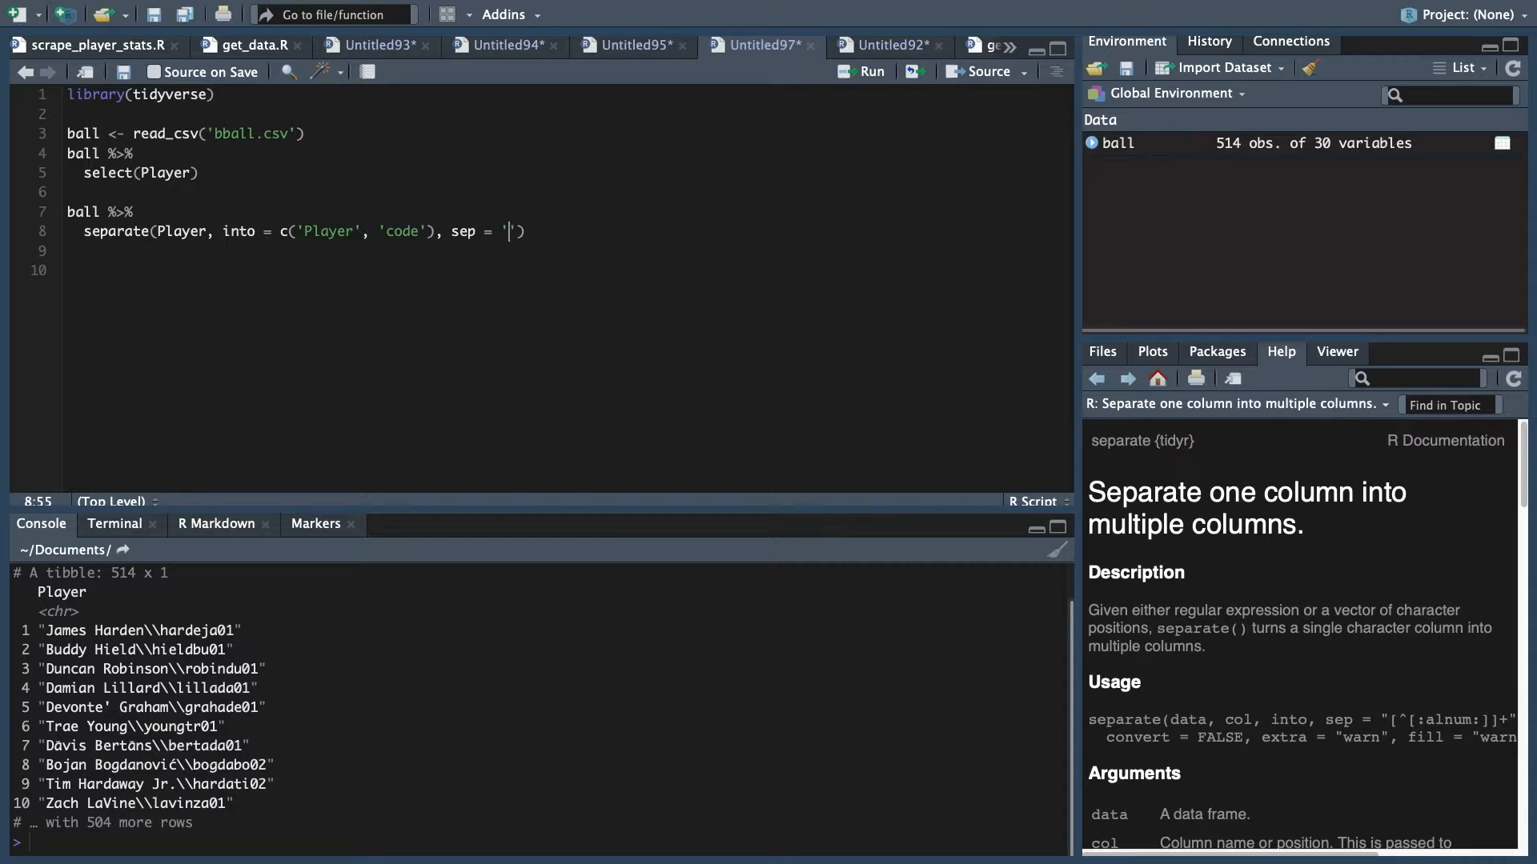
text(\\)
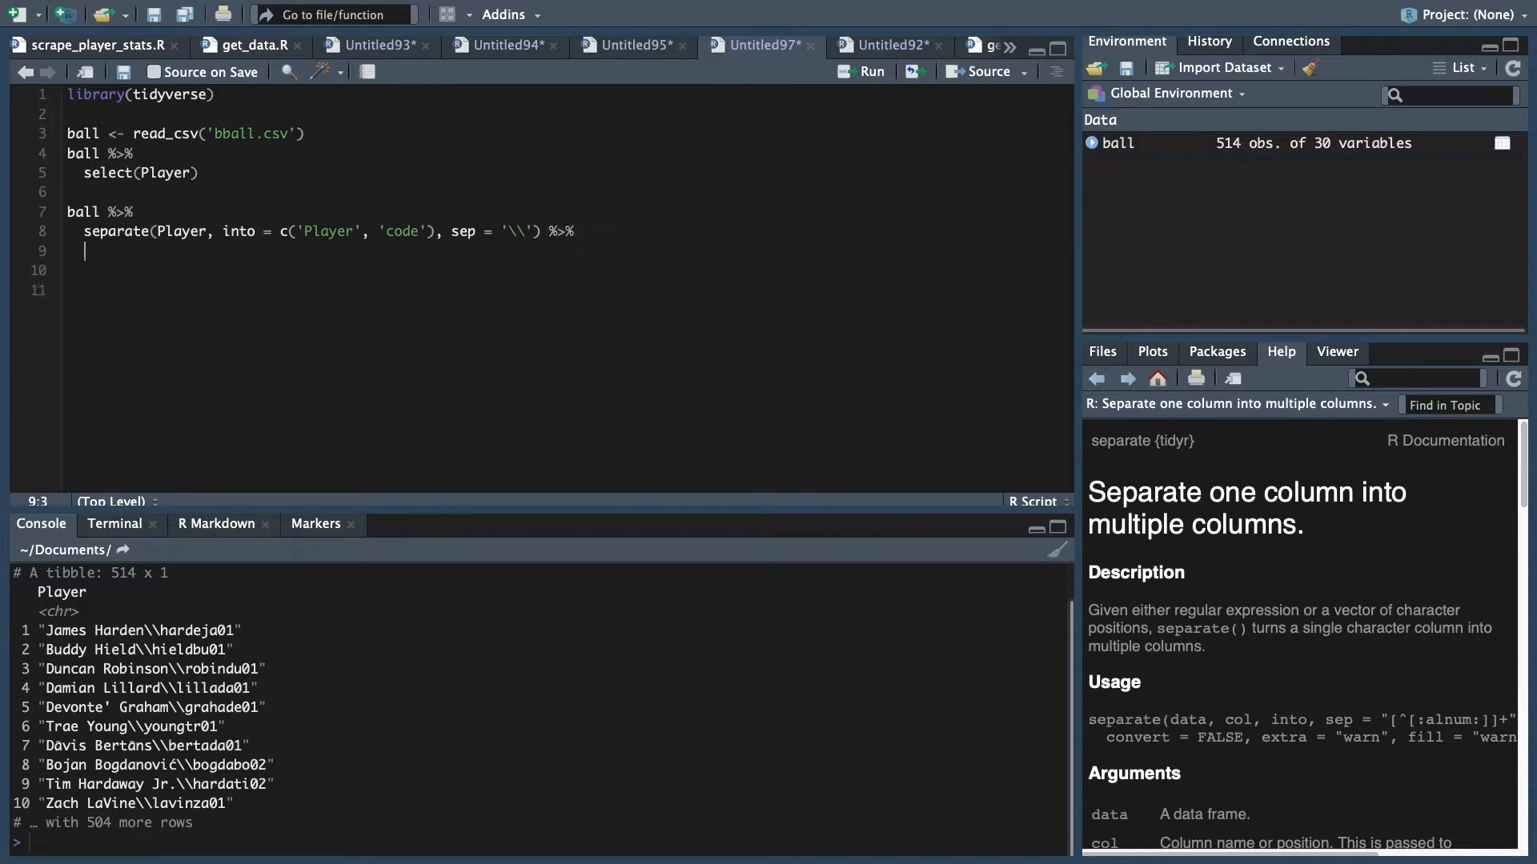
Add select(Player, code) %>% and run to show names and codes in two columns
text(select(Player, code) %>%)
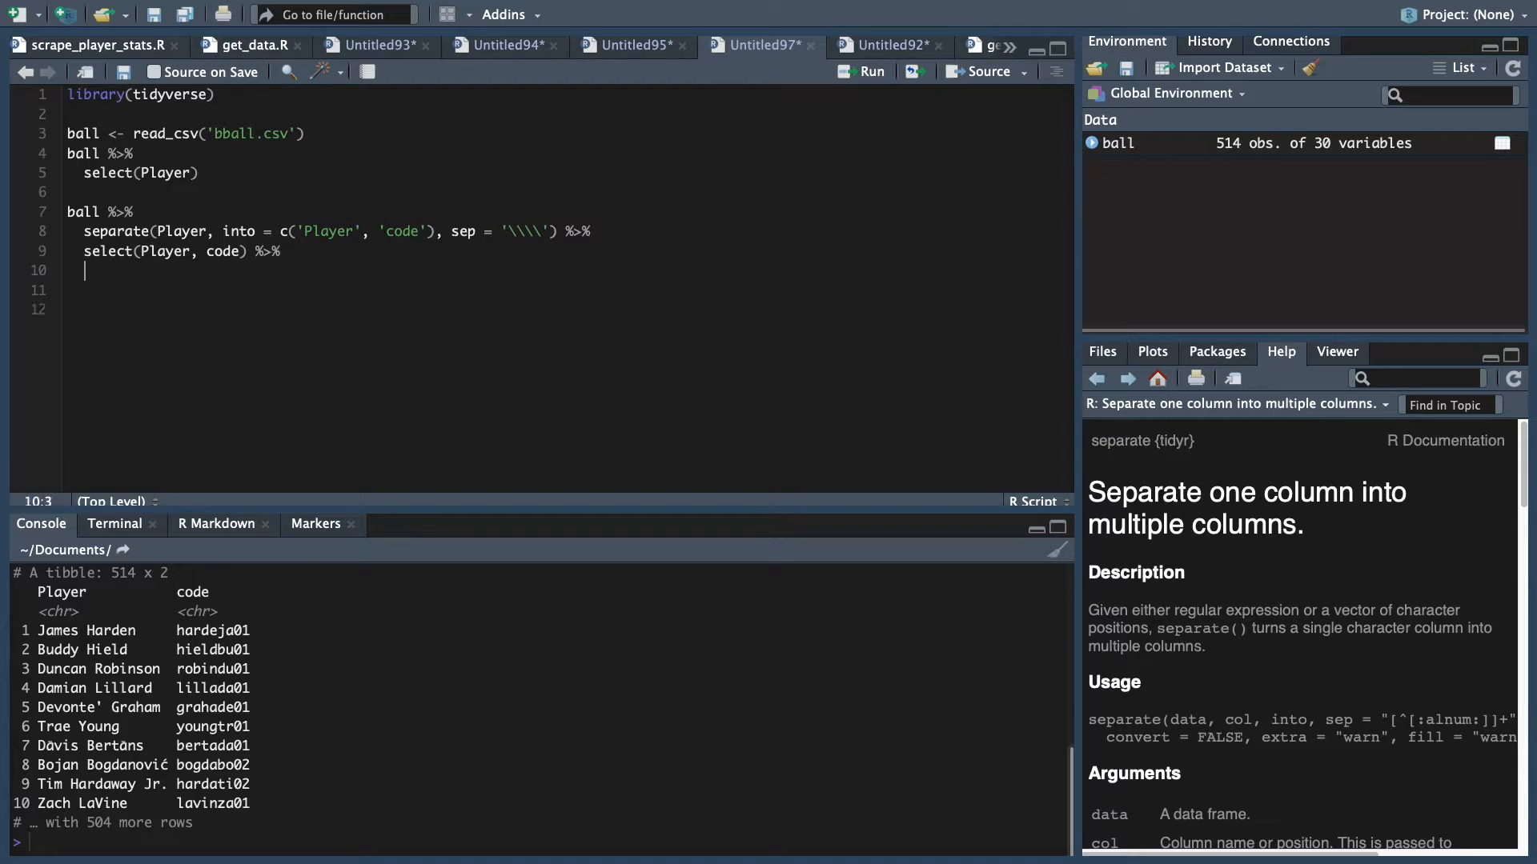
Add separate(Player, into = c('first_name','last_name'), sep = ' ') on line 10
text(sepa)
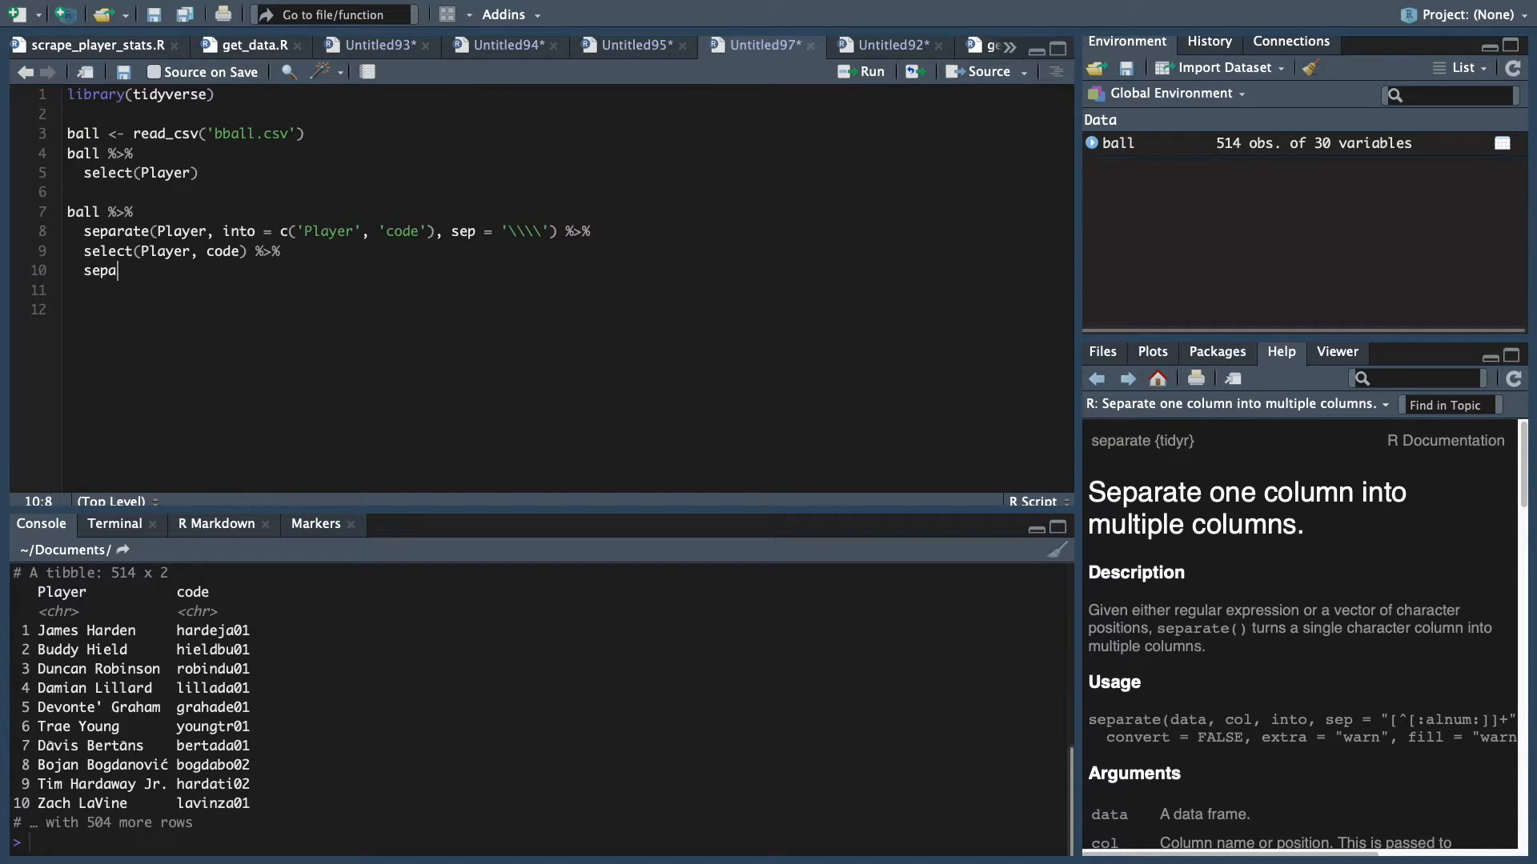
text(rate())
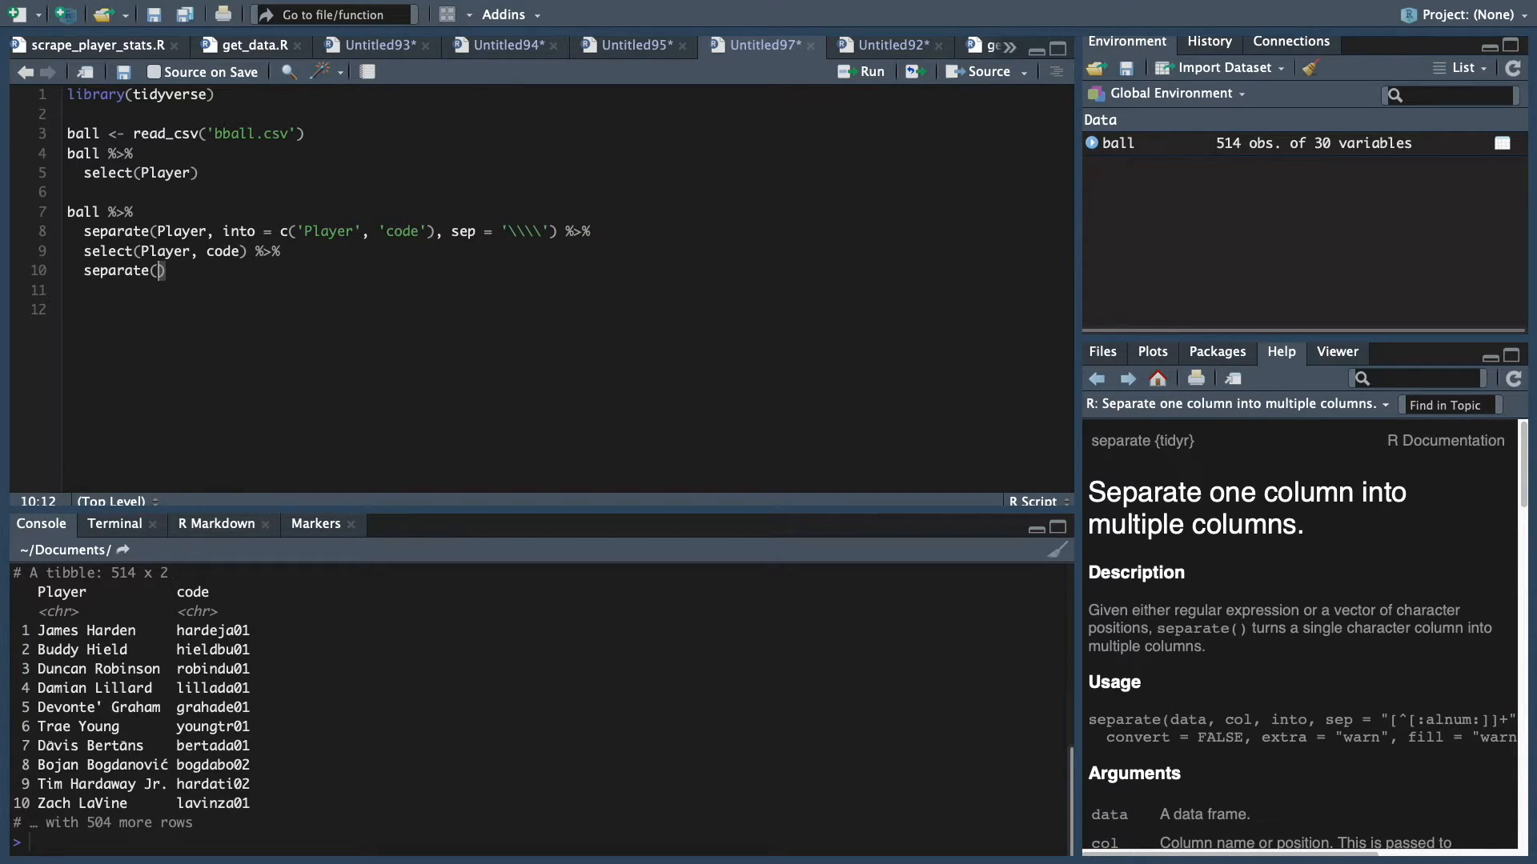
text(Player,)
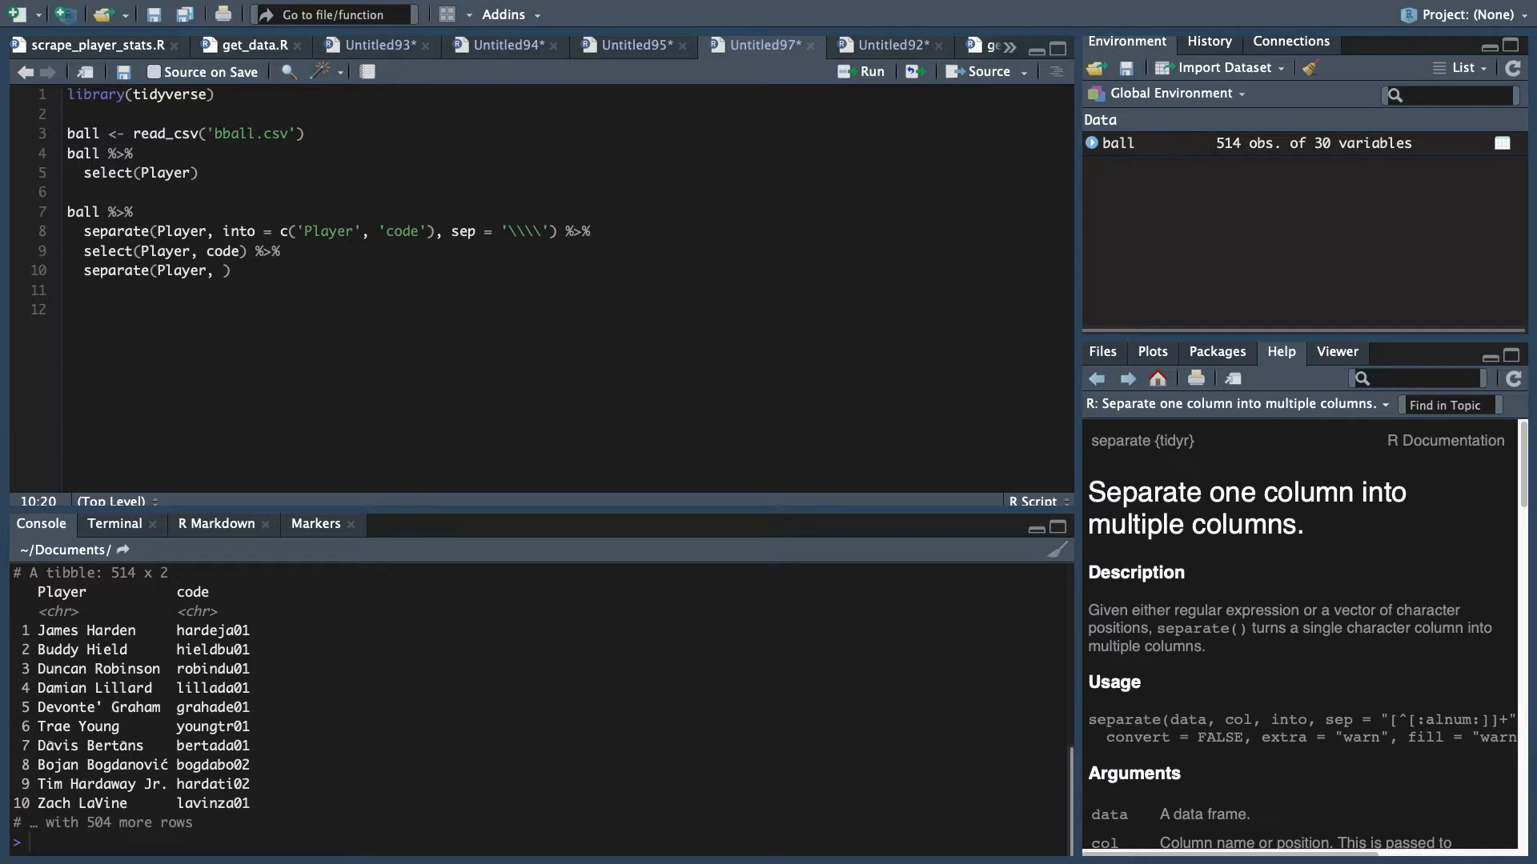
text(into = c('first_name')
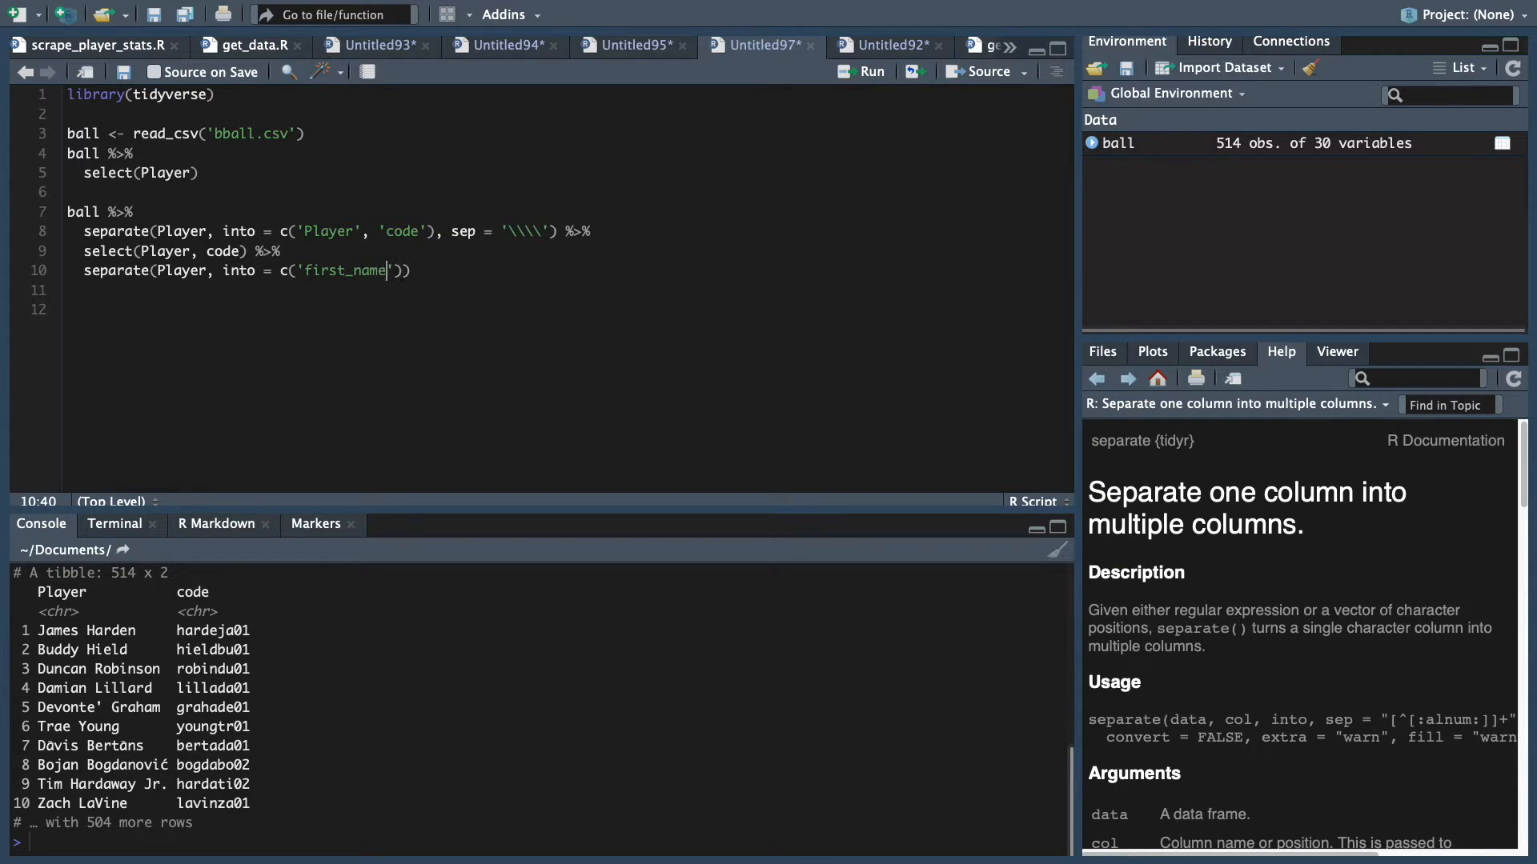
text(, '')
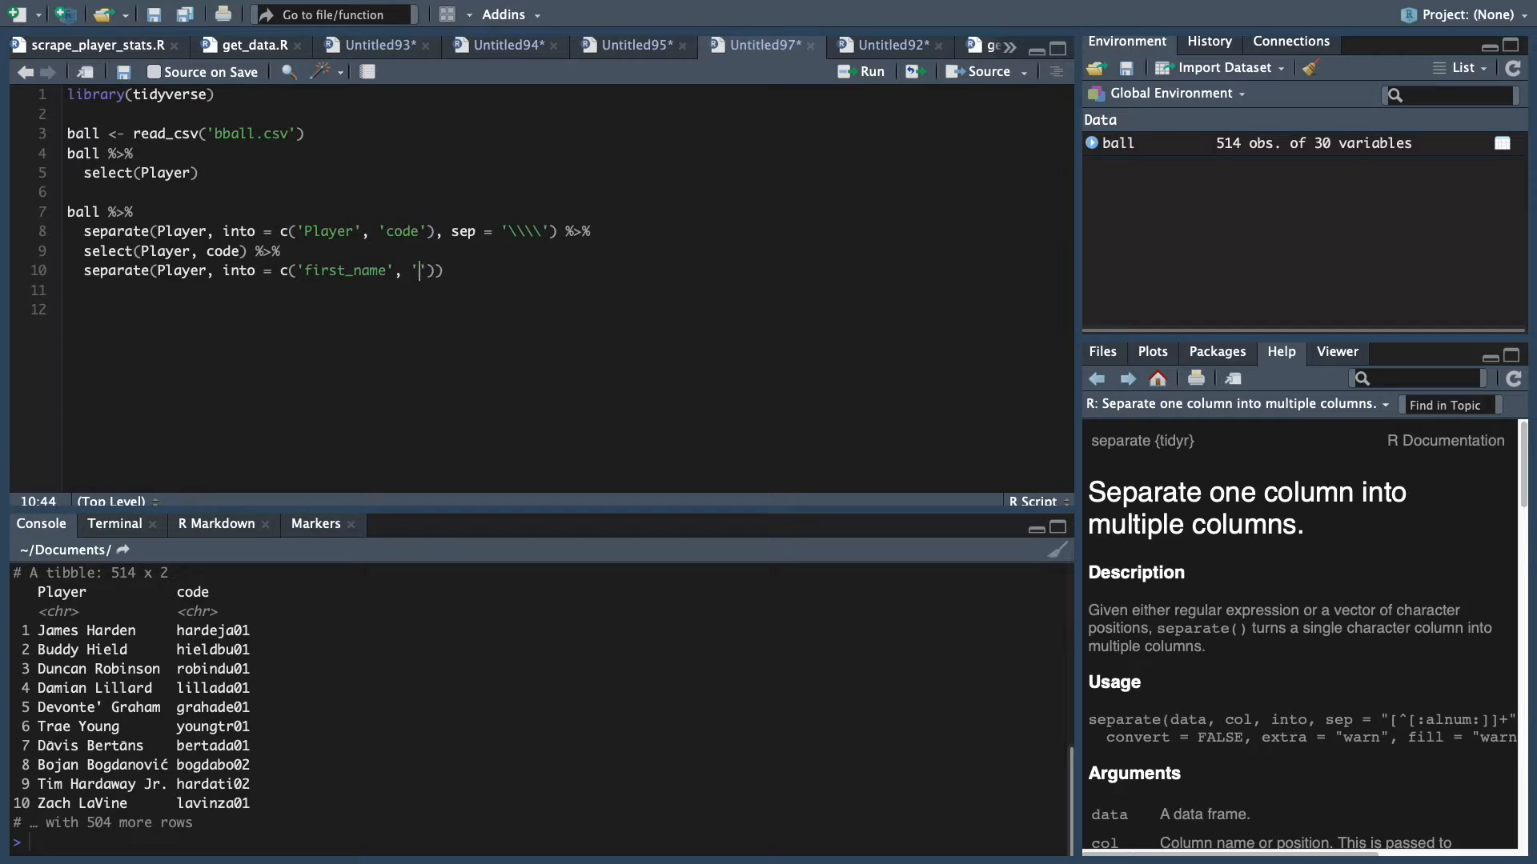
text(last_)
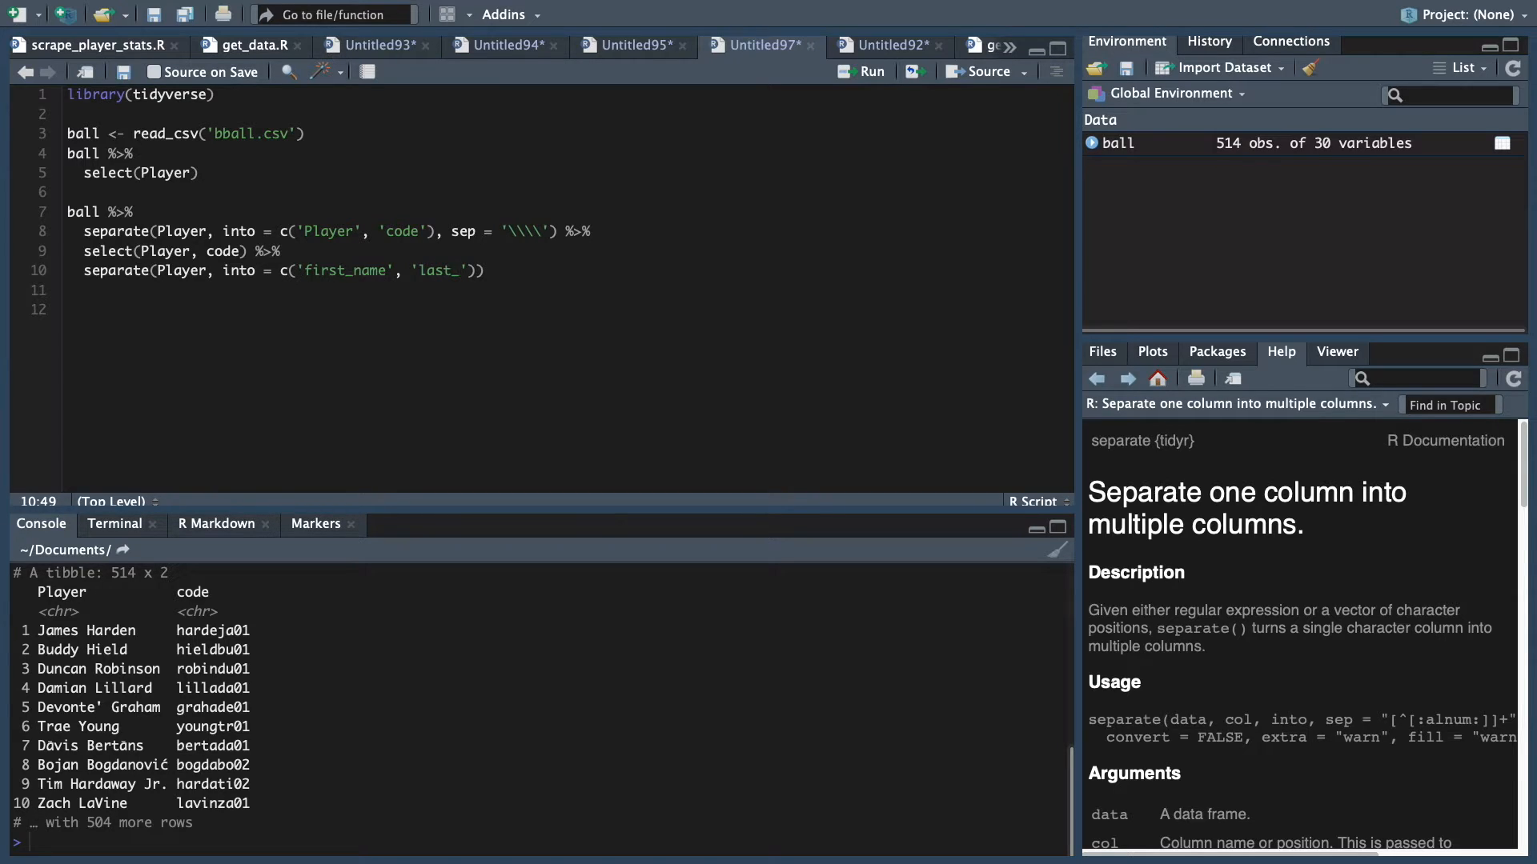
text(name)
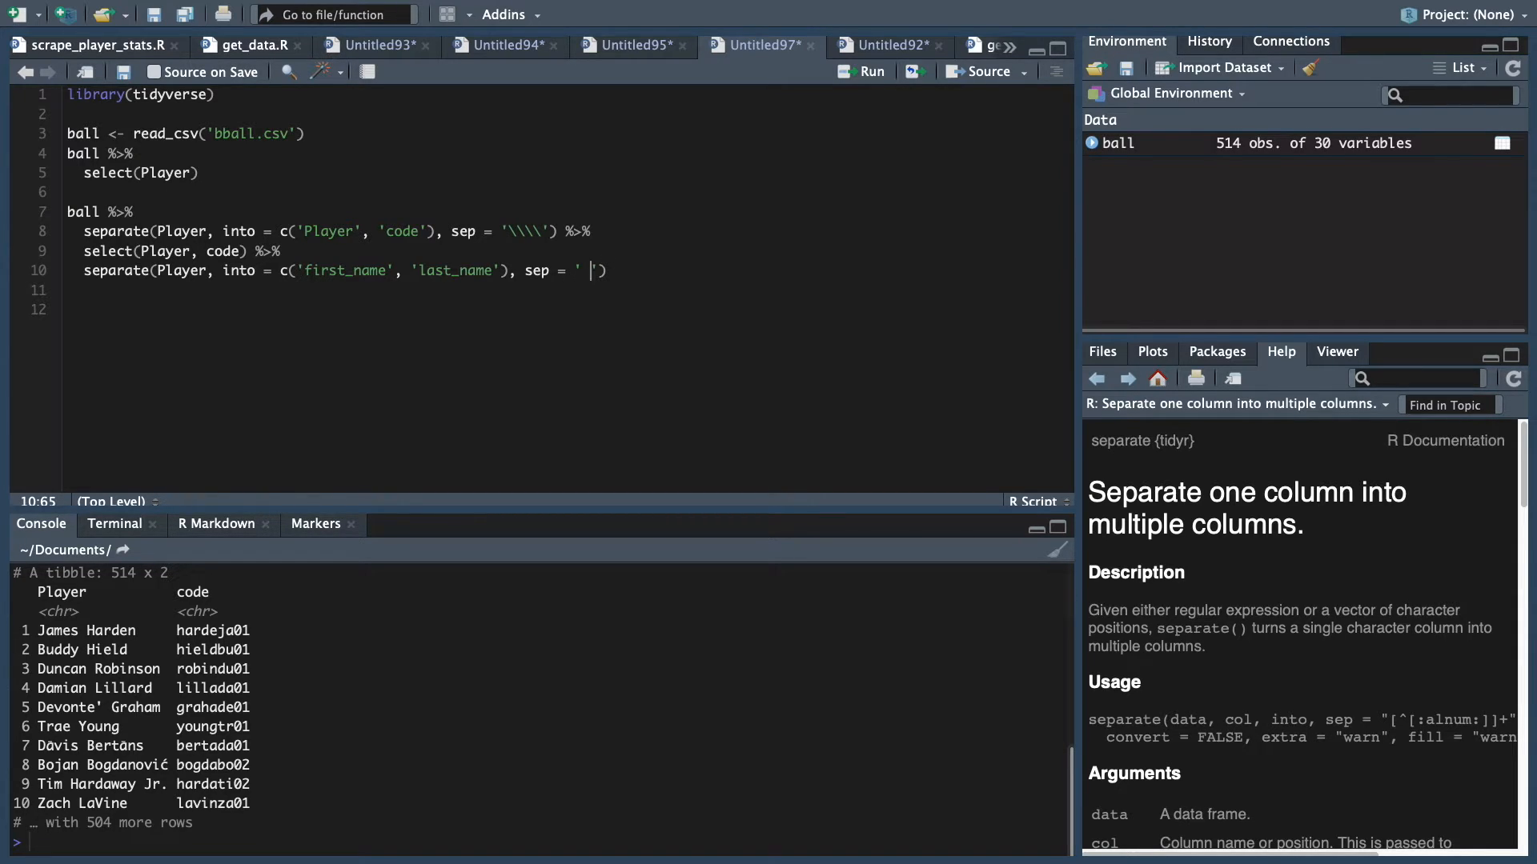
mouse_move(76, 632)
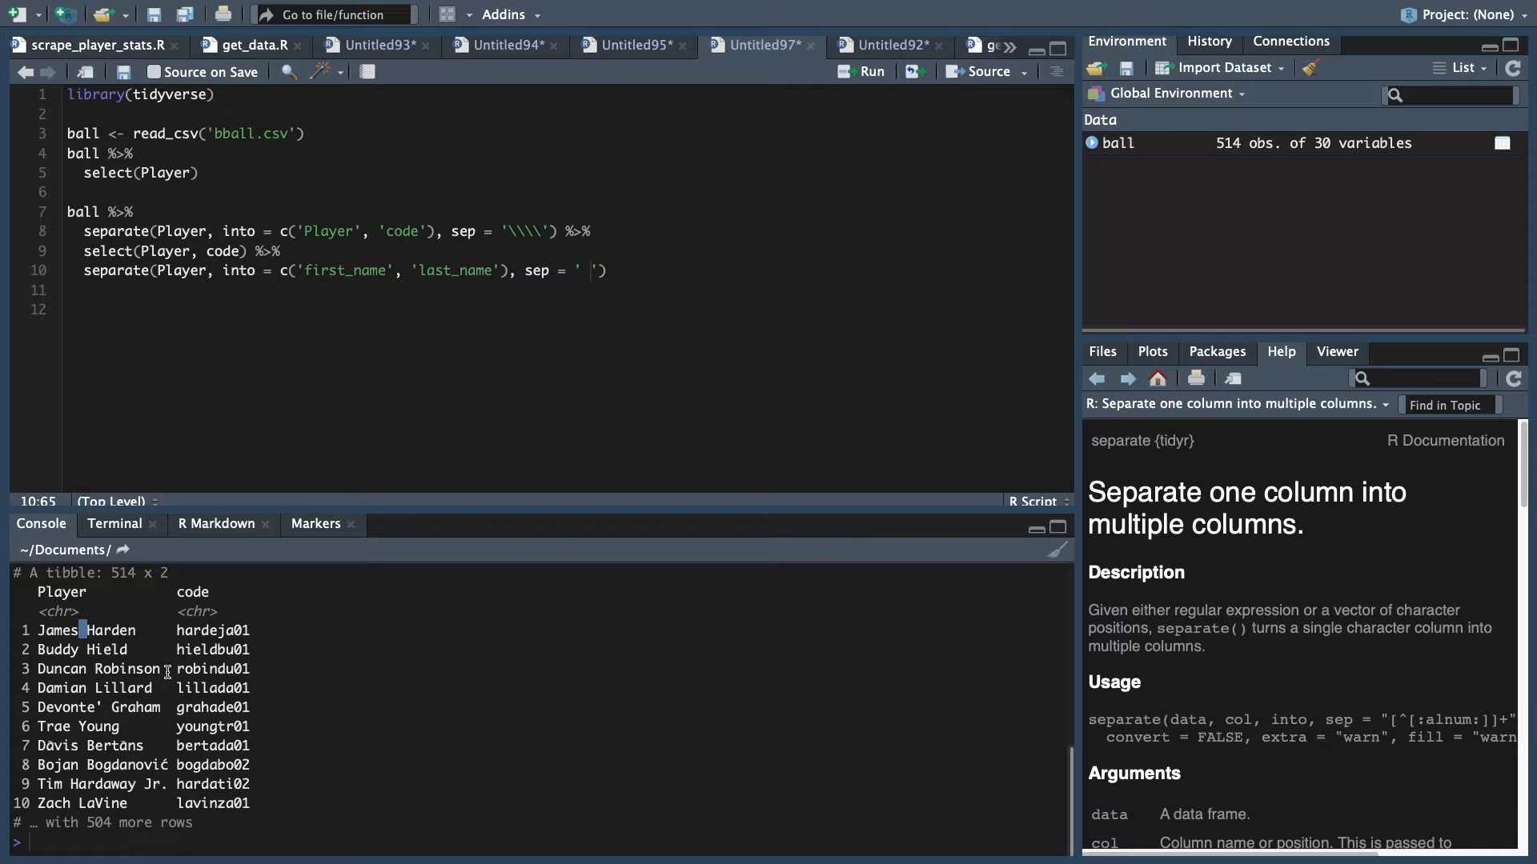
mouse_move(249, 810)
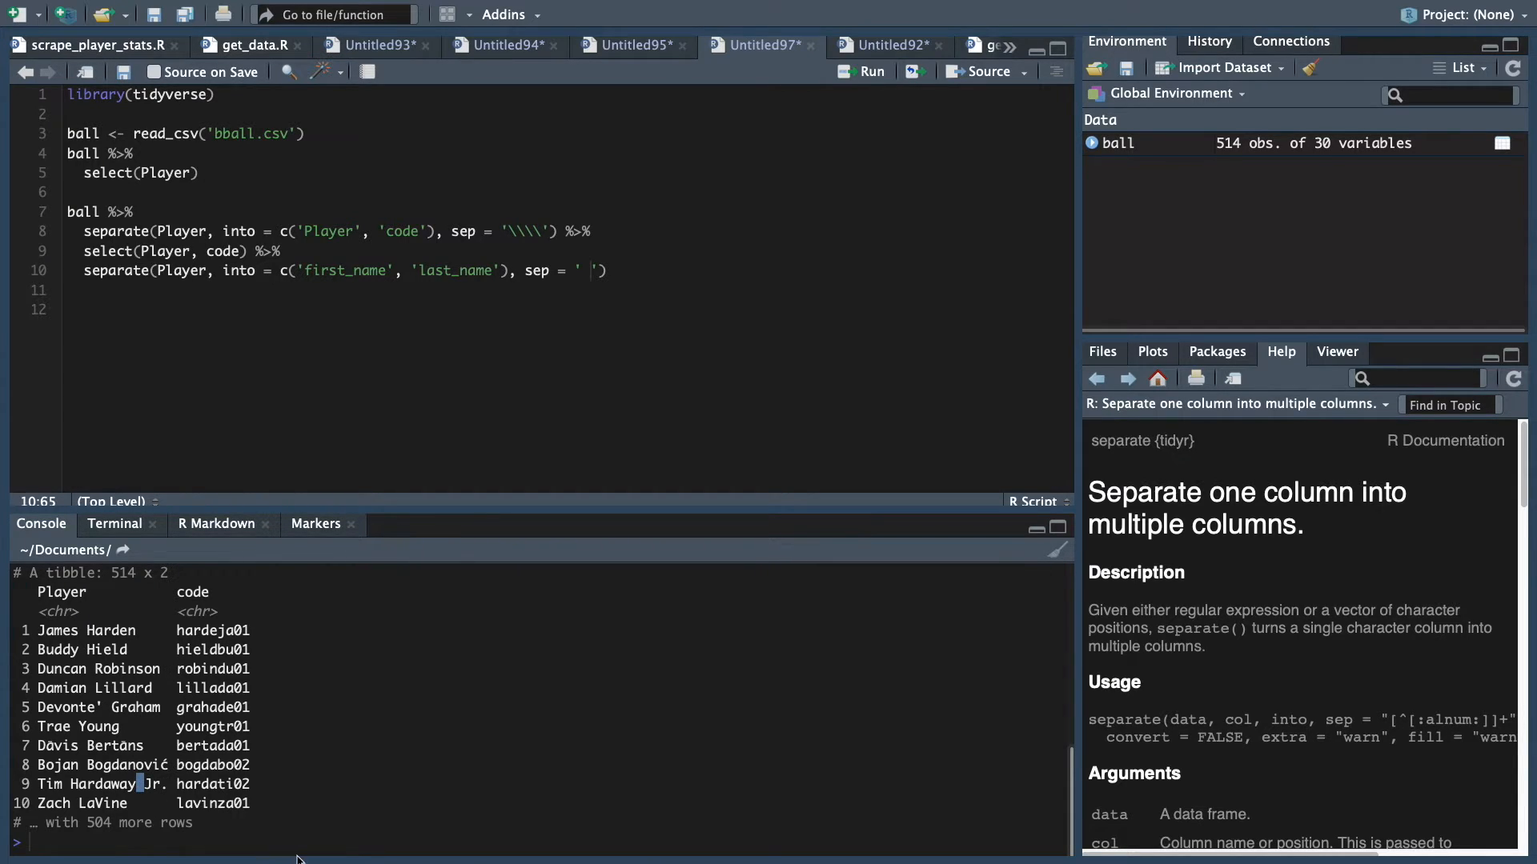
Run the pipeline and mark the warning about discarded pieces in 15 rows
click(134, 211)
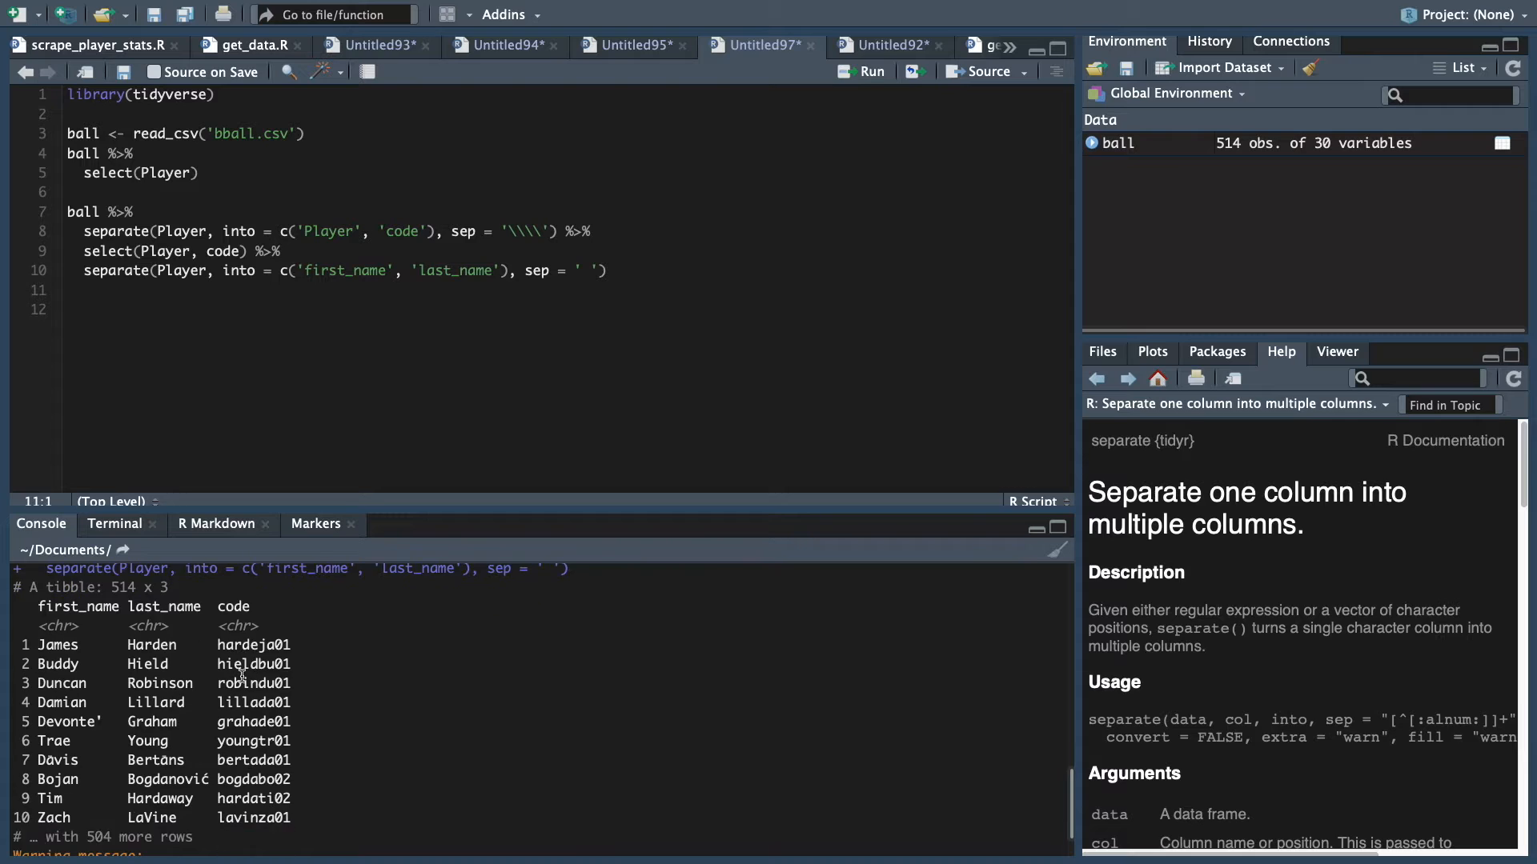
scroll(down, 3)
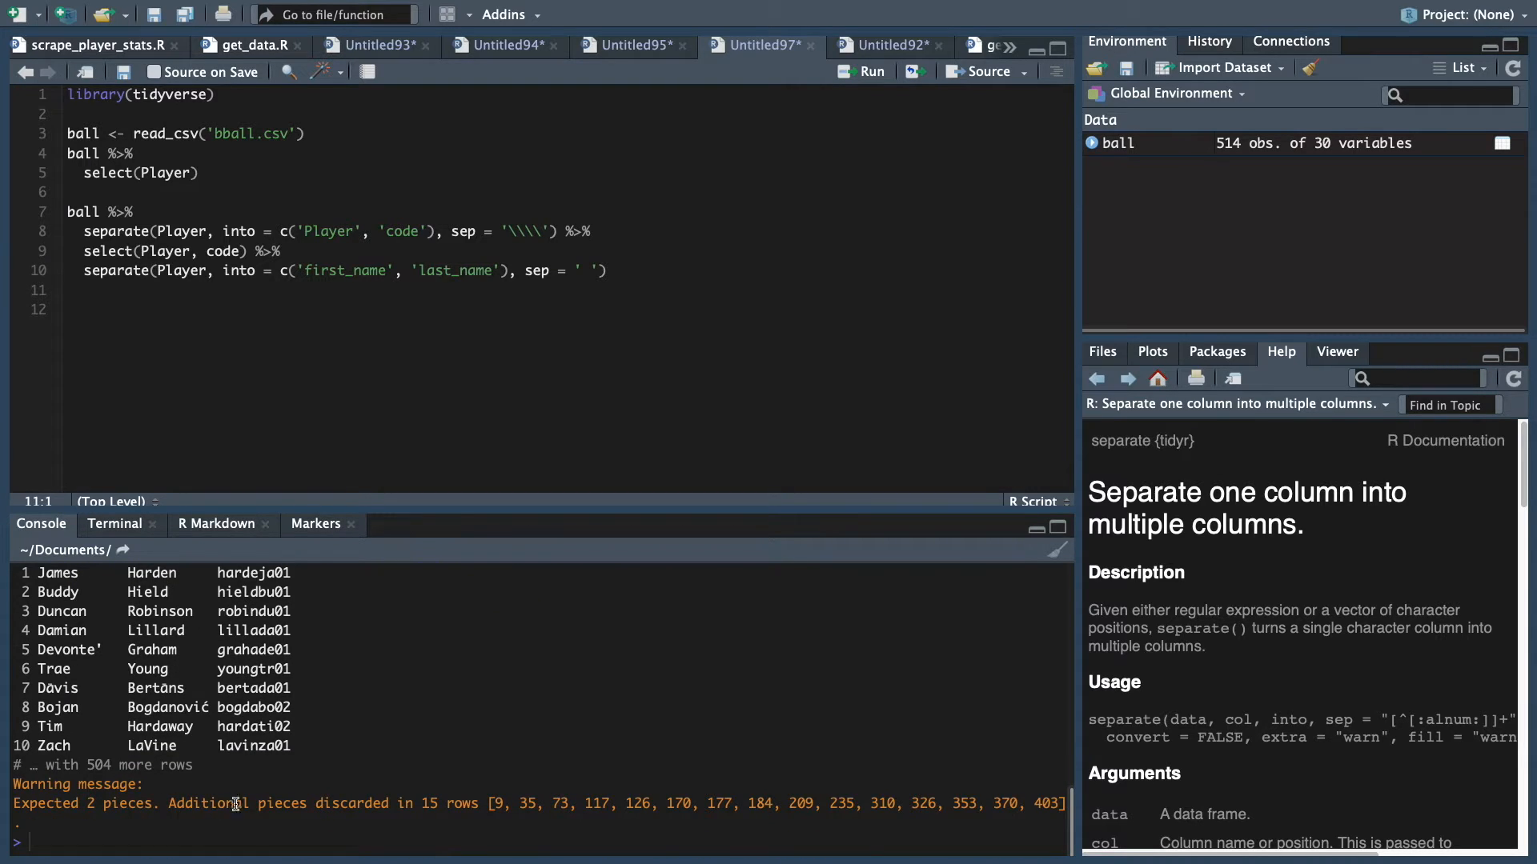
drag(168, 803, 517, 803)
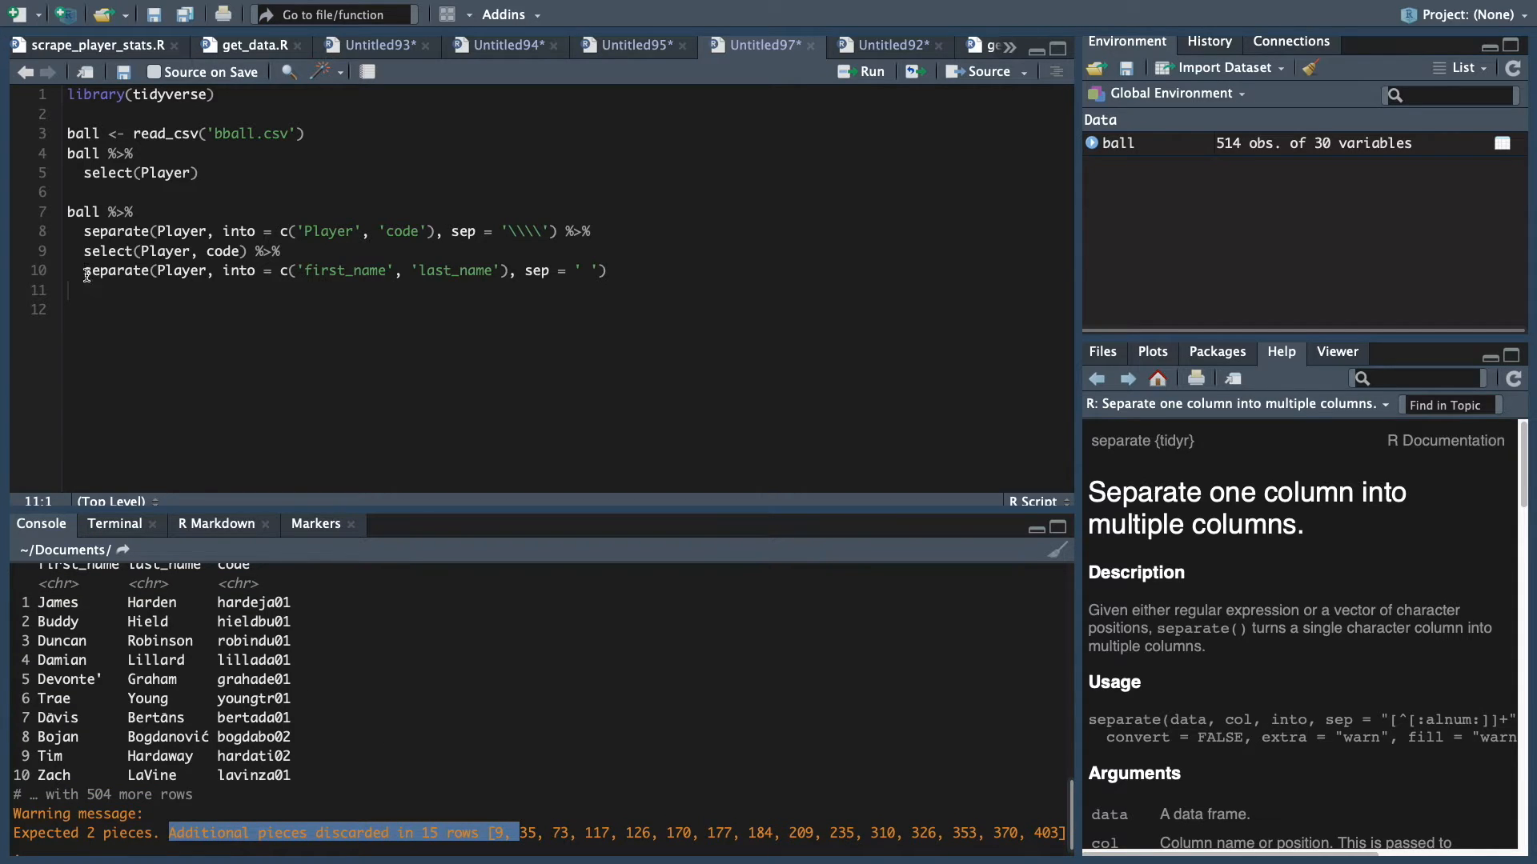
click(868, 70)
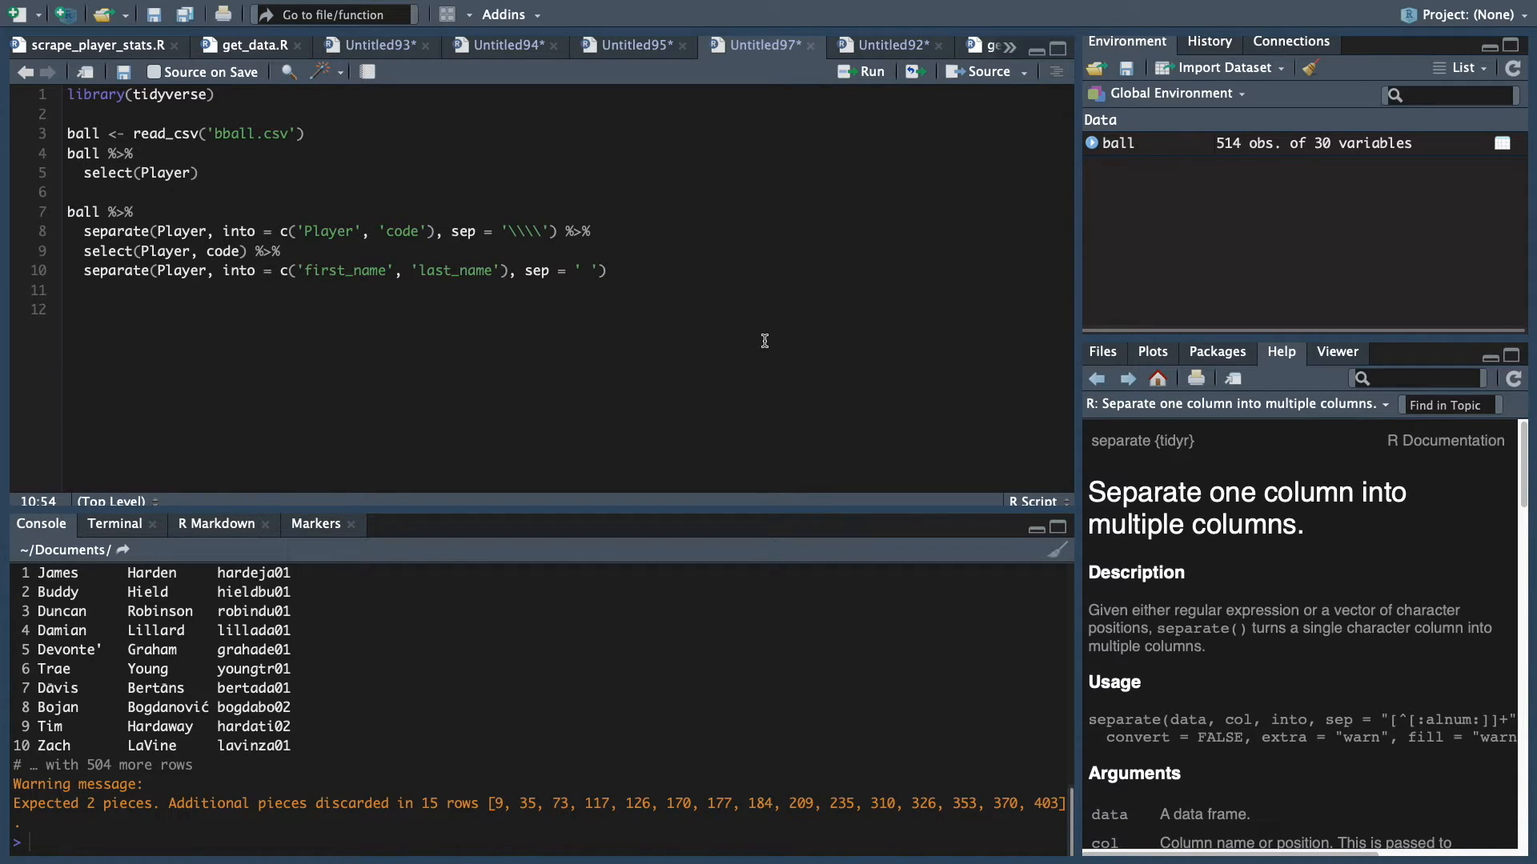
Add 'last_name_1' to the into vector and rerun, showing suffixes like Jr
text(,)
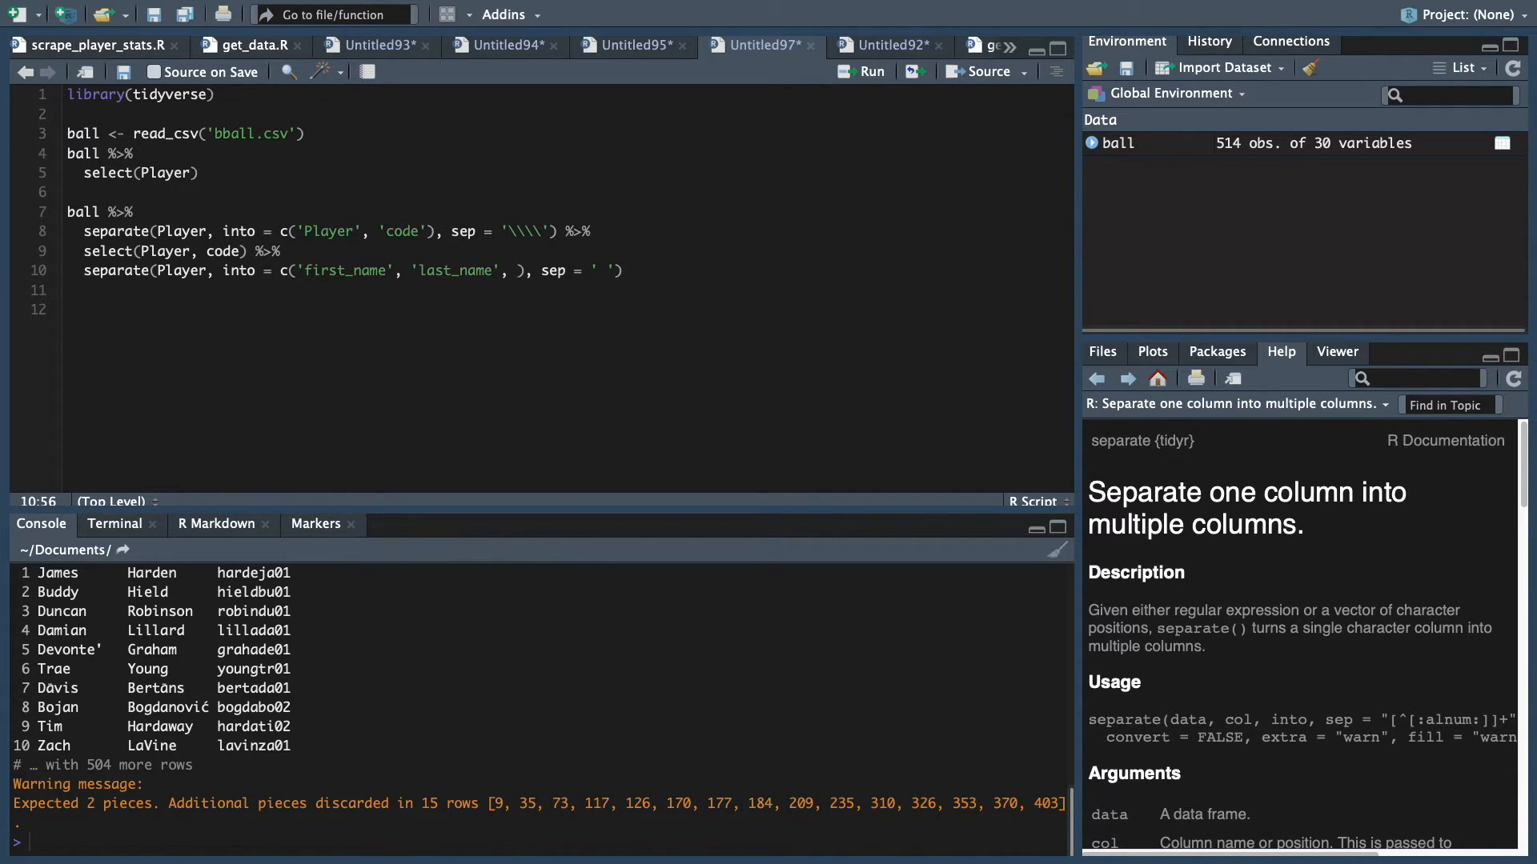
text(last_name_1')
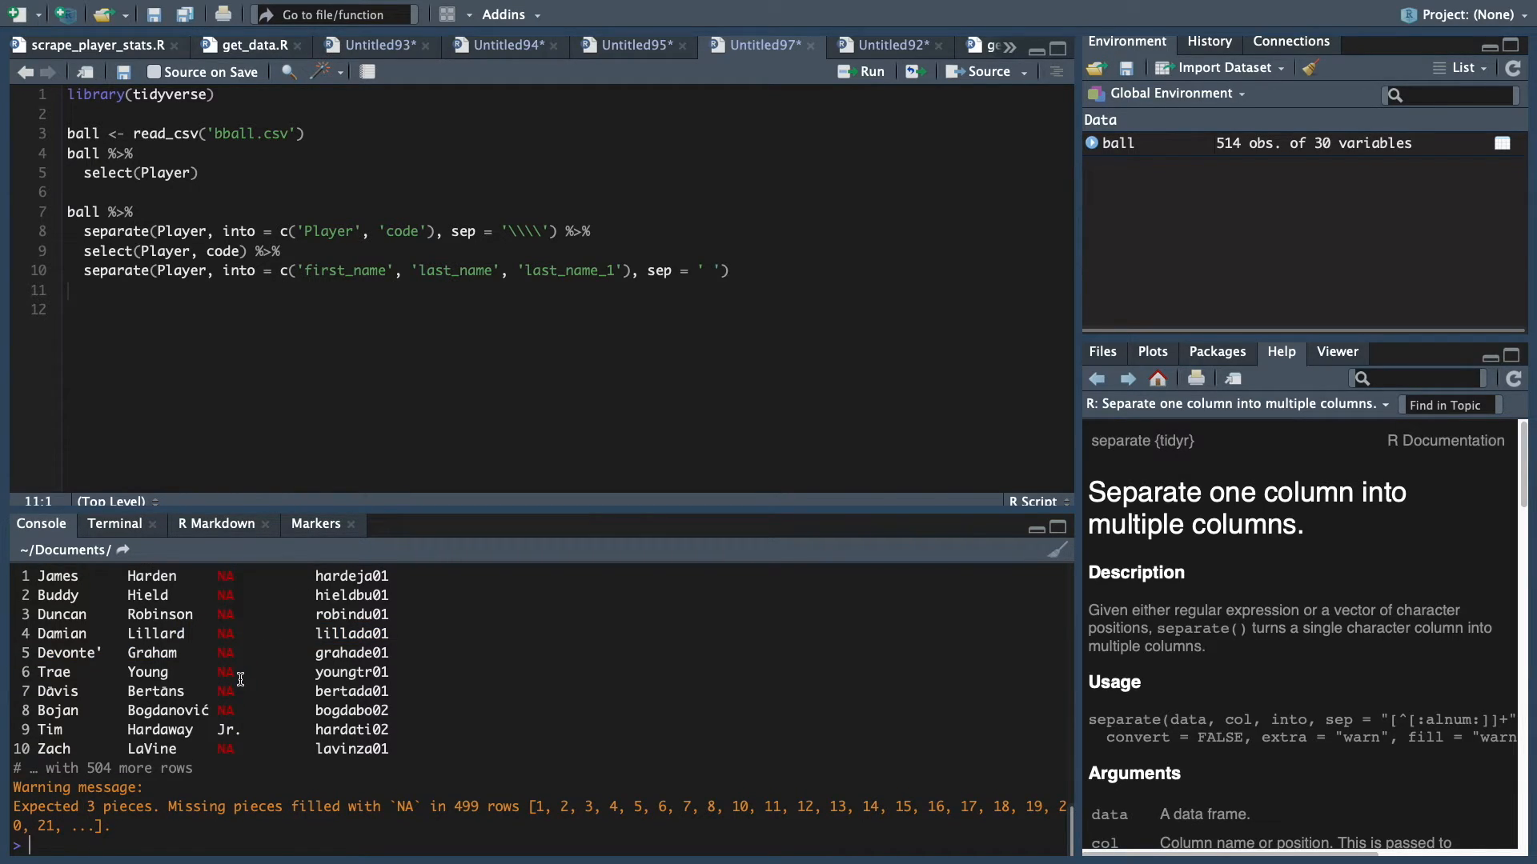
click(869, 70)
text( %>%)
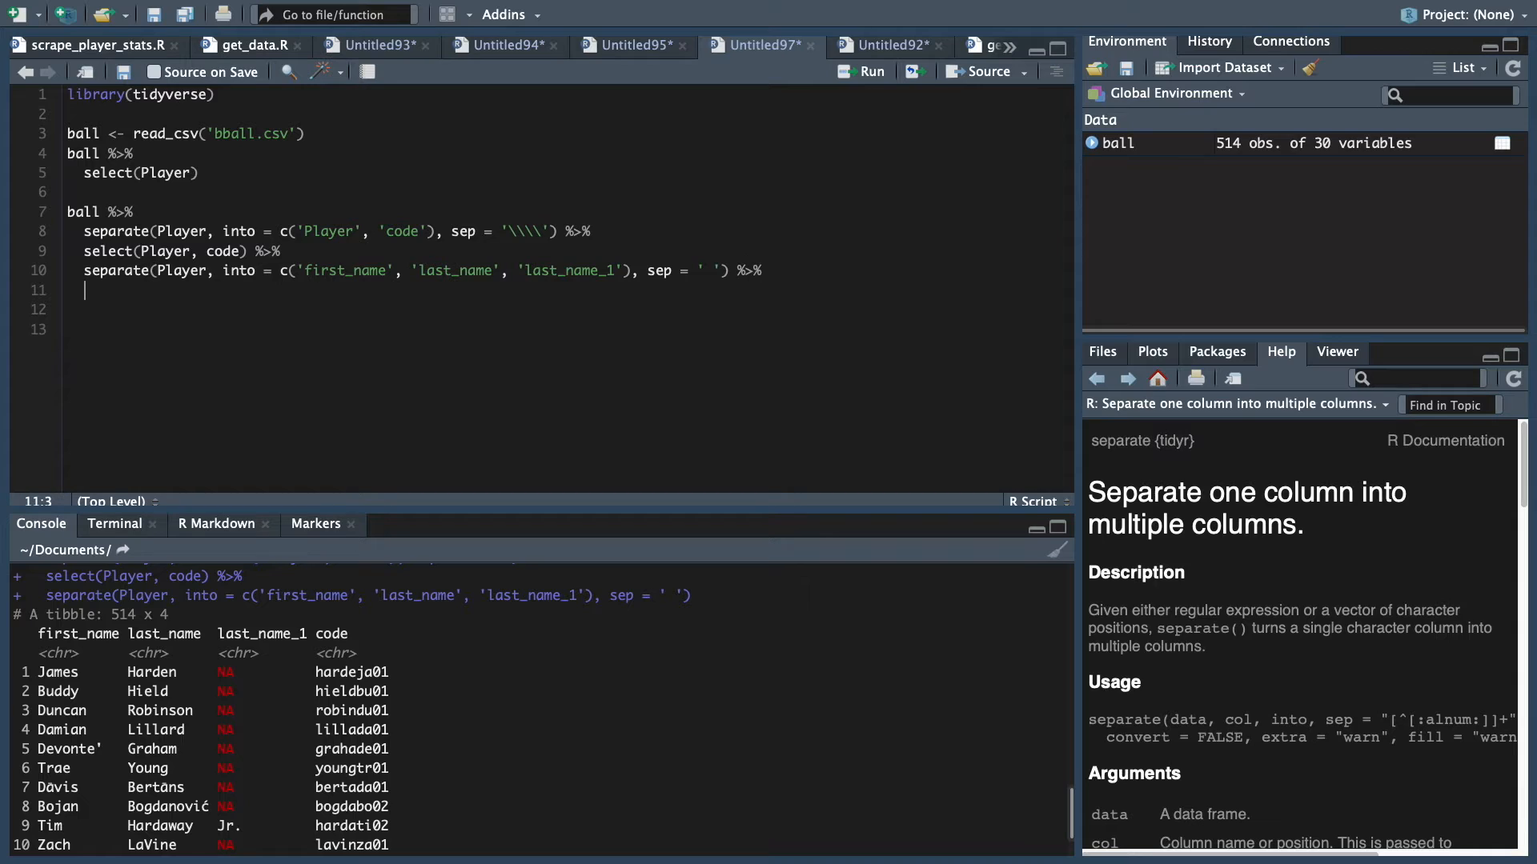
Add mutate(last_name = paste(last_name, last_name_1)) giving surnames like Hardaway Jr
text(mutate())
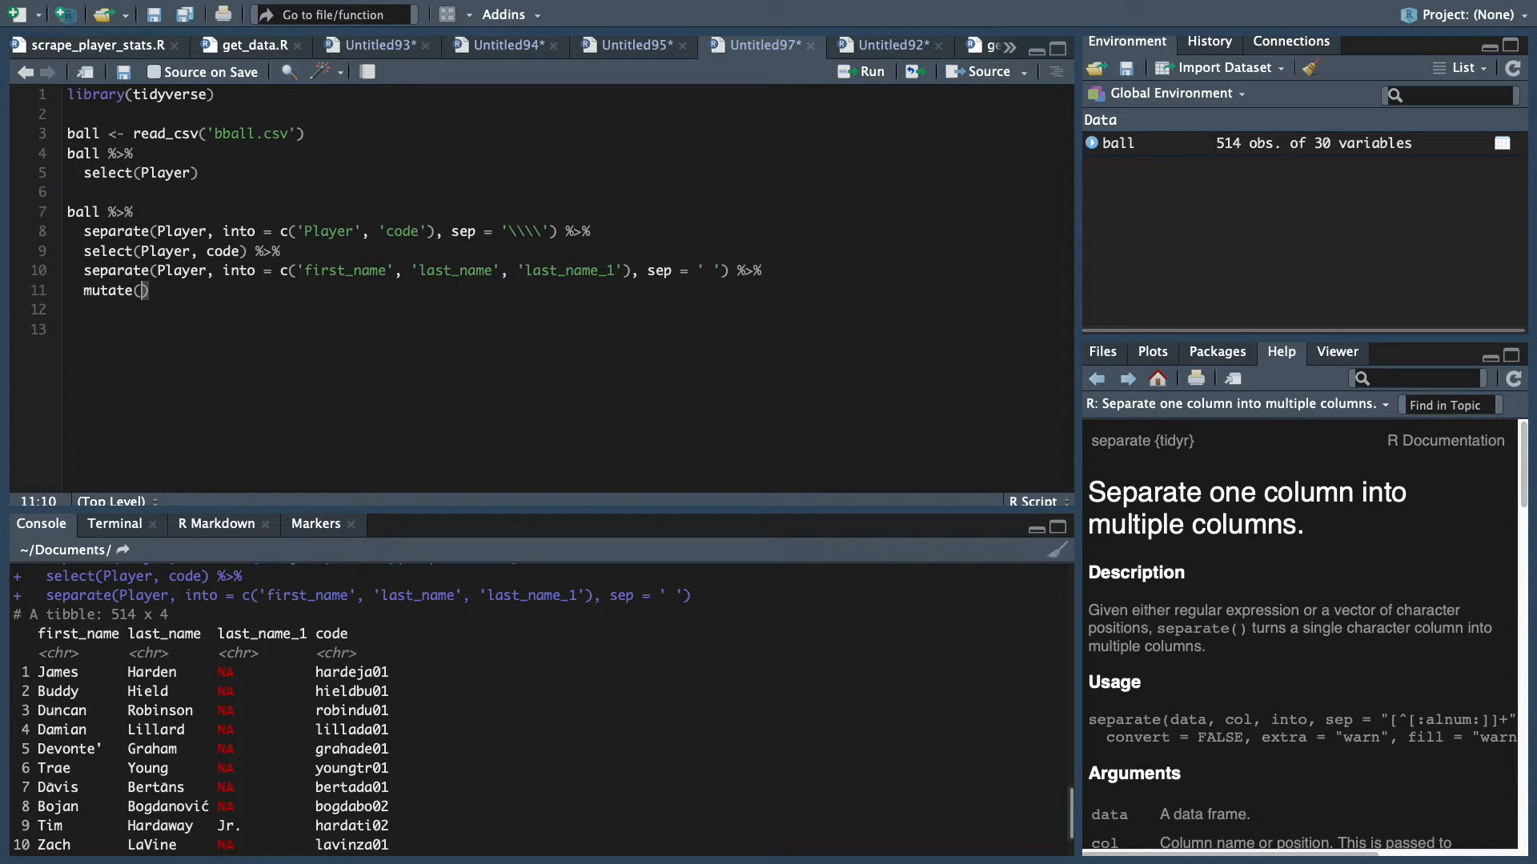
text(last_name =)
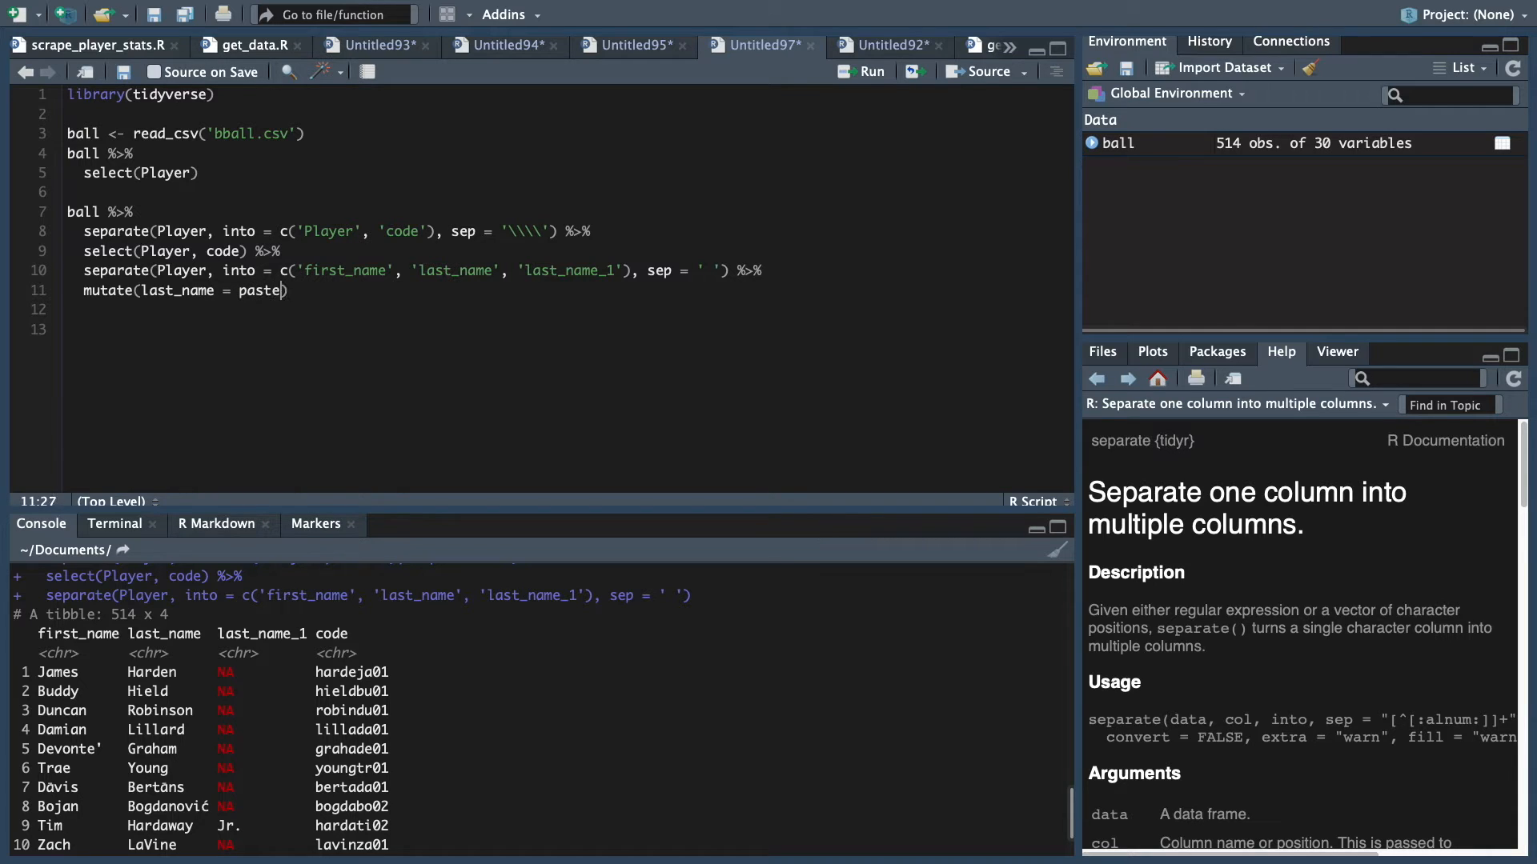
text(paste)
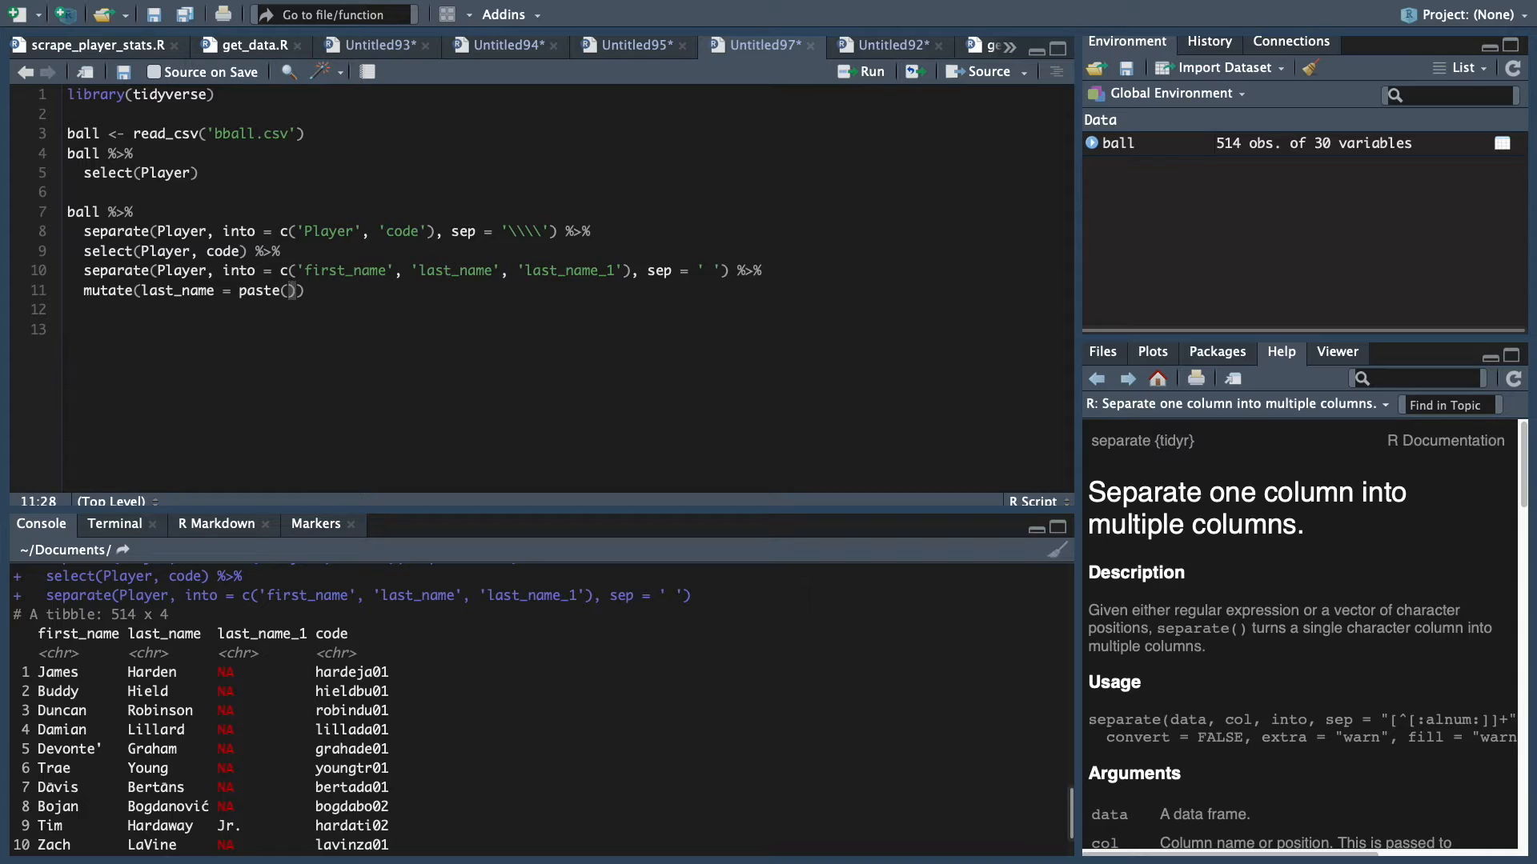
text(last_name)
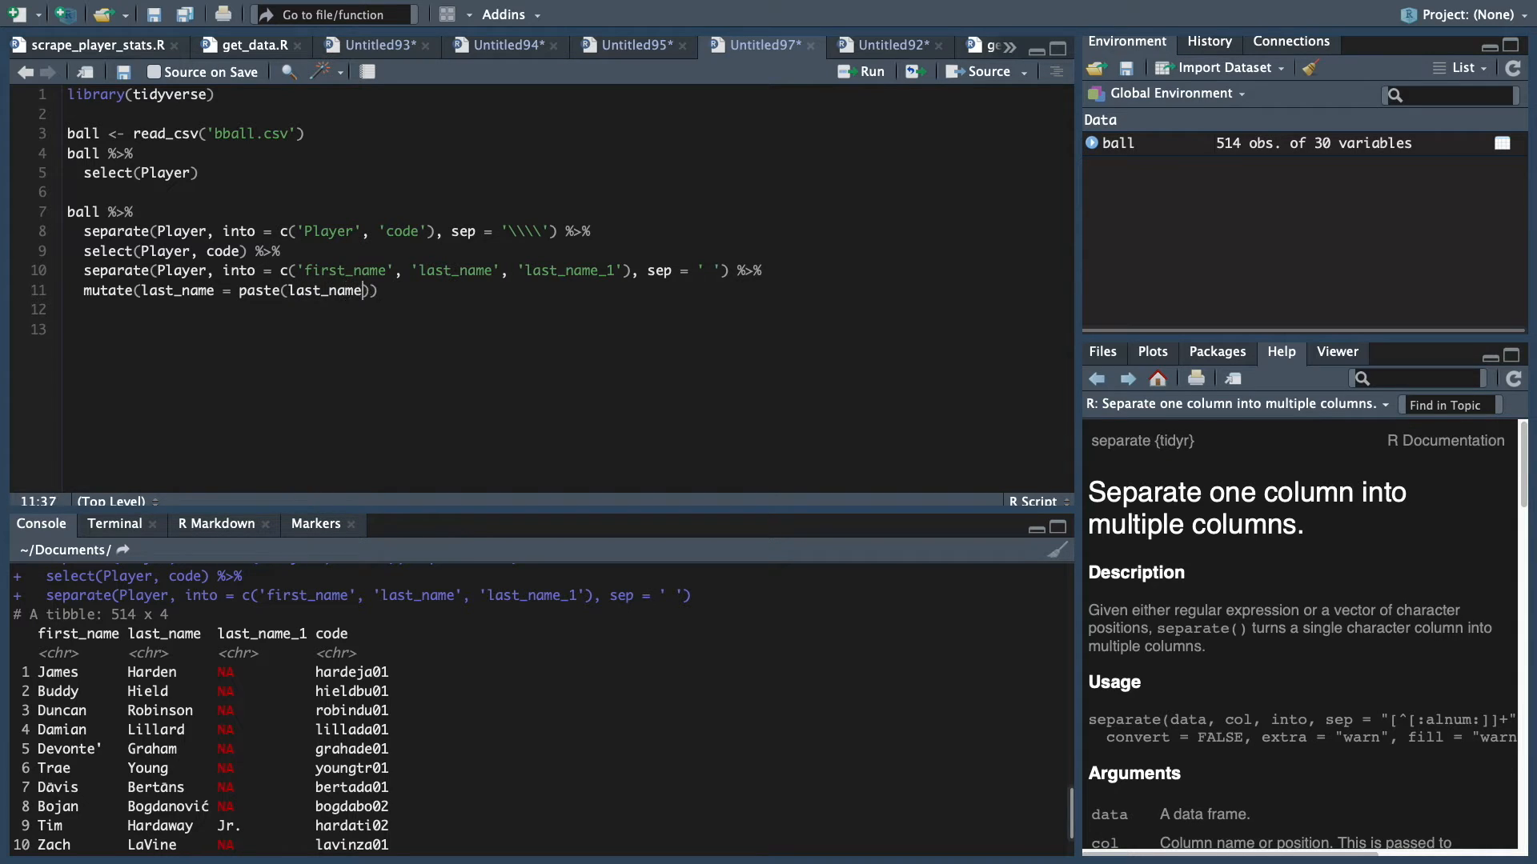
text(, last_name_1)
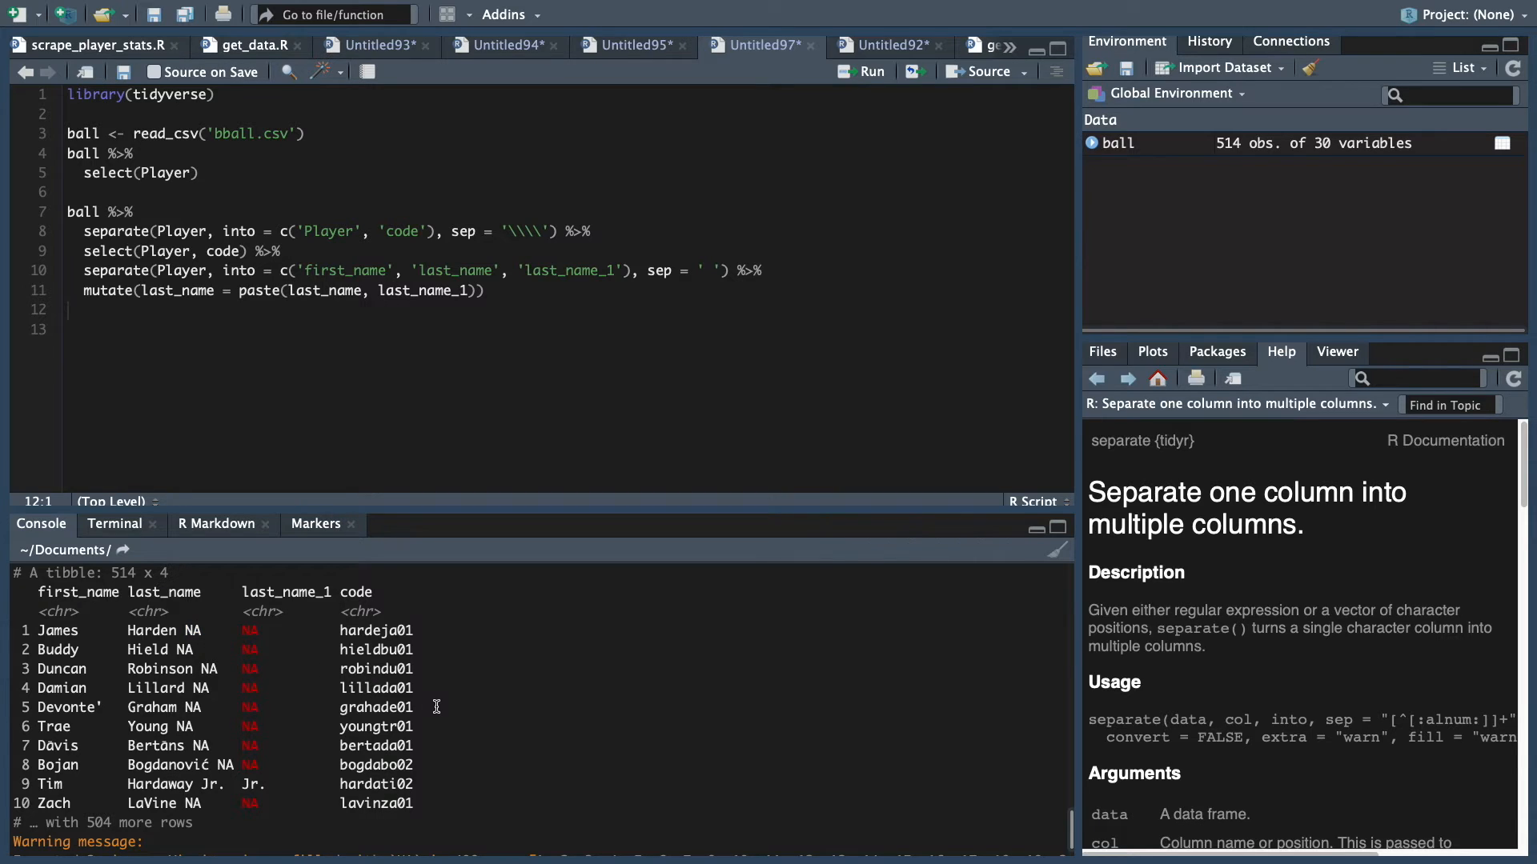
mouse_move(333, 672)
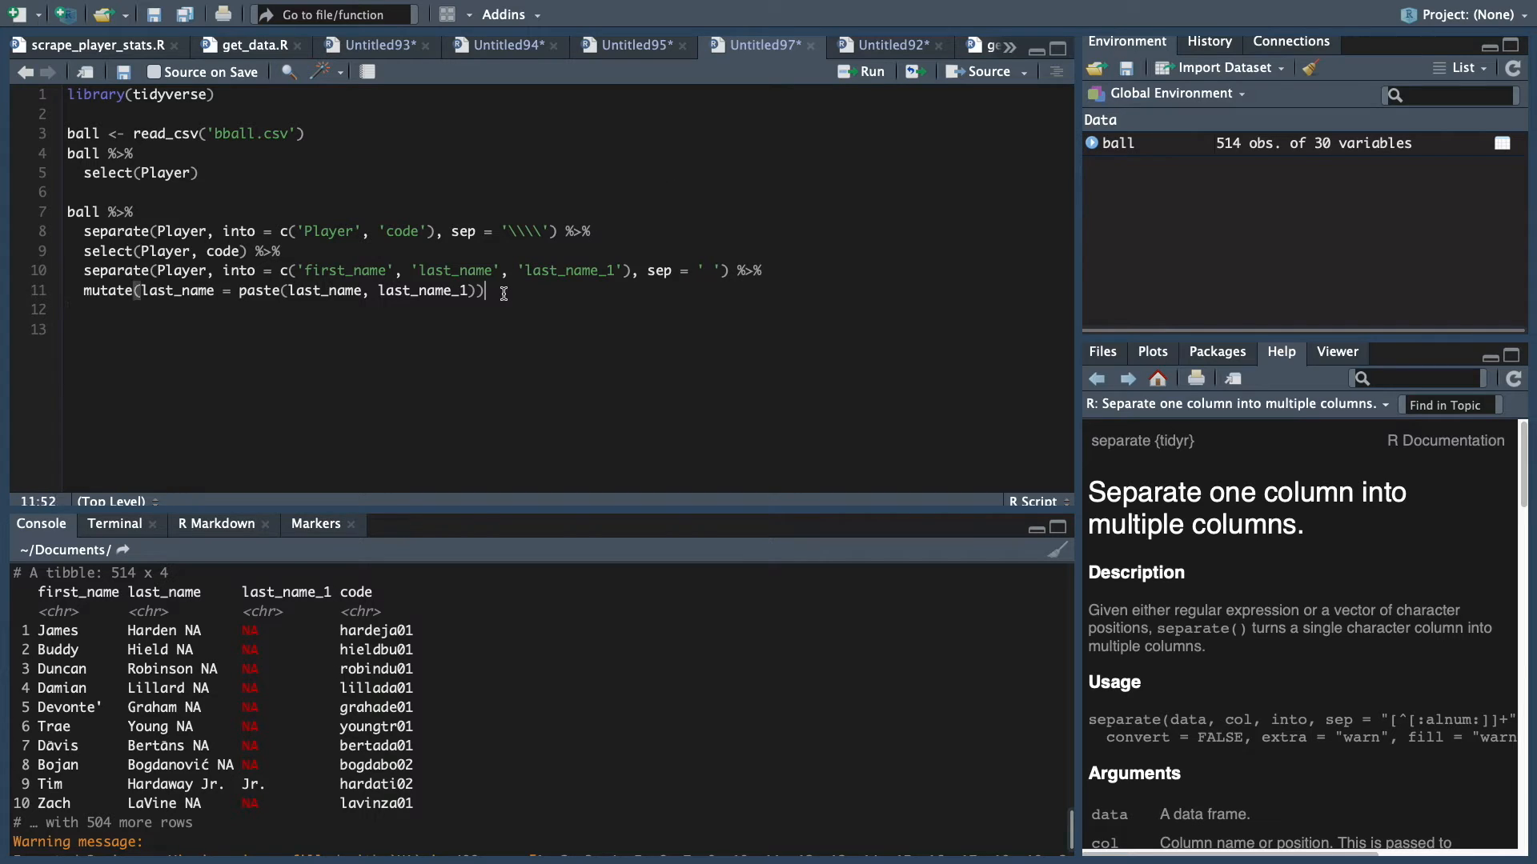
Append %>% and start a second mutate() line
text(%>%)
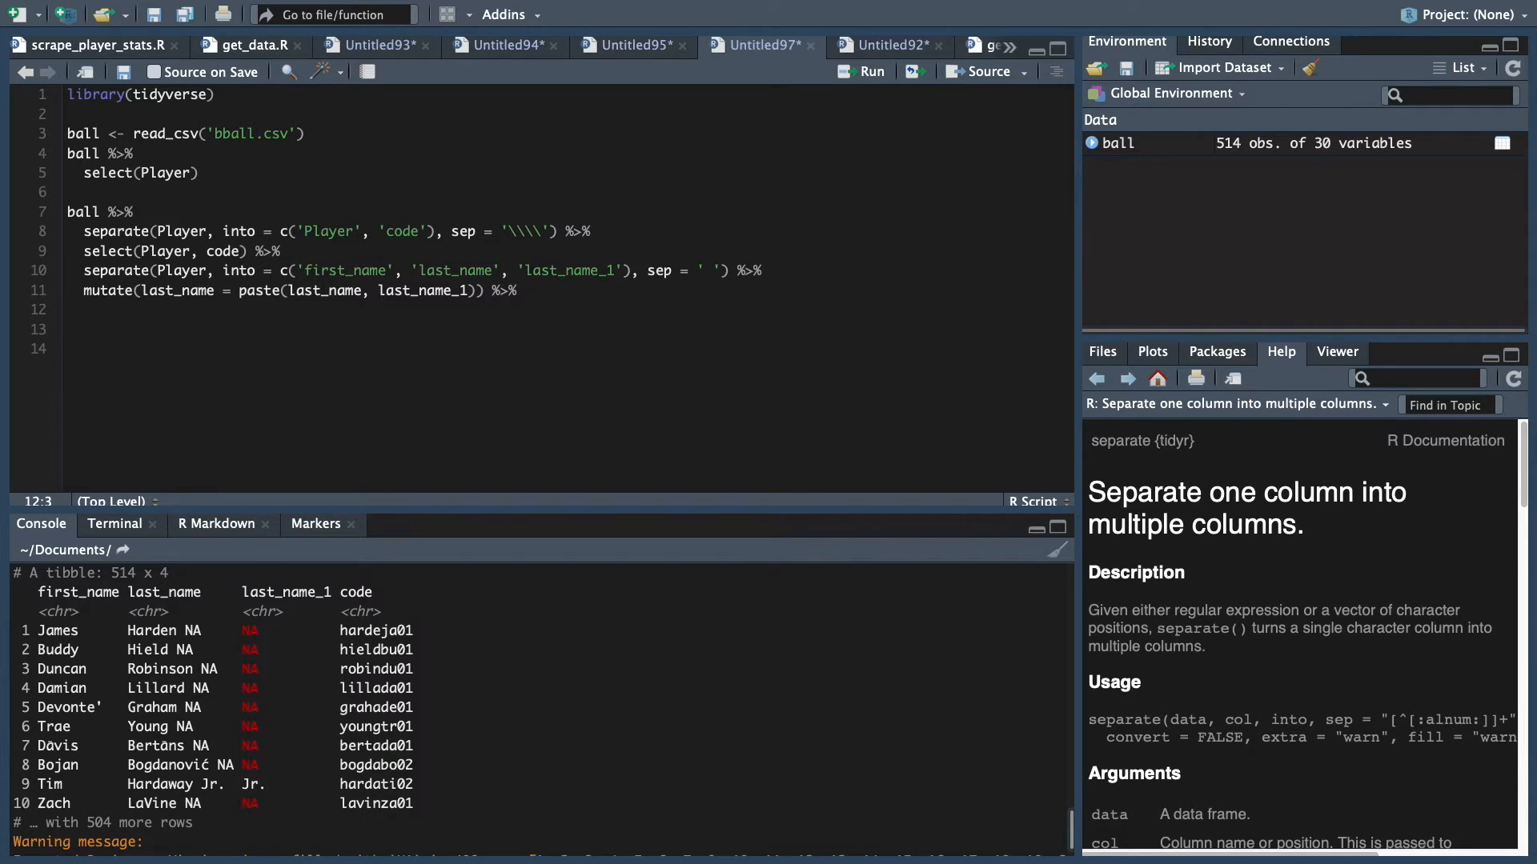
text(mutate())
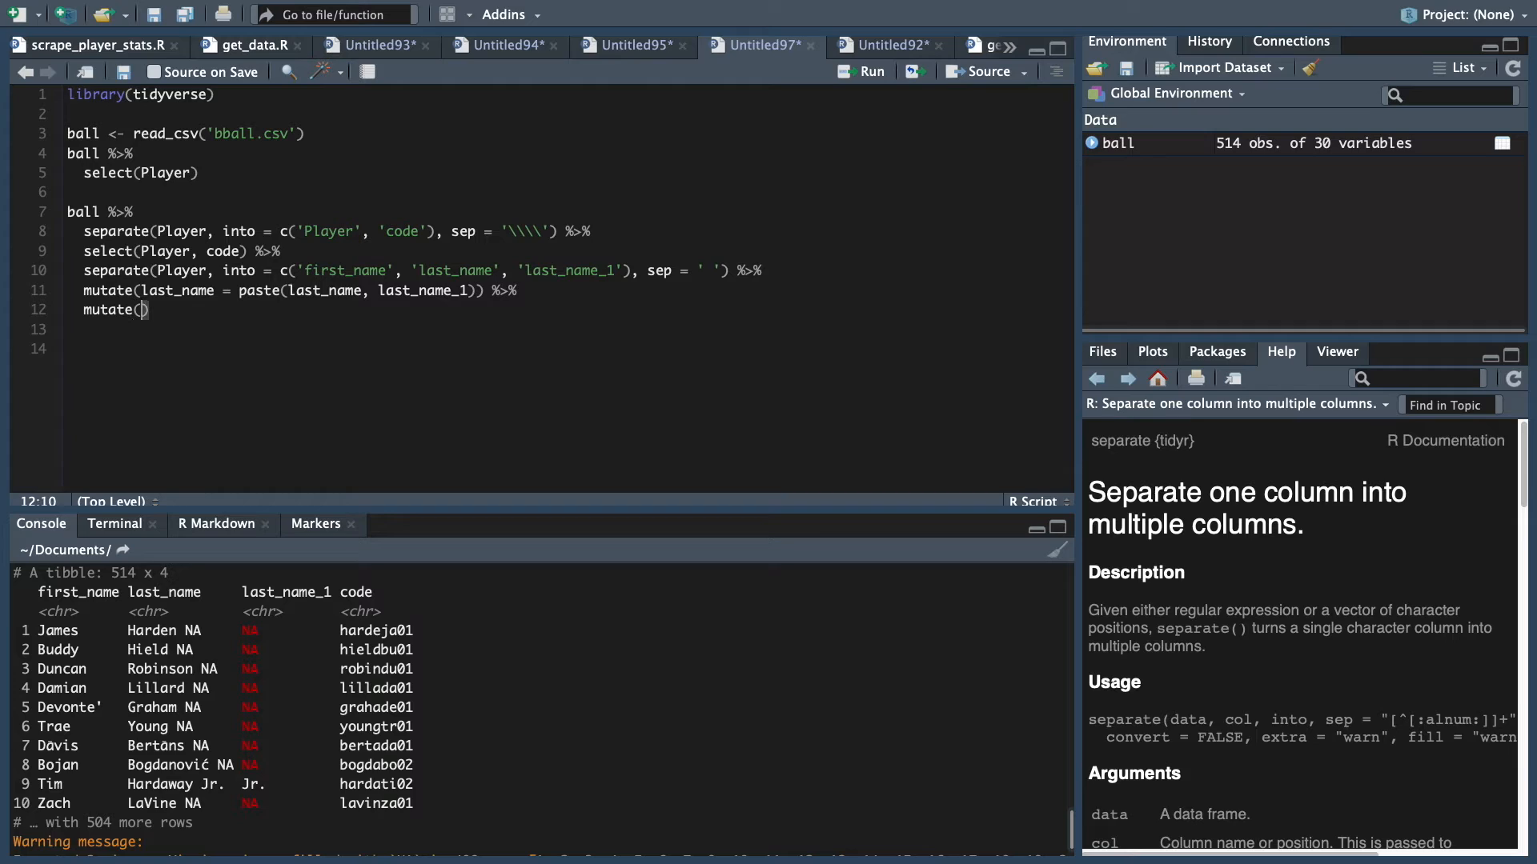
Write mutate(last_name = gsub(' NA', '', ball$last_name)), which errors on last_name length
text(last_name =)
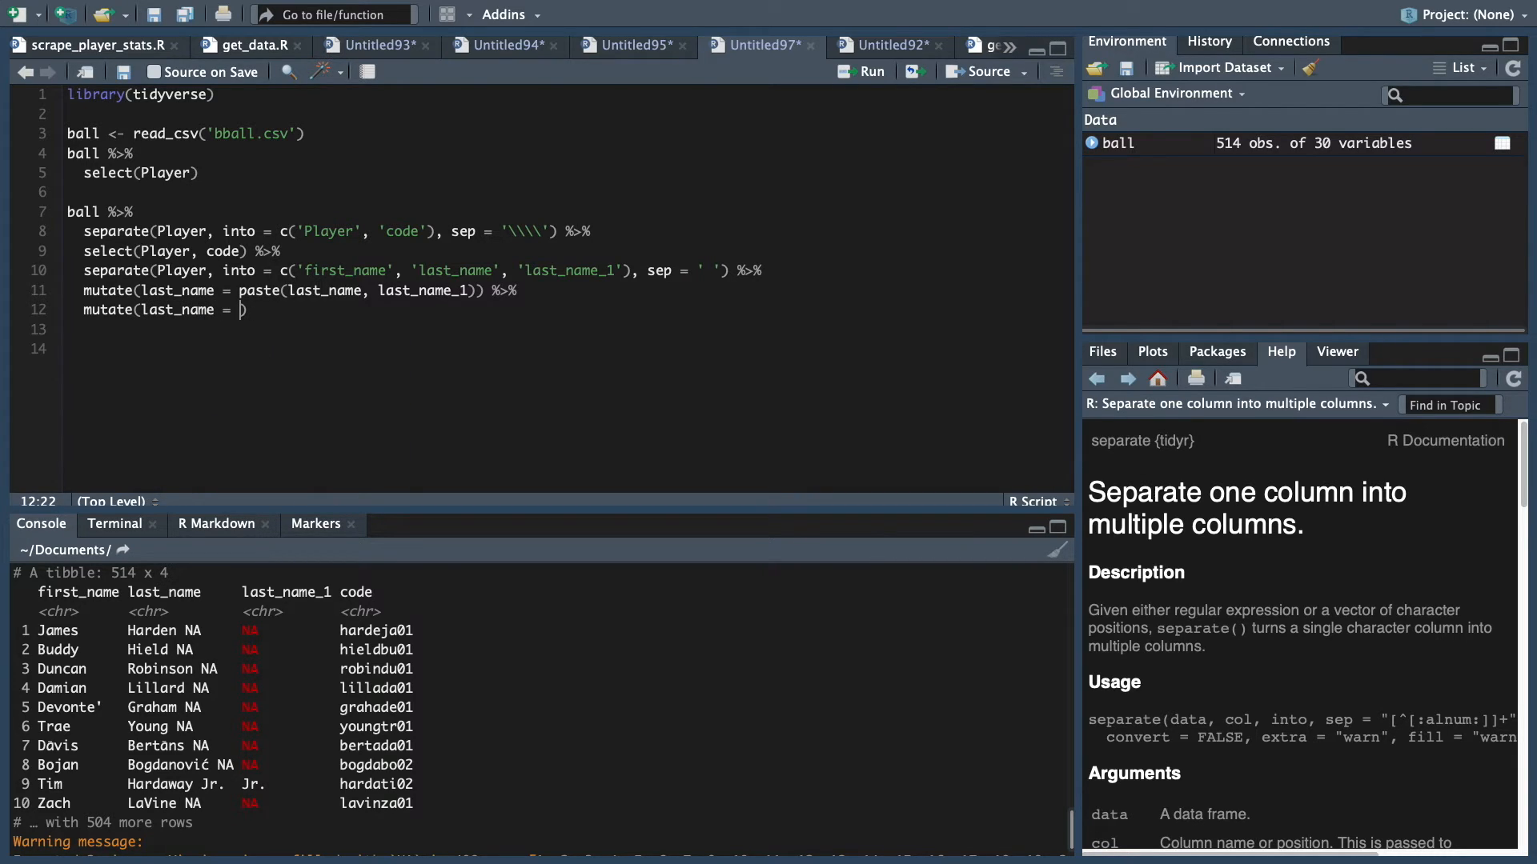
text(gsub()
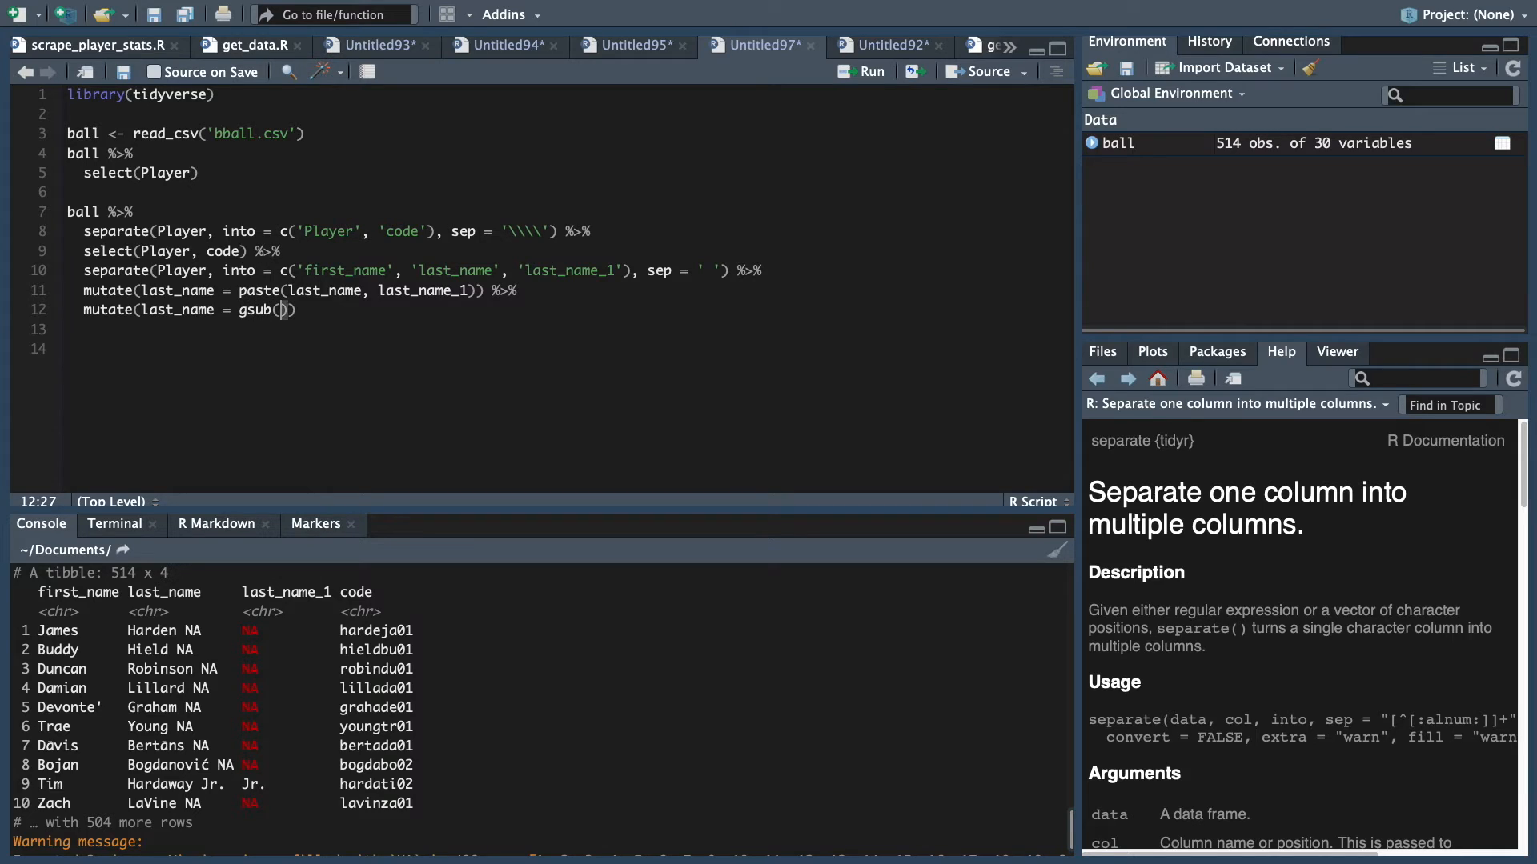
mouse_move(451, 737)
text(?gsub)
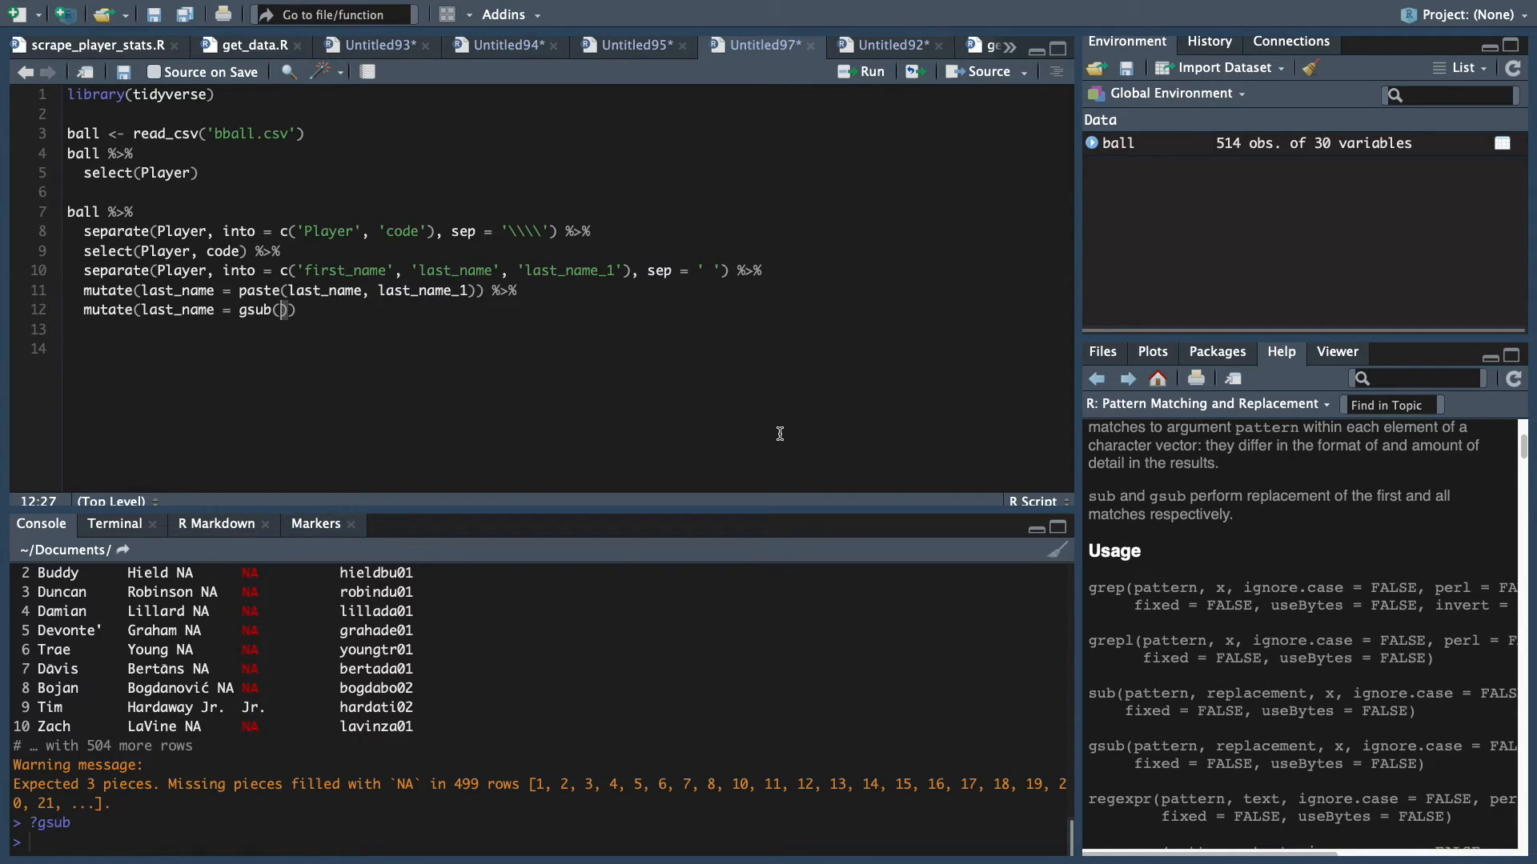
text(' ')
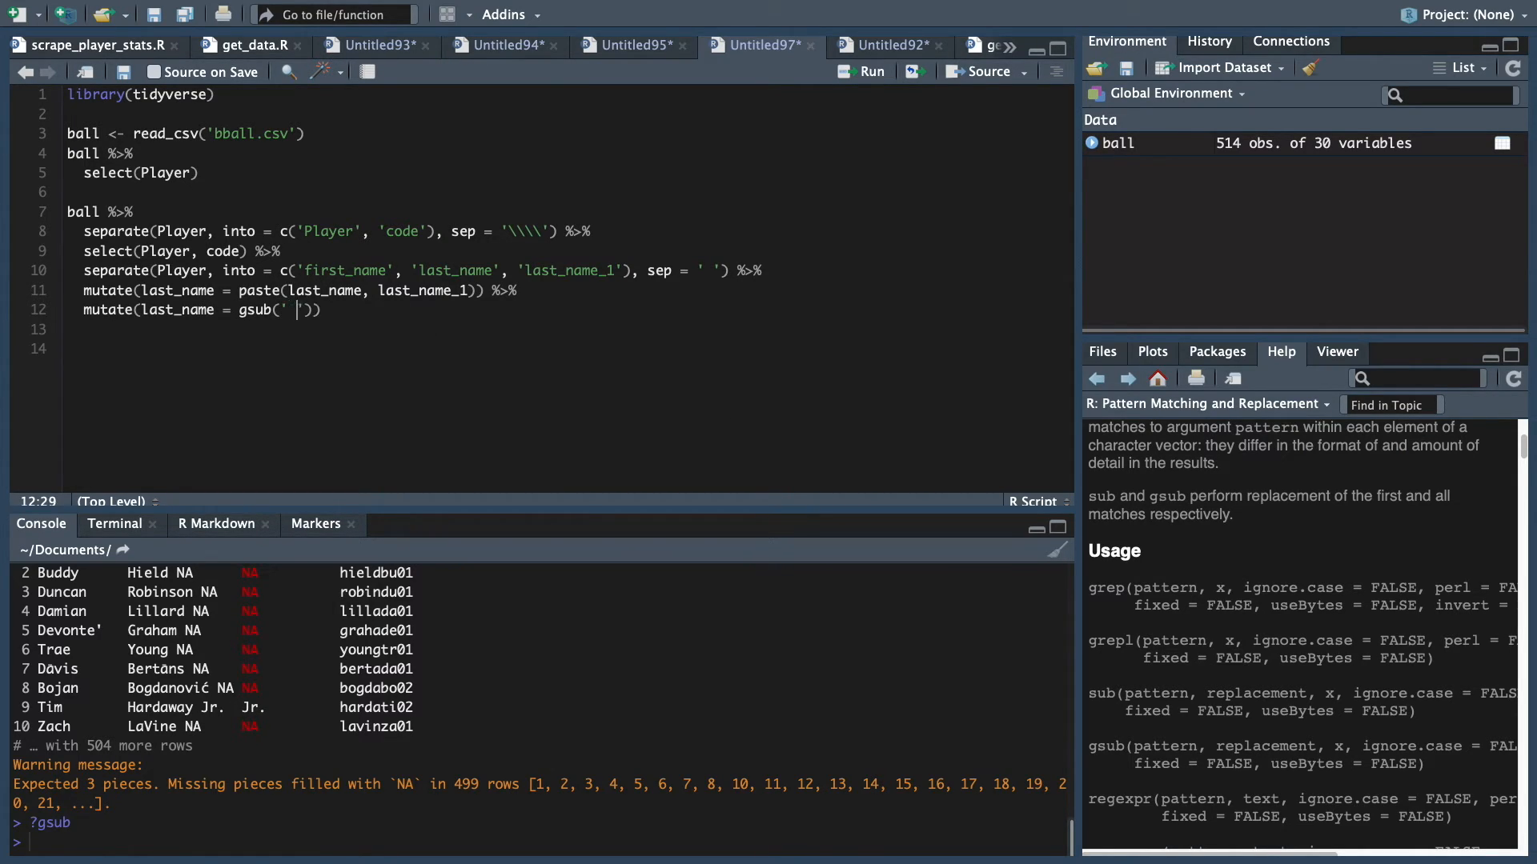
text(NA)
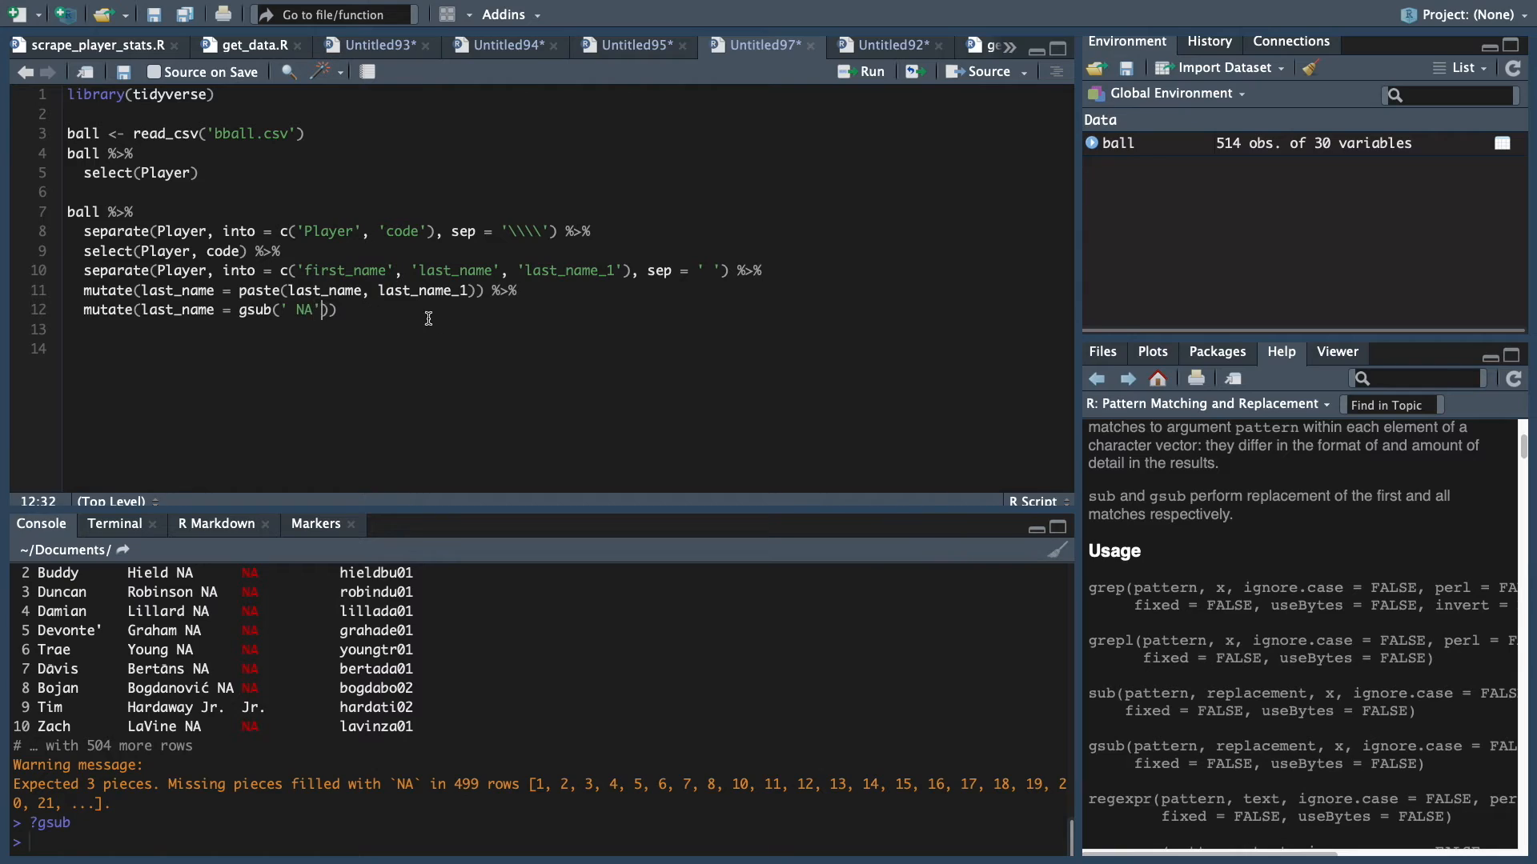
text(, '')
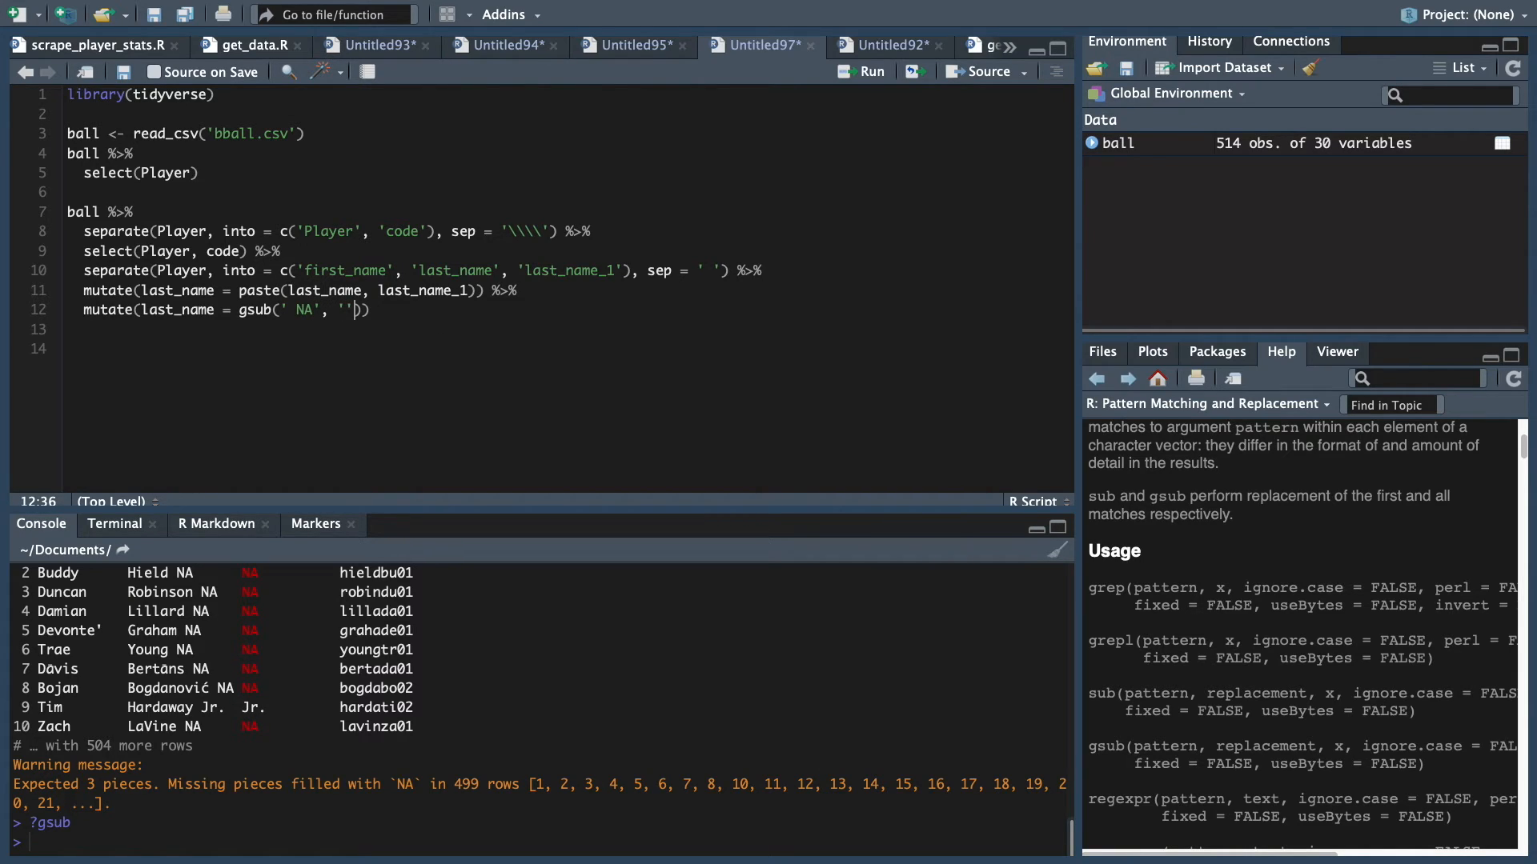
text(,)
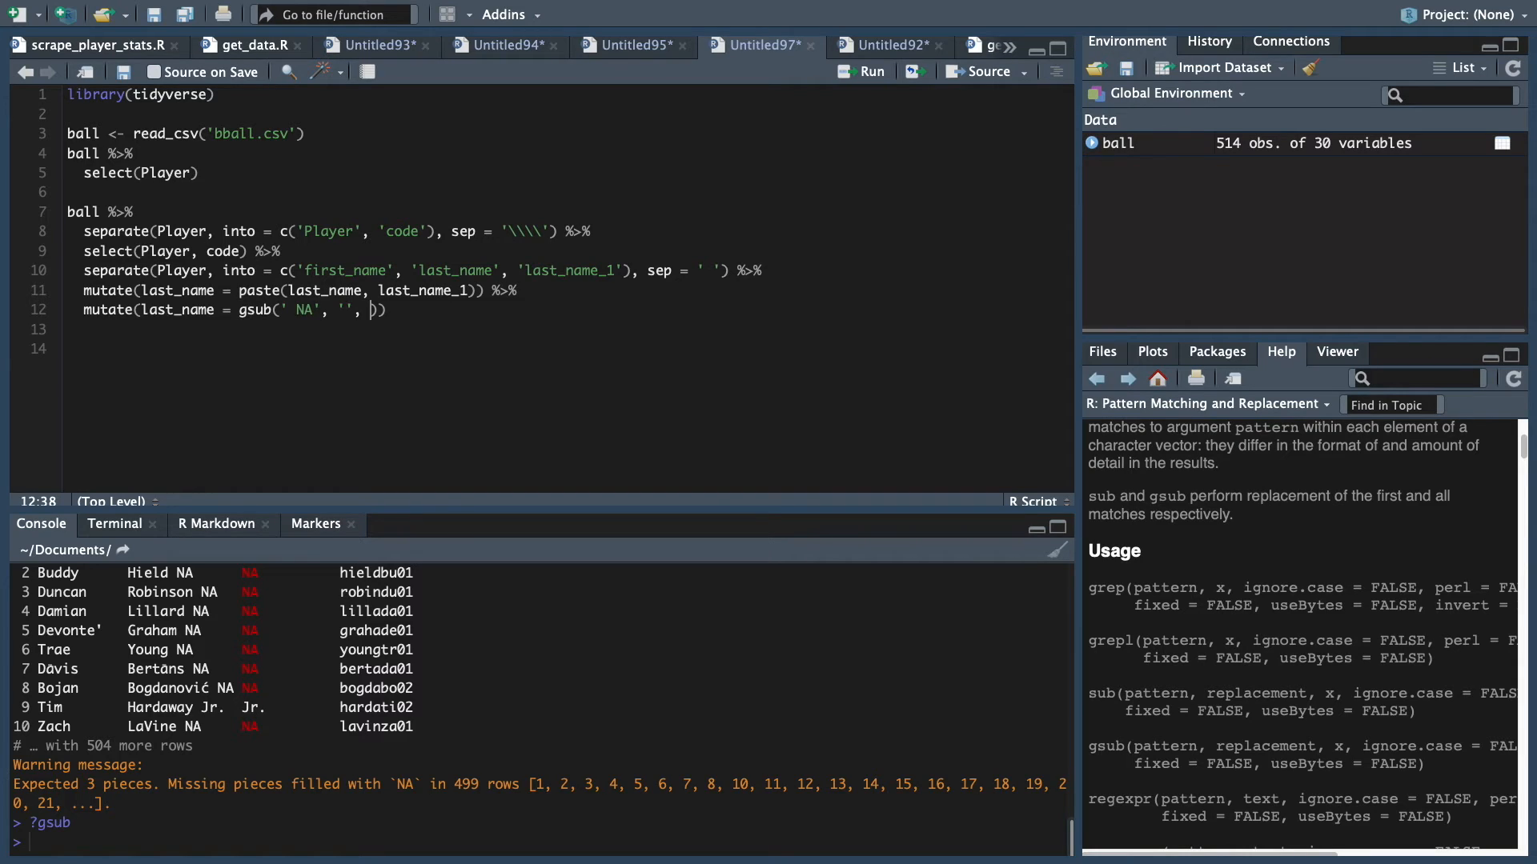
text(ball$last)
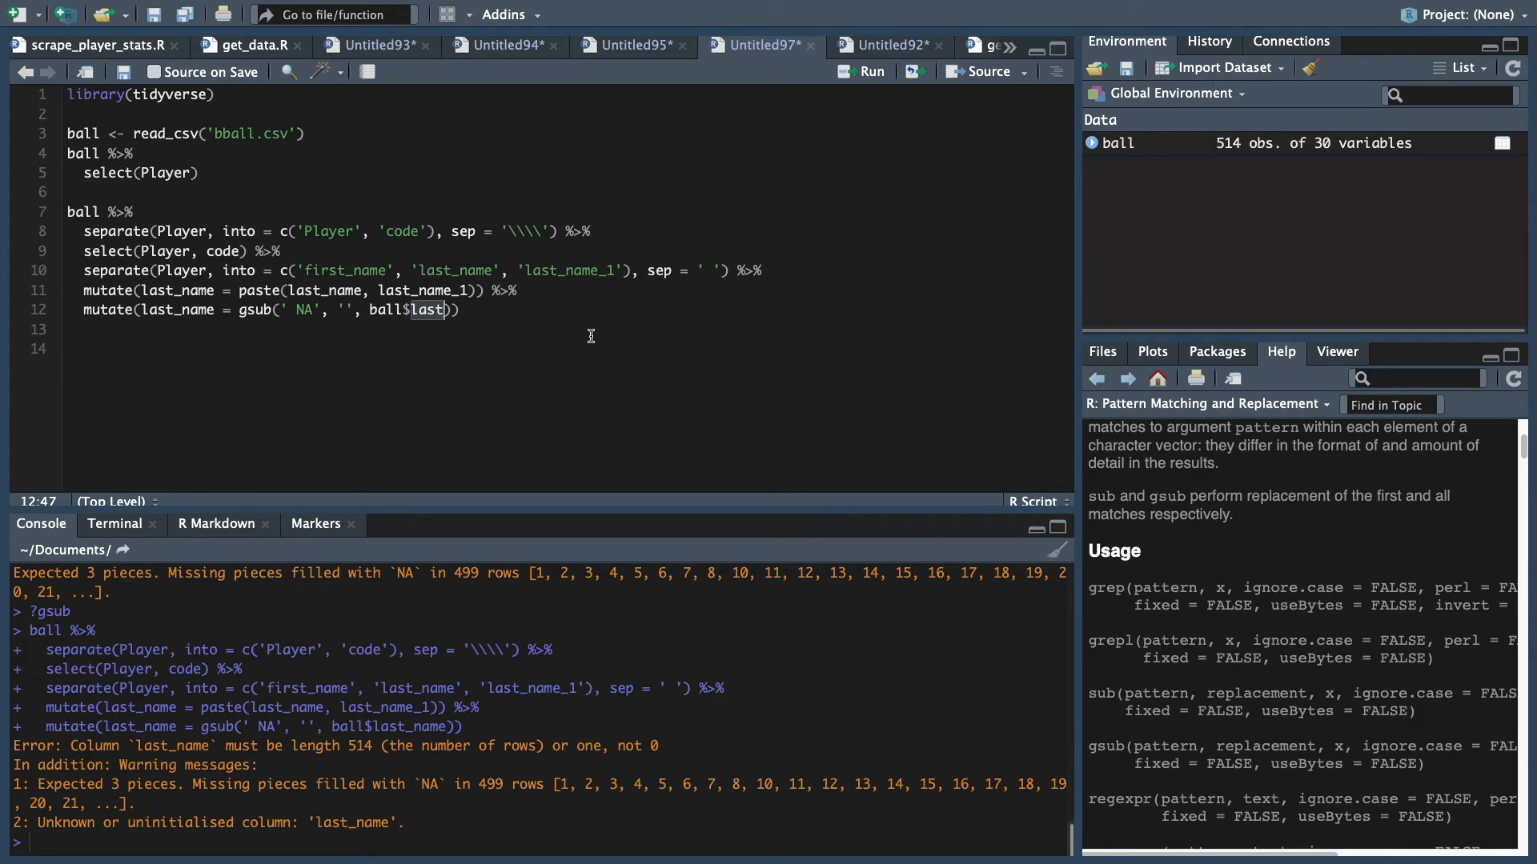
mouse_move(202, 132)
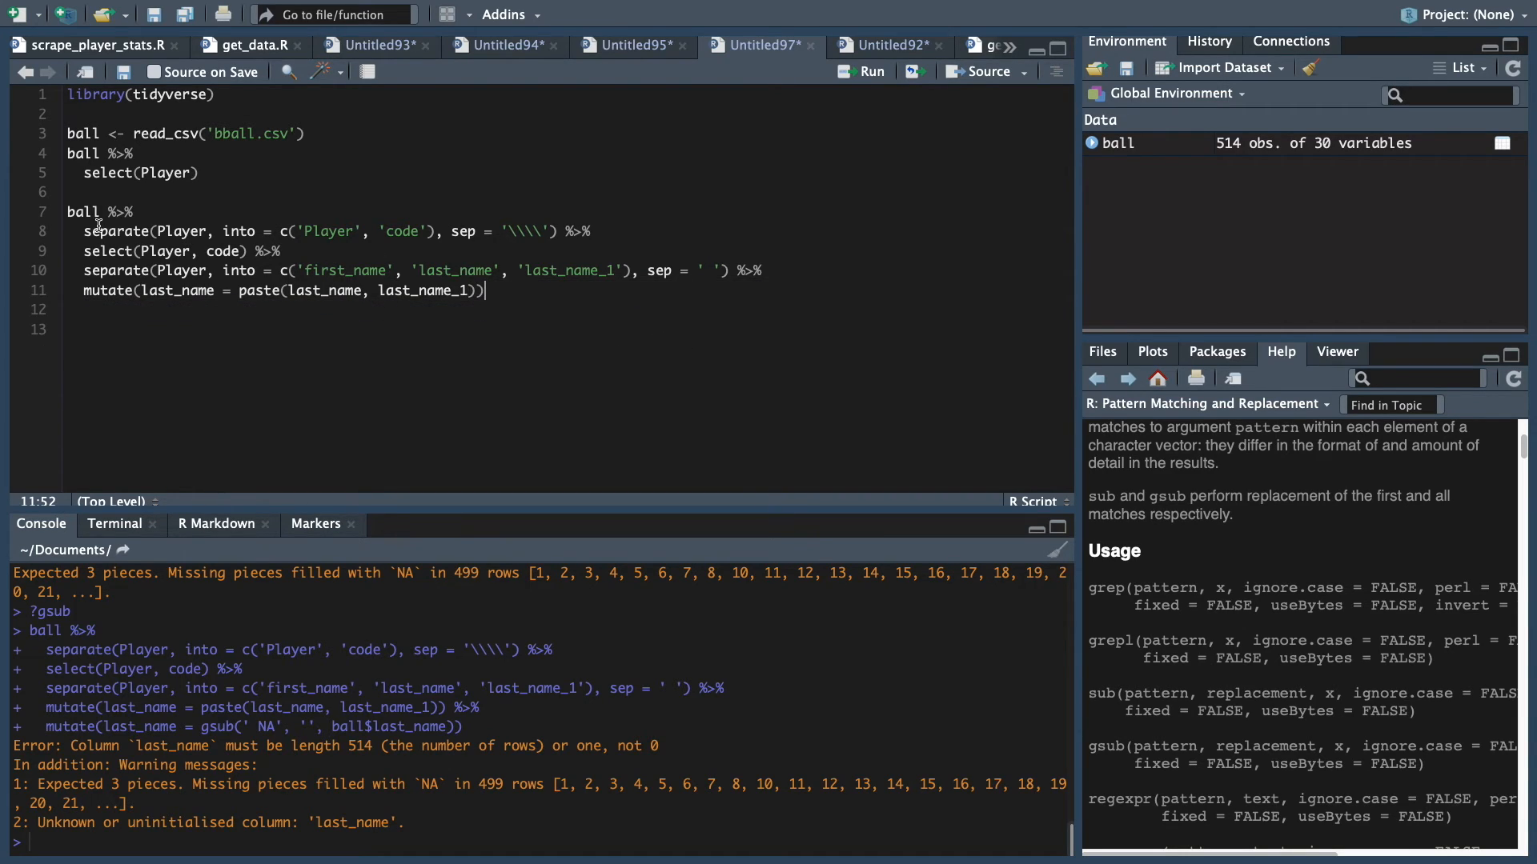
Store the pipeline back into ball and start a new ball %>% gsub mutate block
text(ball <-)
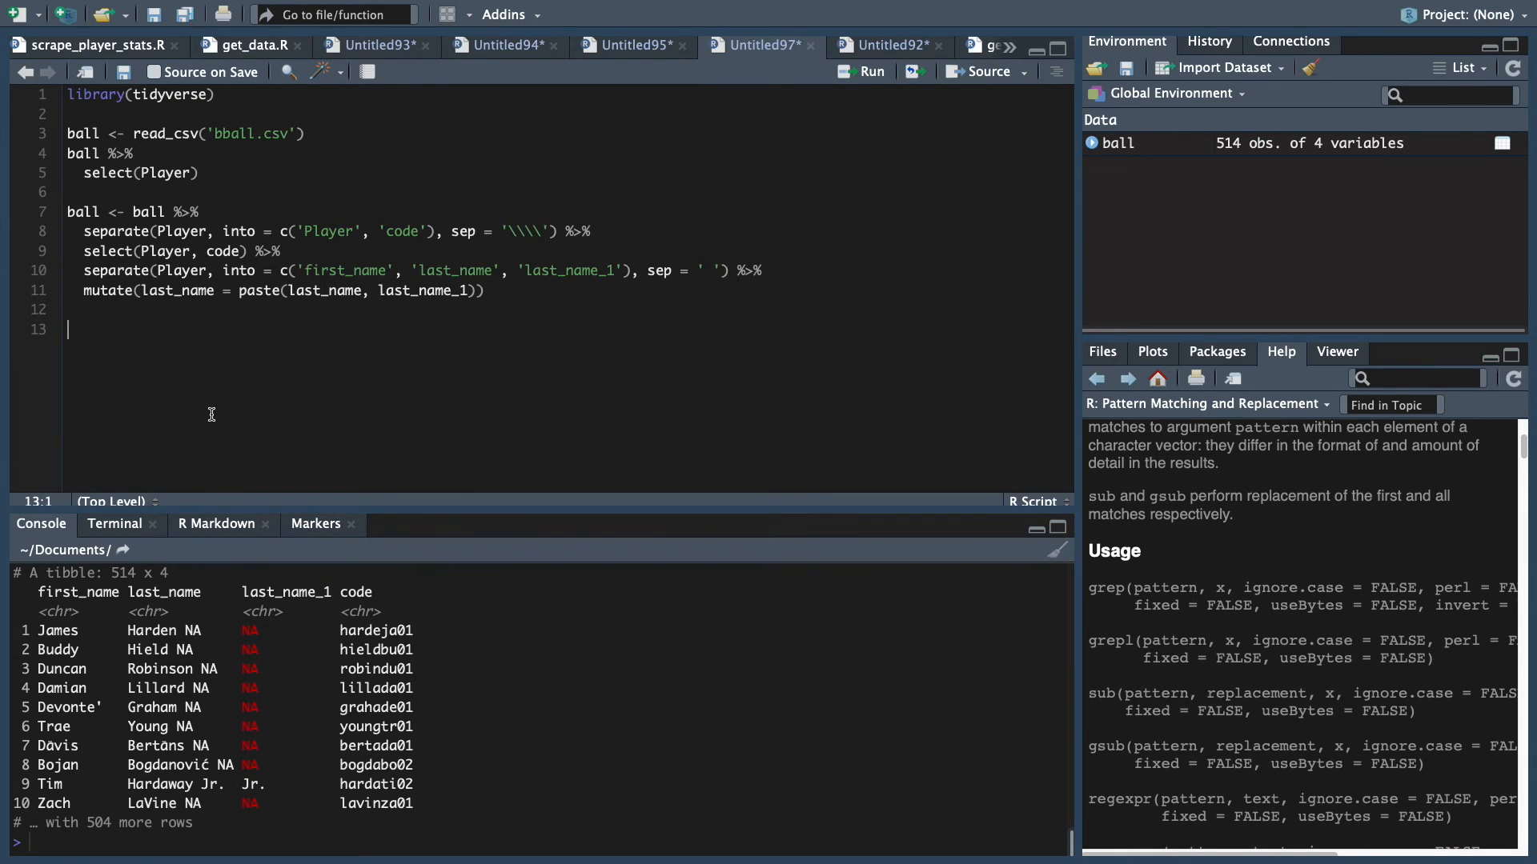
text(ball %>%)
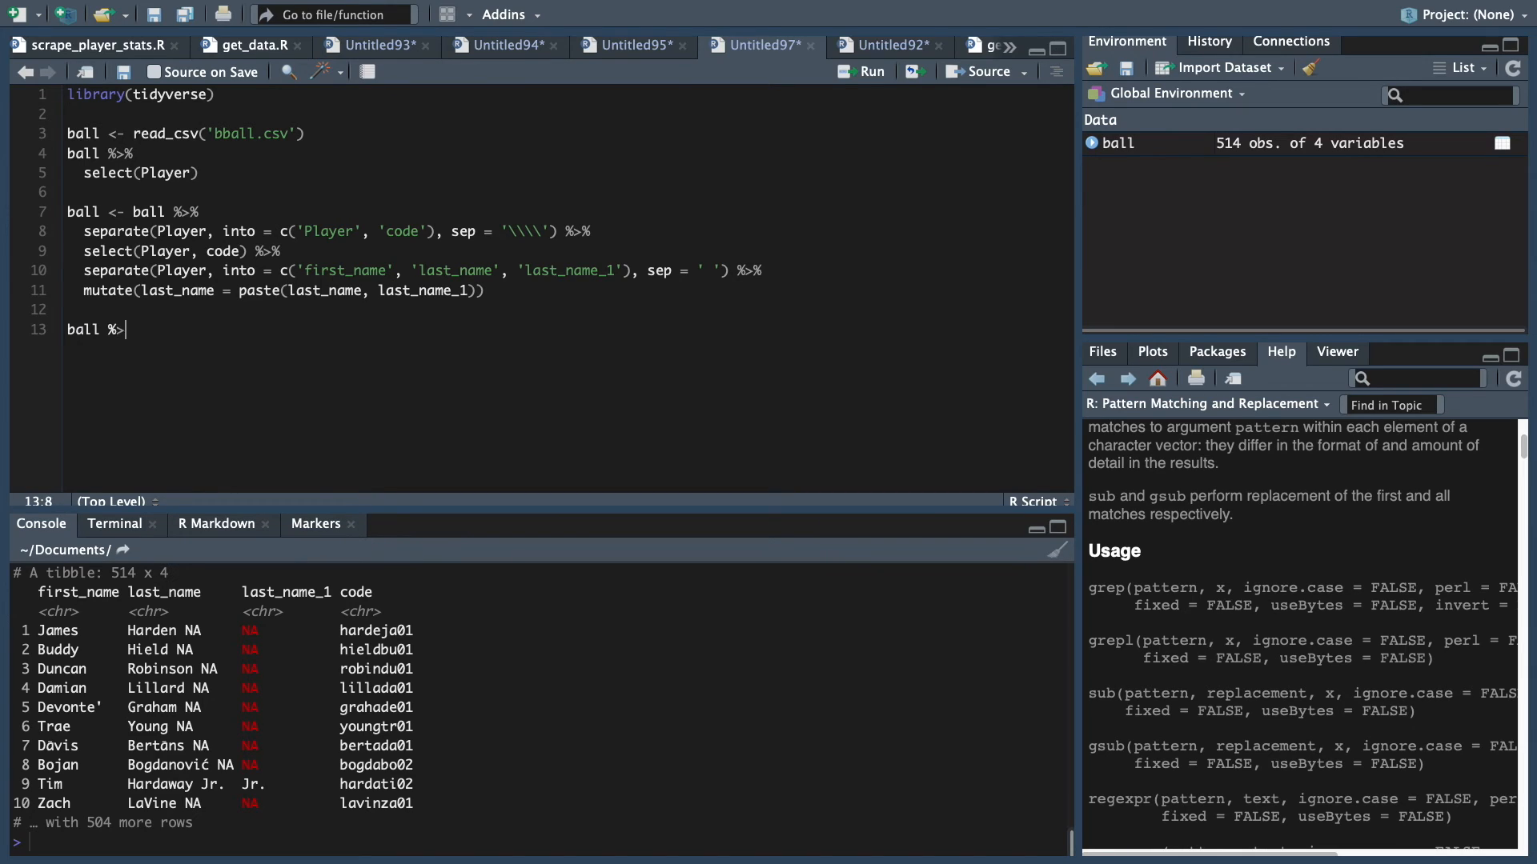
text(%>%)
text(mutate(last_name = gsub(' NA', '', ball$last_name)))
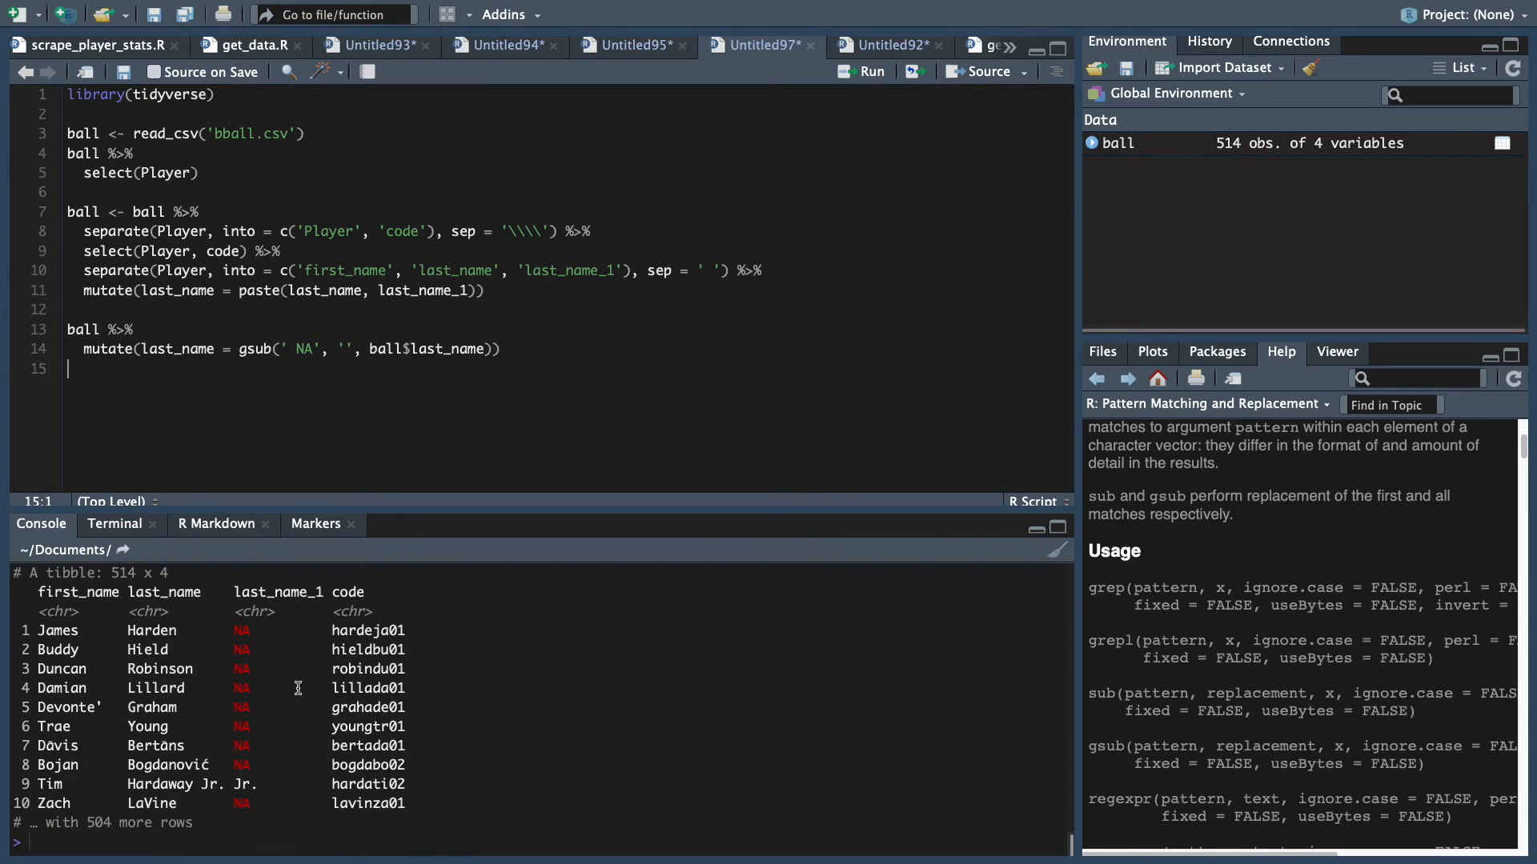
mouse_move(503, 426)
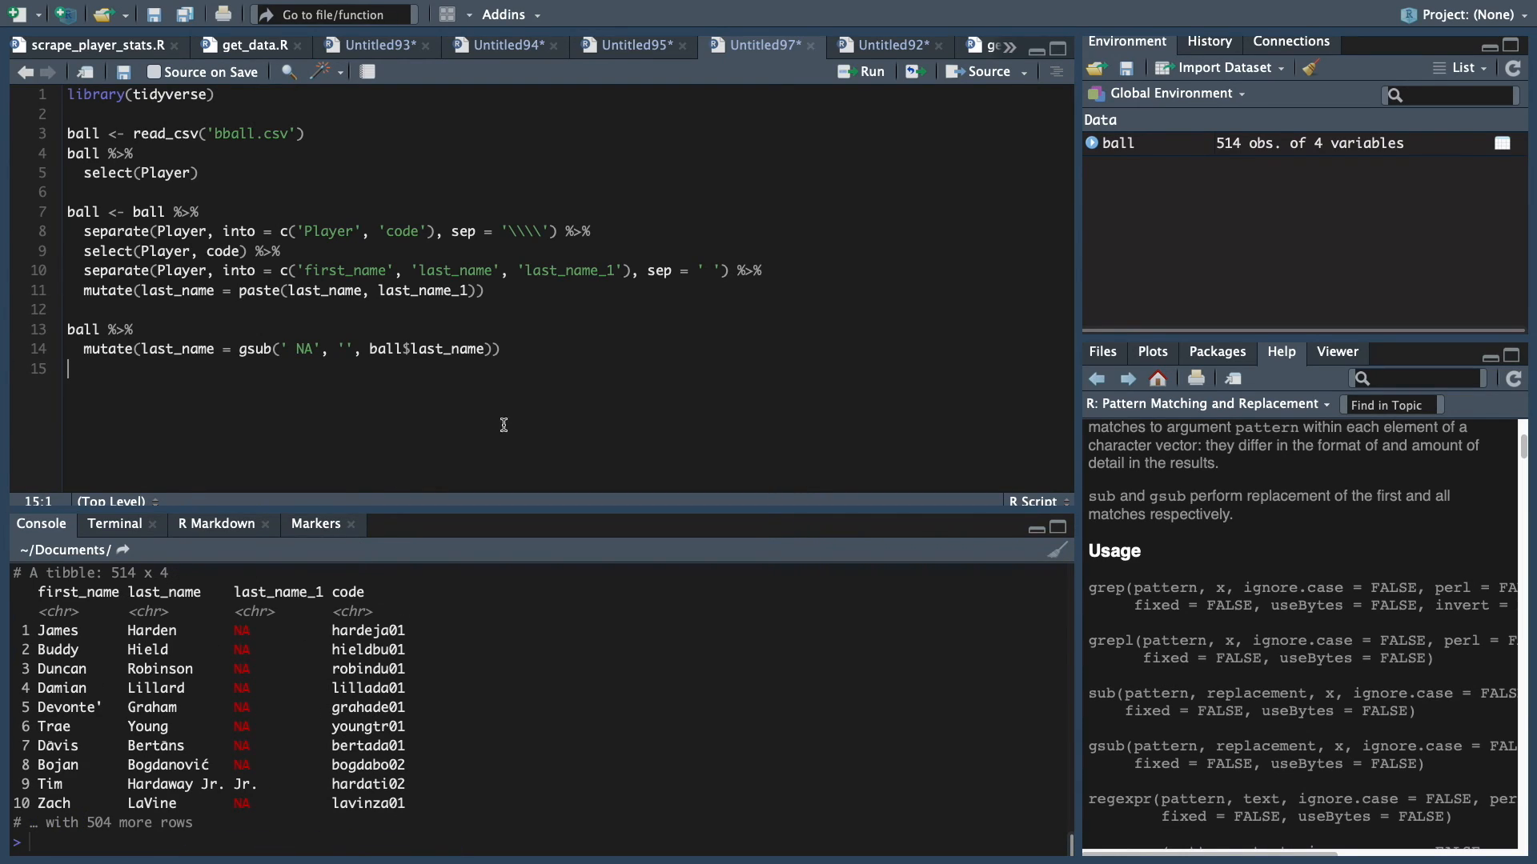
Append %>% select(-last_name_1) to drop the suffix column
text(%>%)
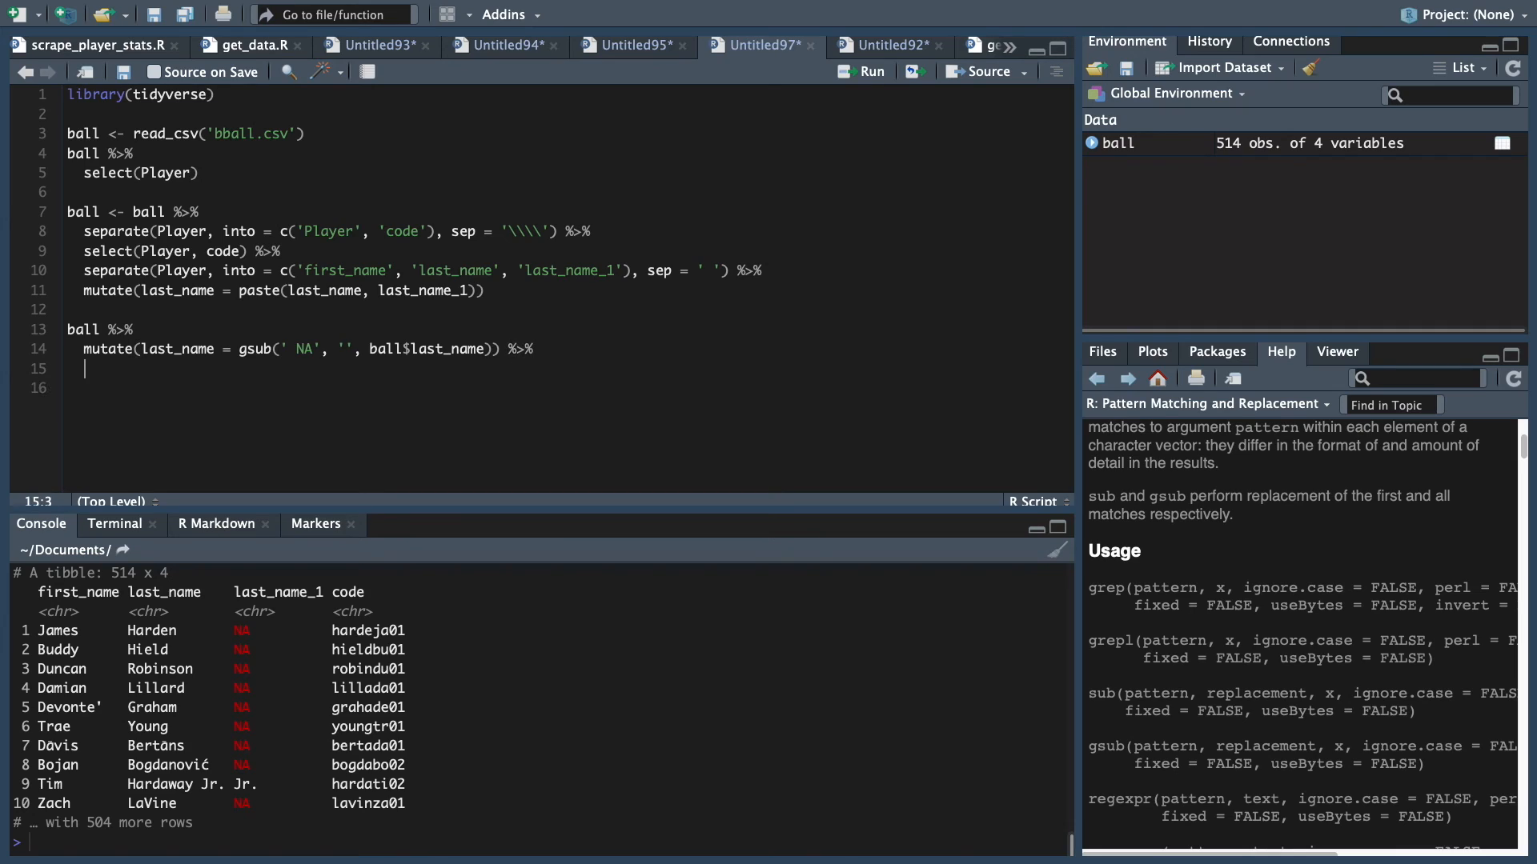
text(select(-)
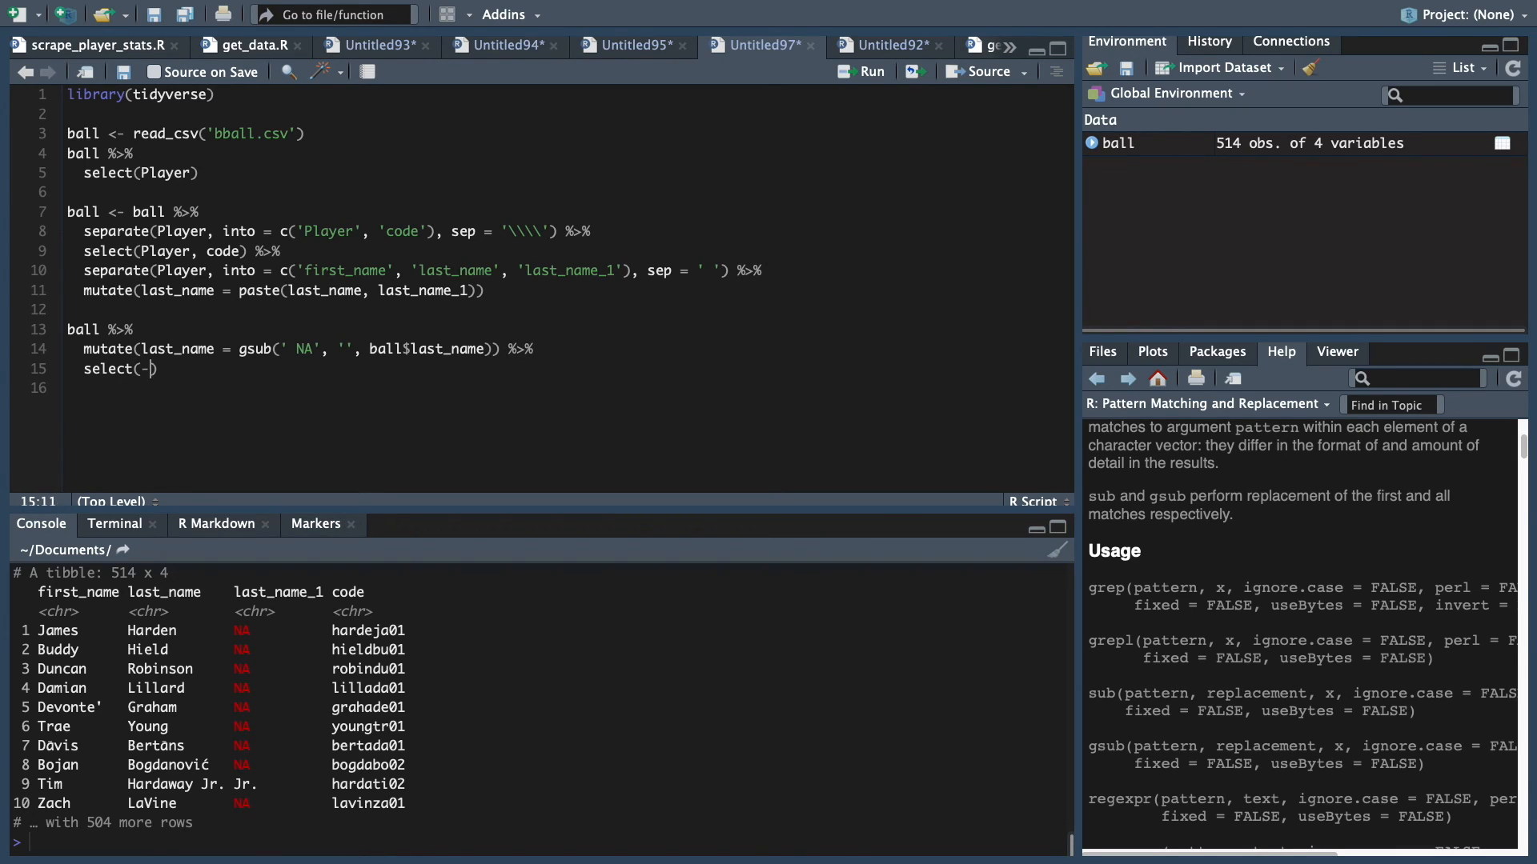
text(last_name_1)
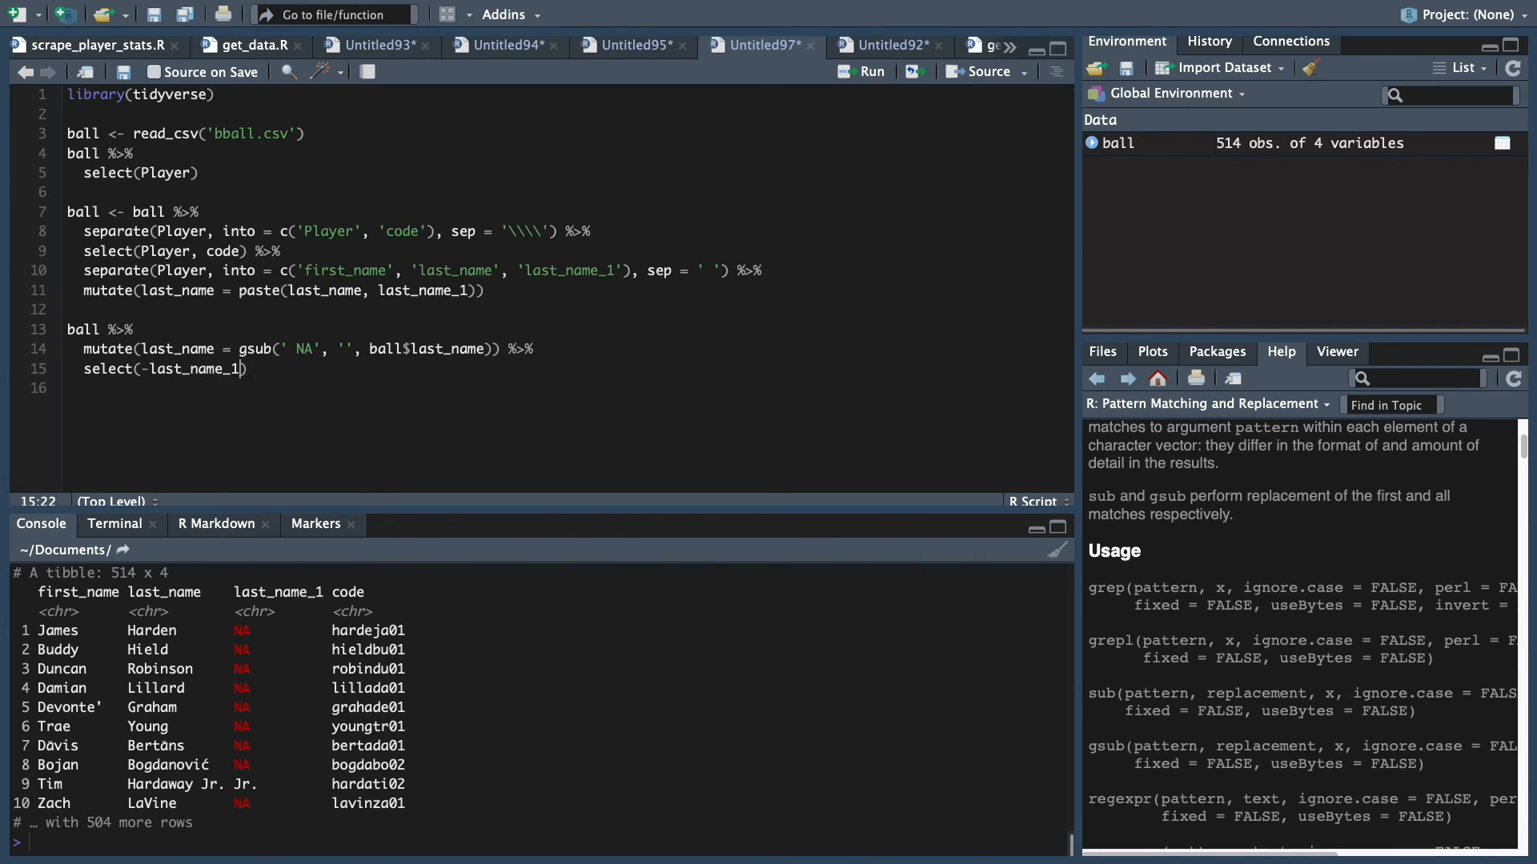